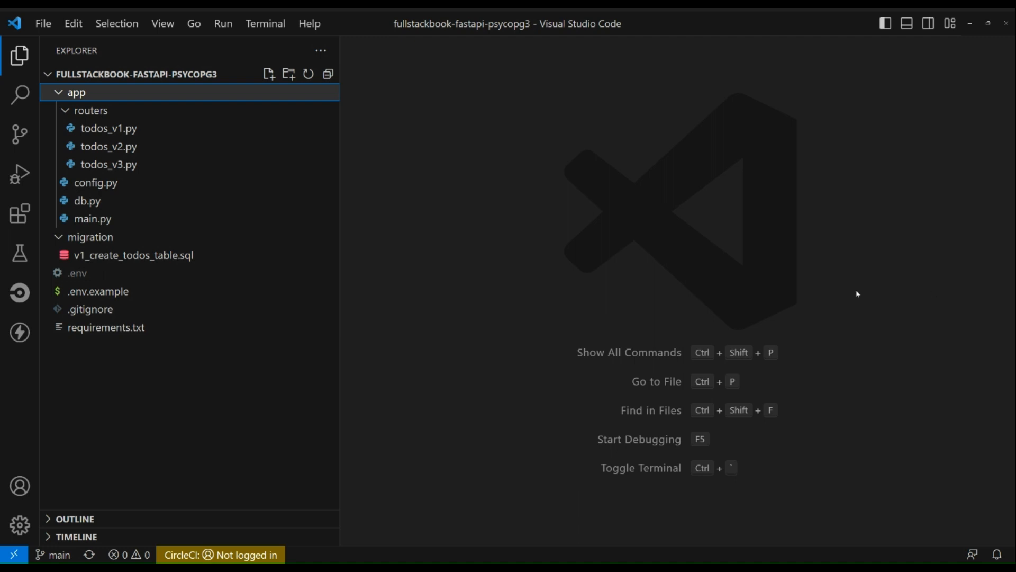
mouse_move(109, 127)
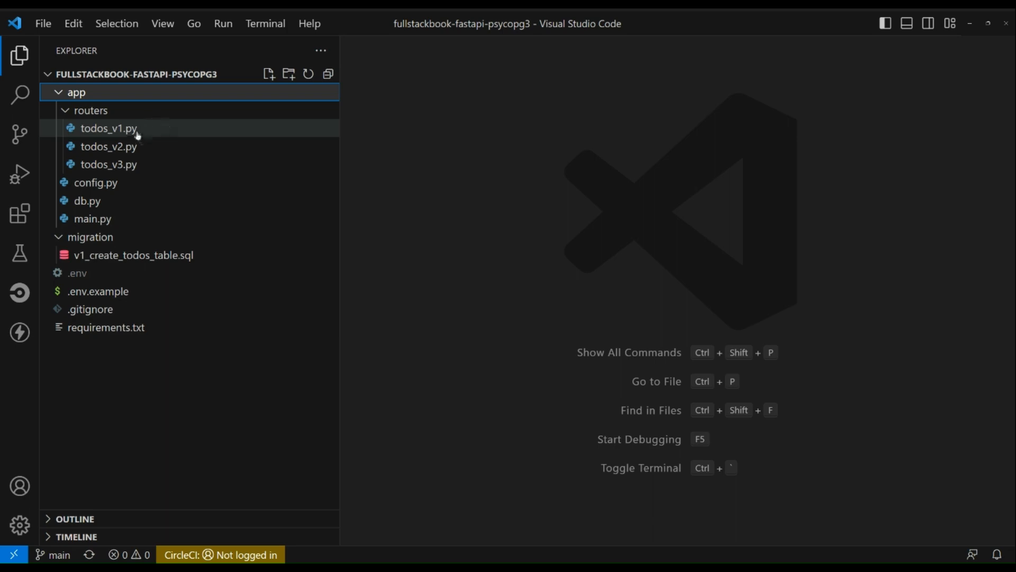
Open todos_v1.py and read it to line 55, highlighting records in get_todos
double_click(109, 127)
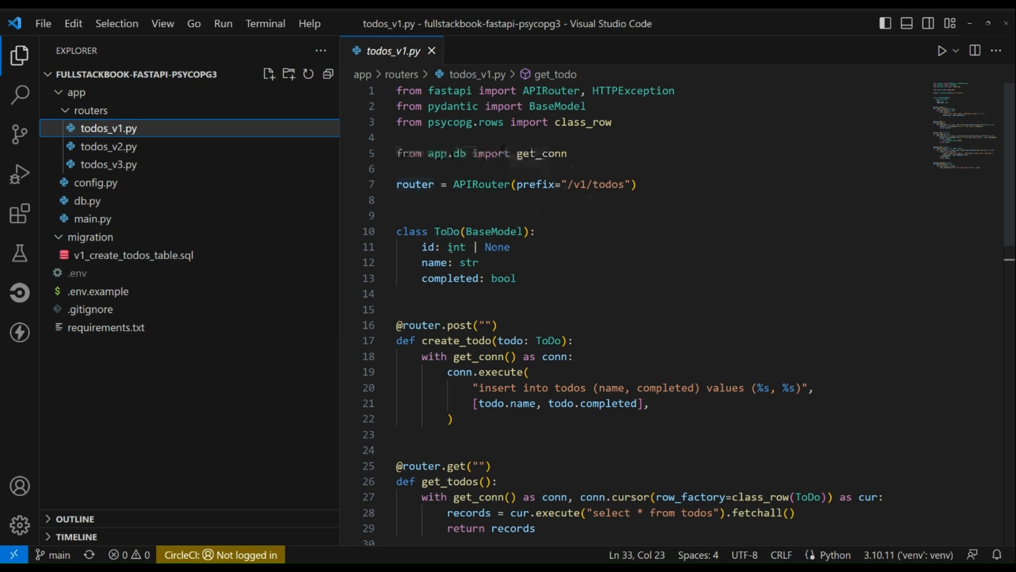
scroll("down", 3)
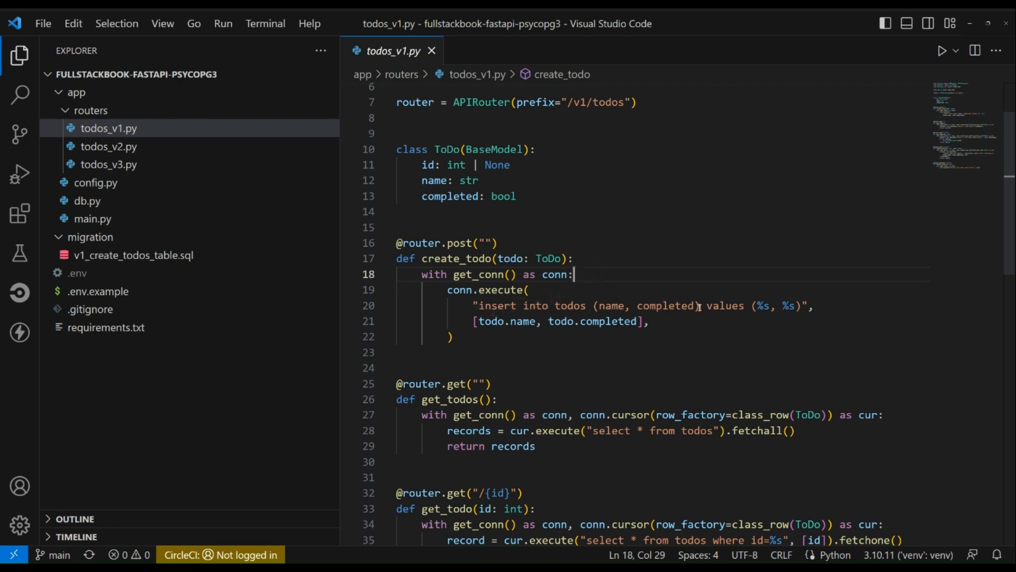
scroll("down", 3)
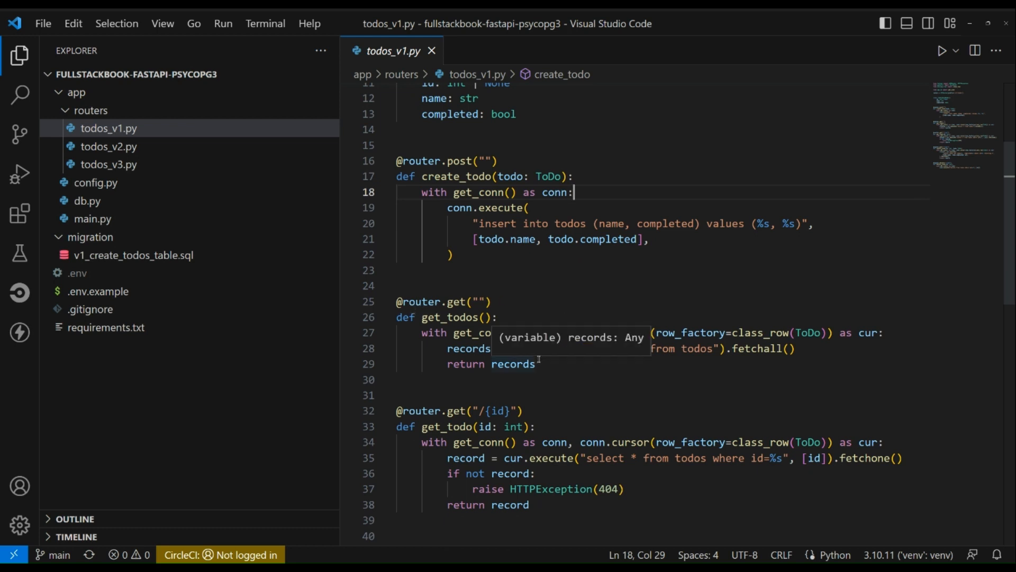
scroll("down", 3)
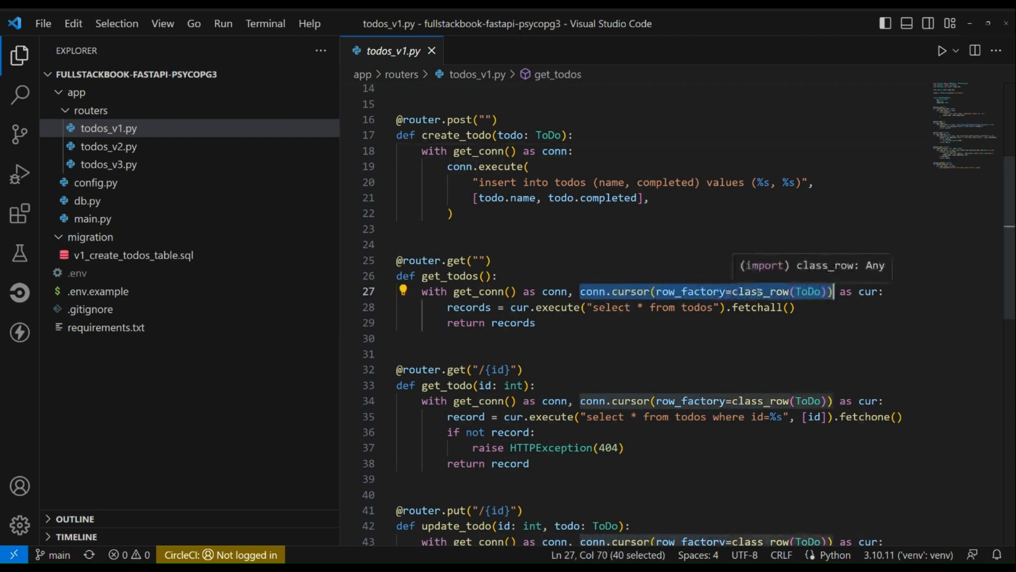
double_click(808, 291)
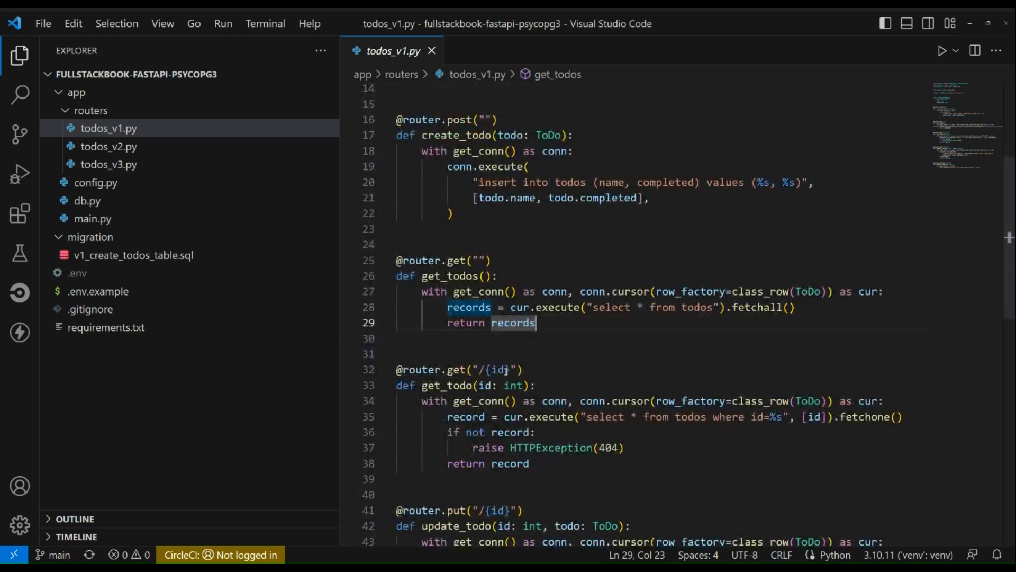
mouse_move(514, 385)
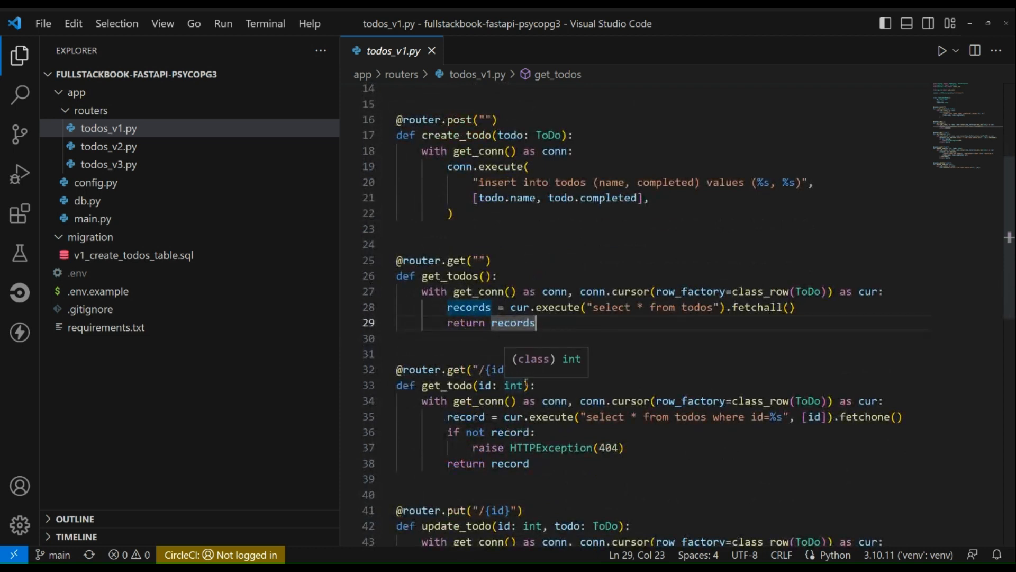
scroll("down", 3)
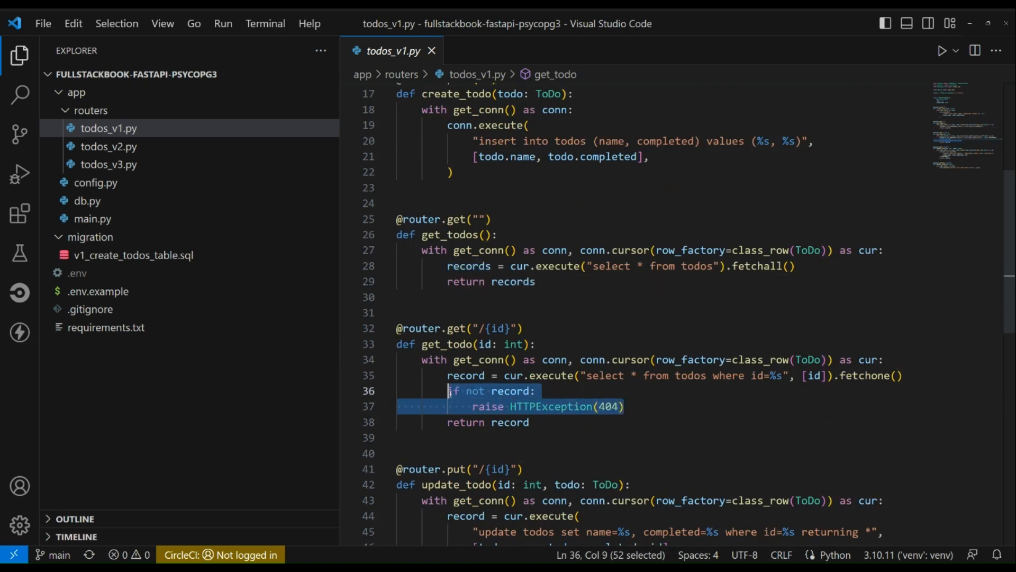
scroll("down", 3)
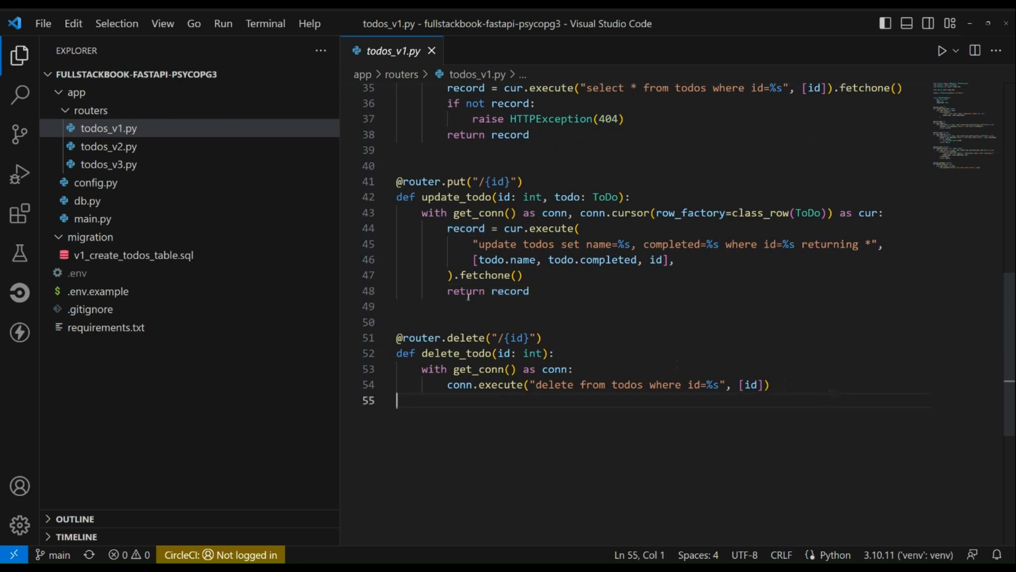
Open todos_v2.py, select the pool.connection statement on line 20, and read through line 57
left_click(109, 146)
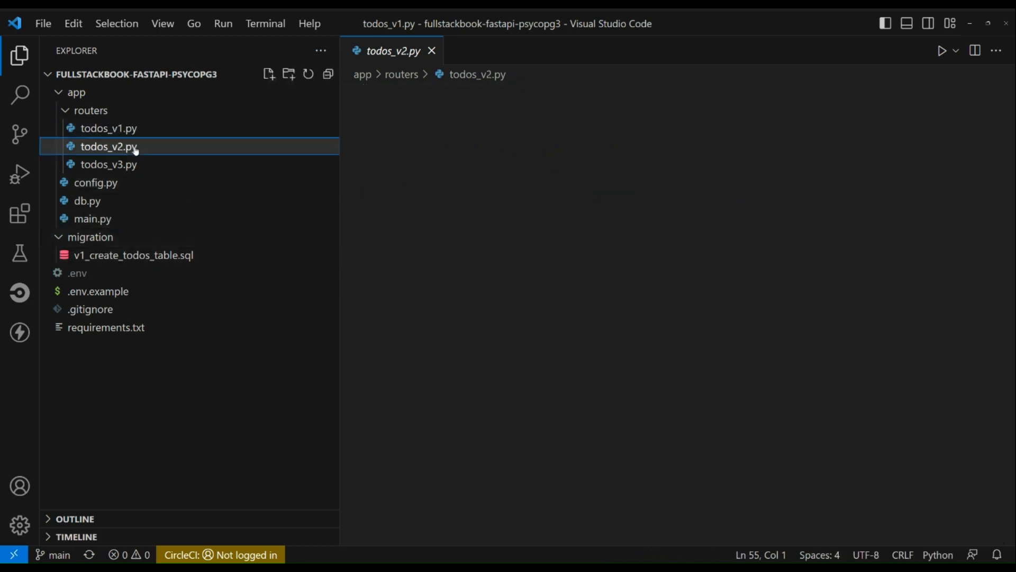
double_click(109, 146)
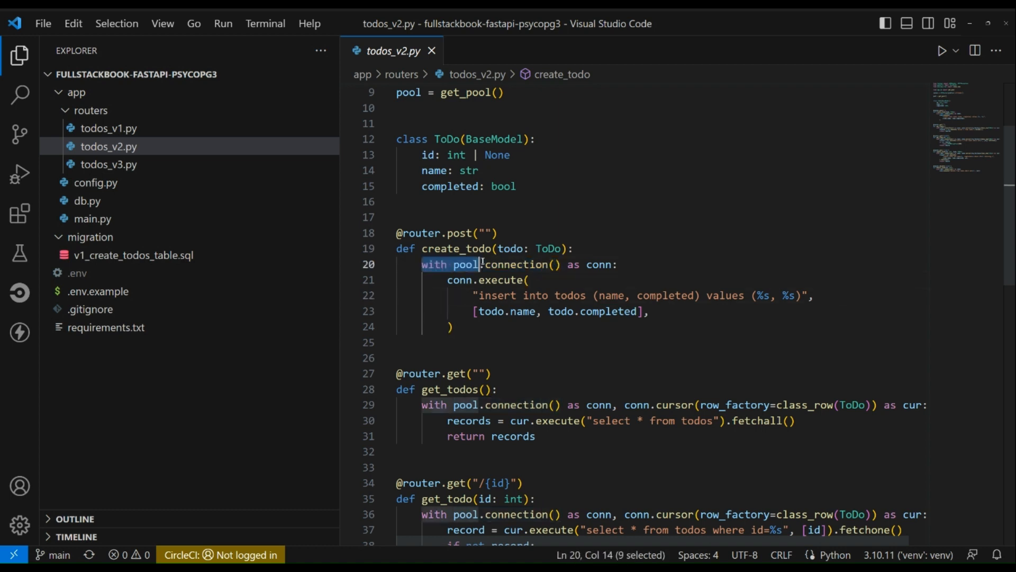
left_click_drag(479, 263, 616, 264)
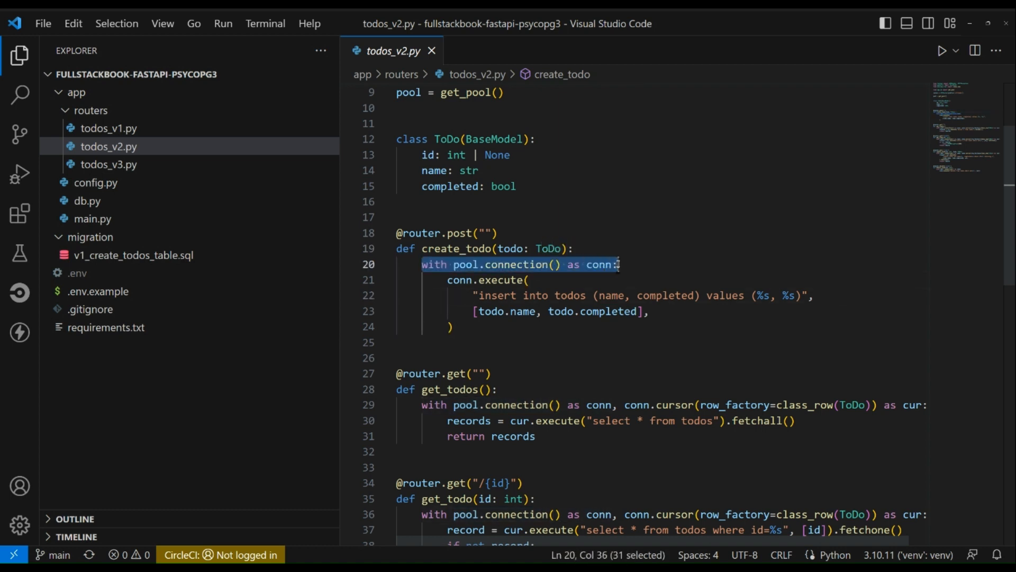
mouse_move(438, 263)
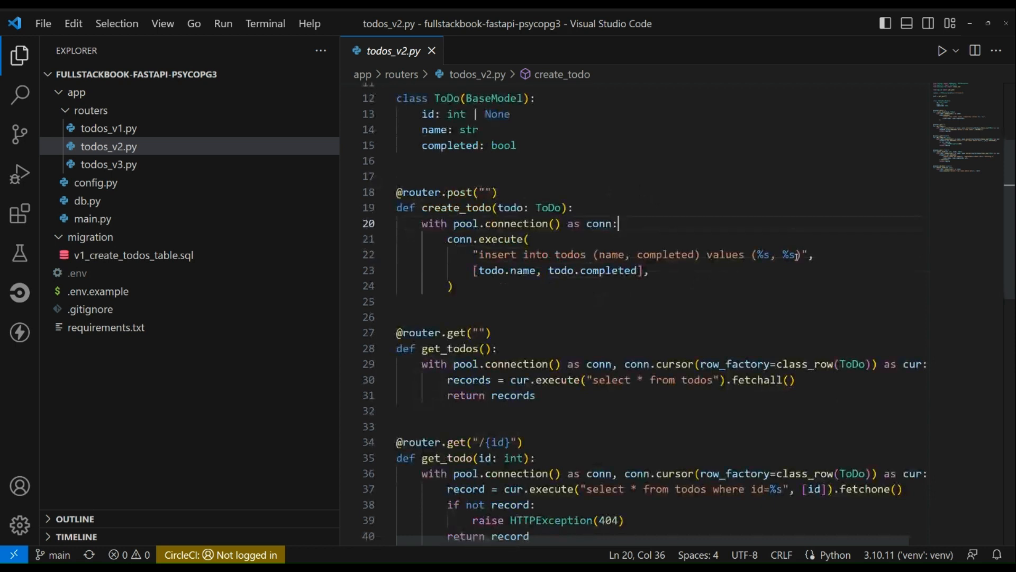
mouse_move(676, 280)
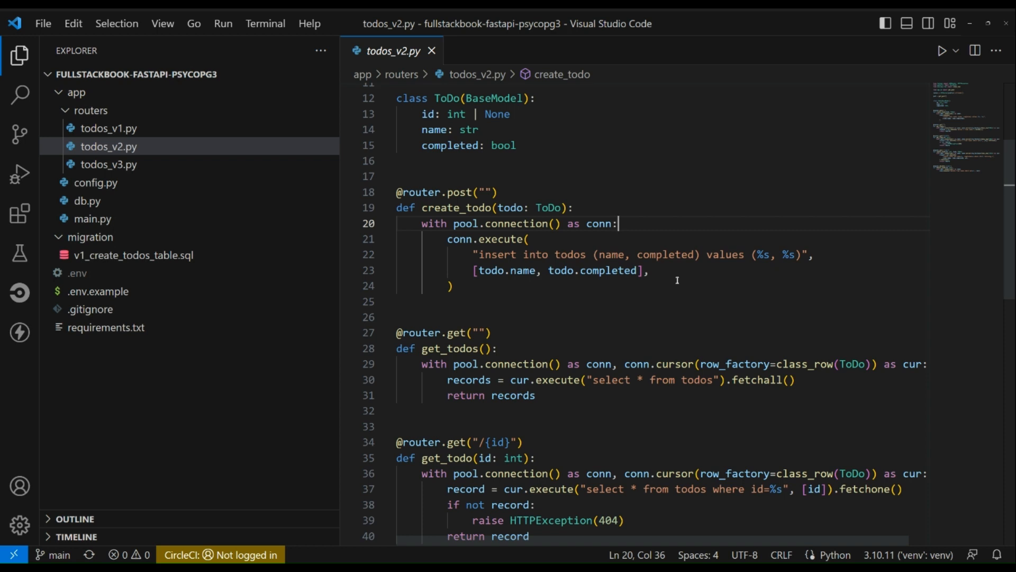
mouse_move(617, 306)
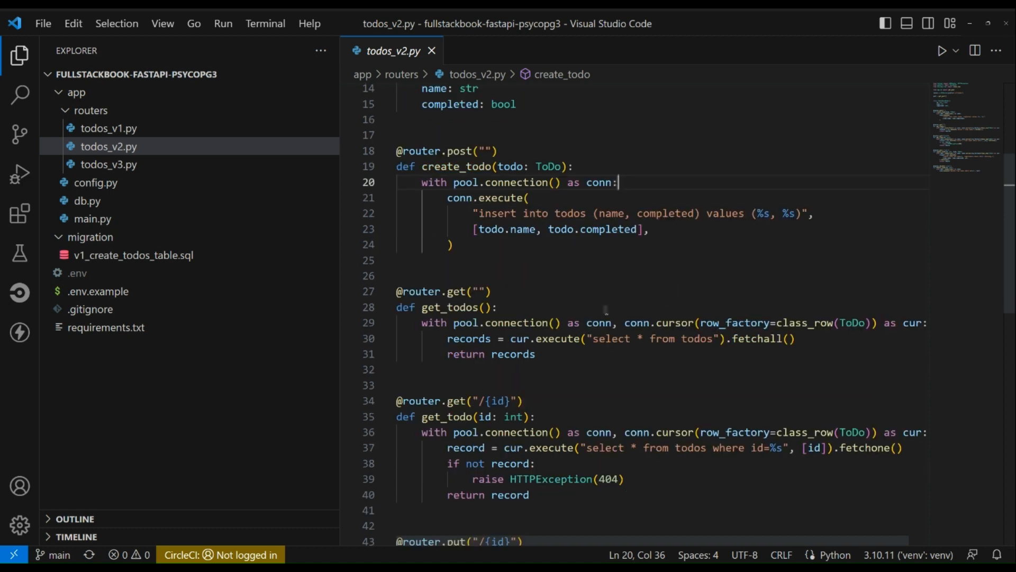
scroll("down", 3)
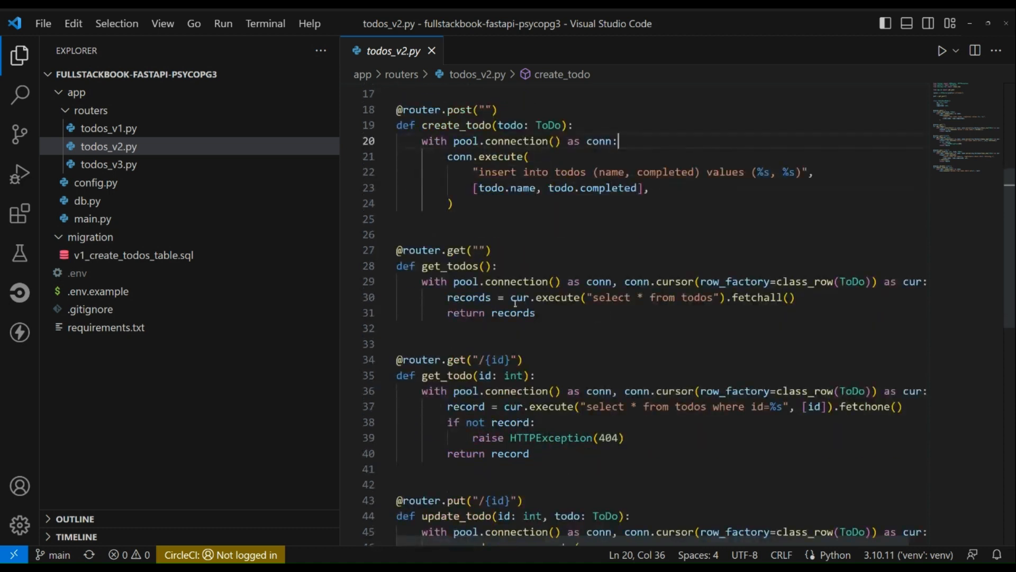
scroll("down", 3)
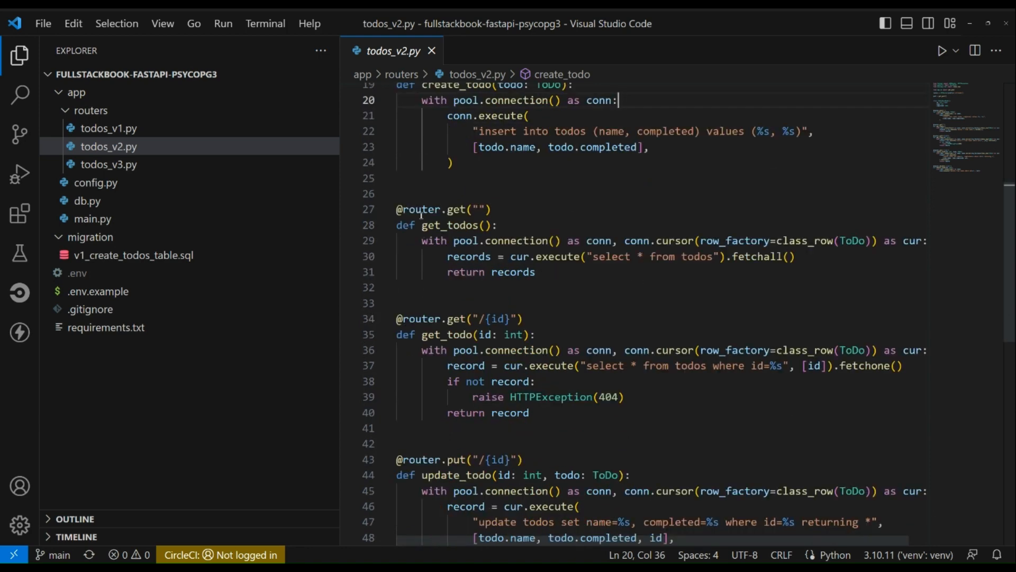
mouse_move(511, 240)
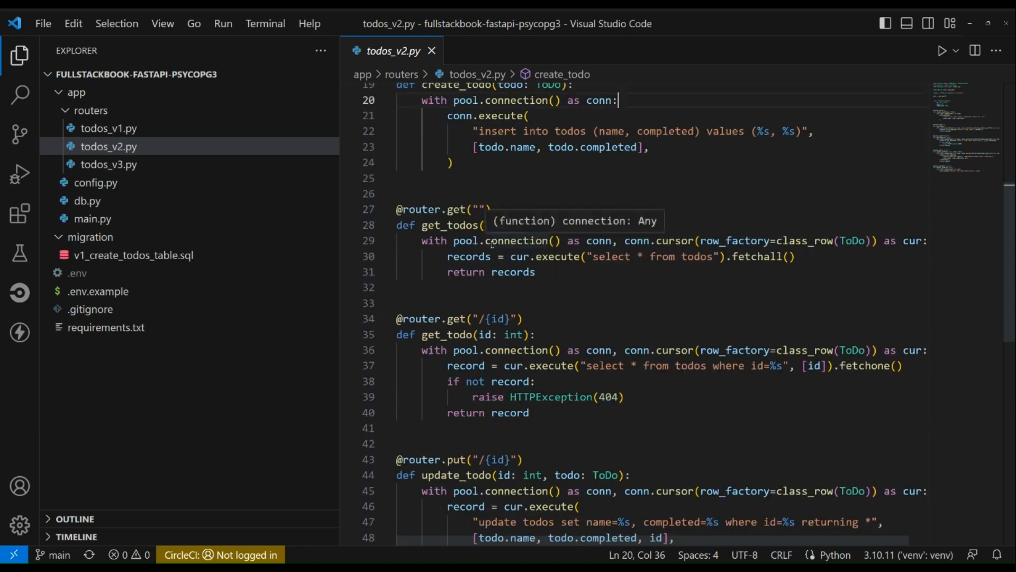
scroll("down", 3)
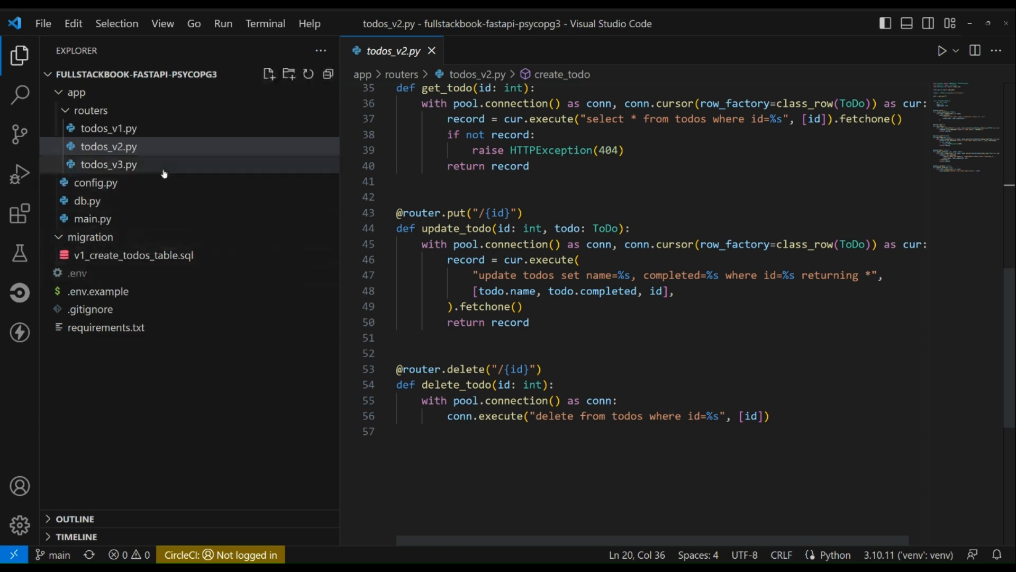
Open todos_v3.py, highlight the async keyword occurrences, and read through line 66
left_click(109, 164)
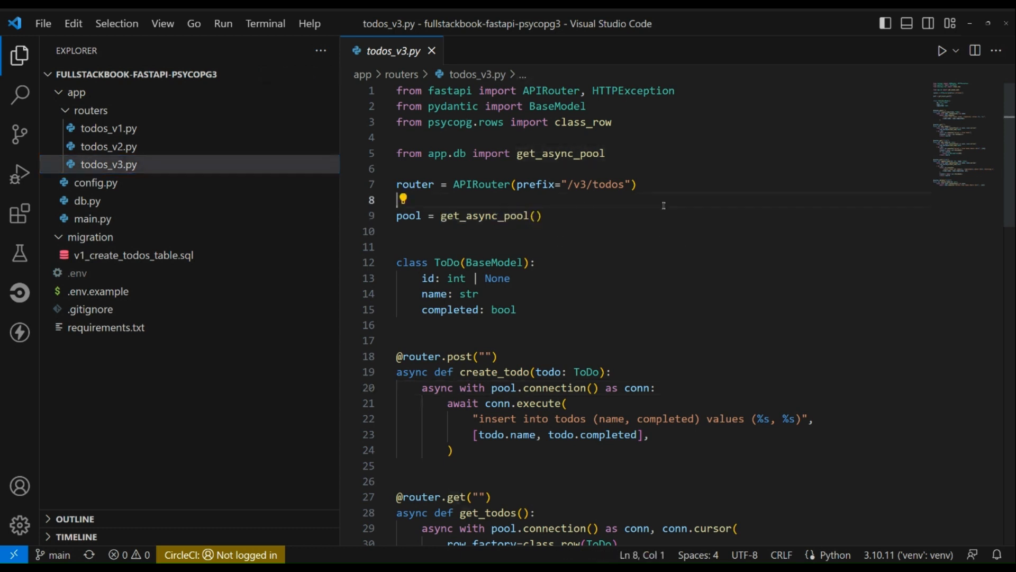
scroll("down", 3)
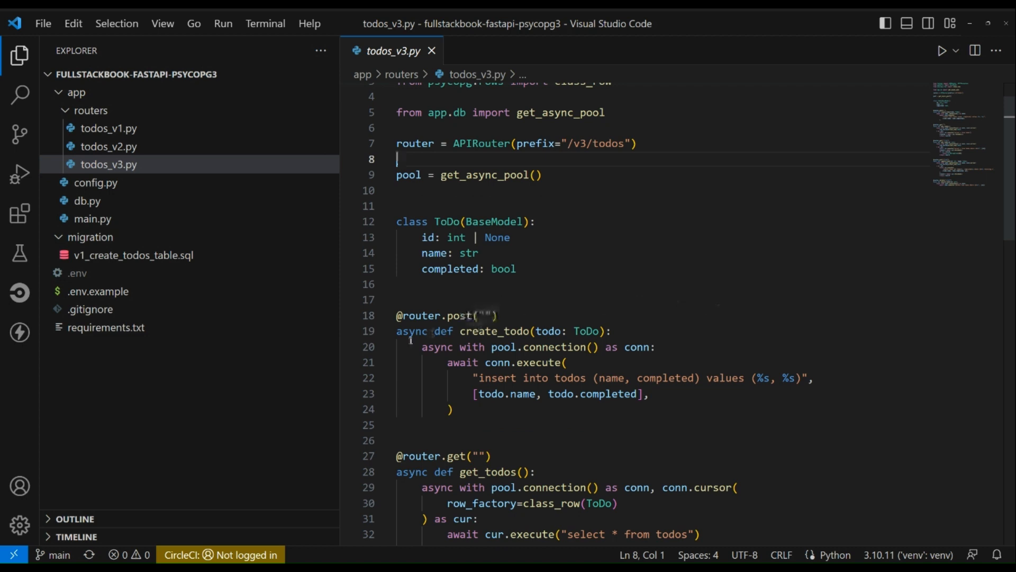
double_click(409, 330)
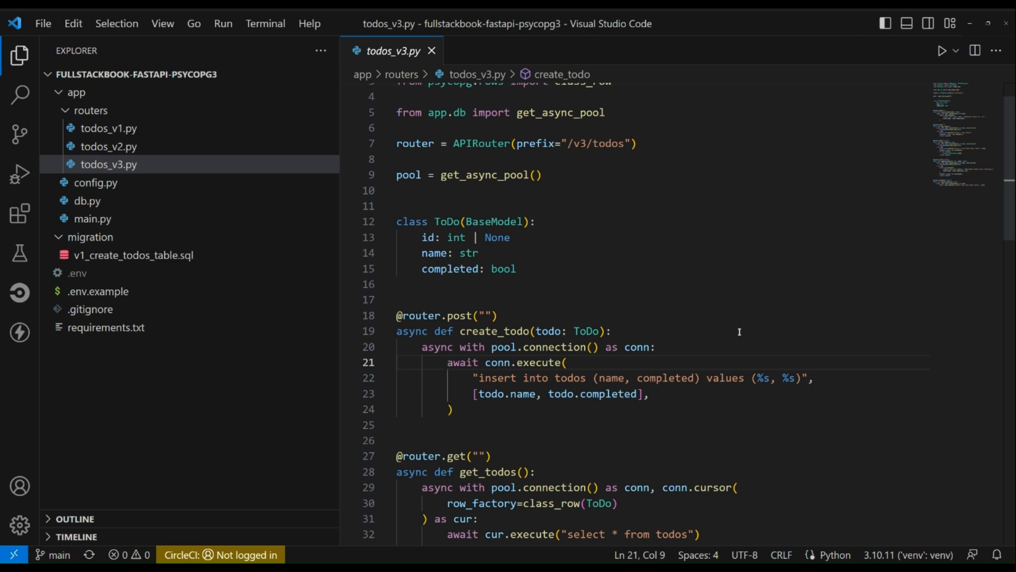
mouse_move(479, 347)
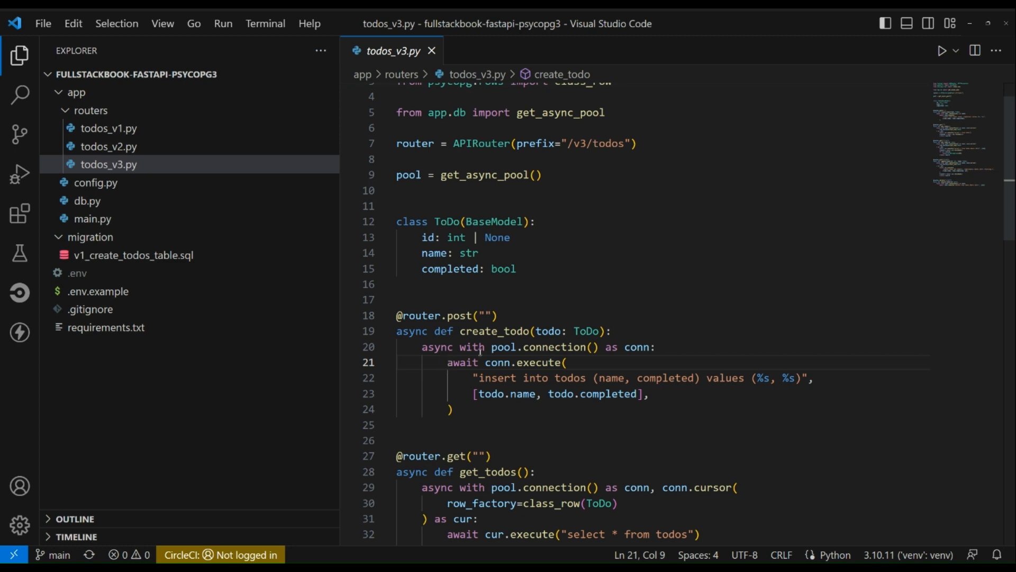
double_click(410, 330)
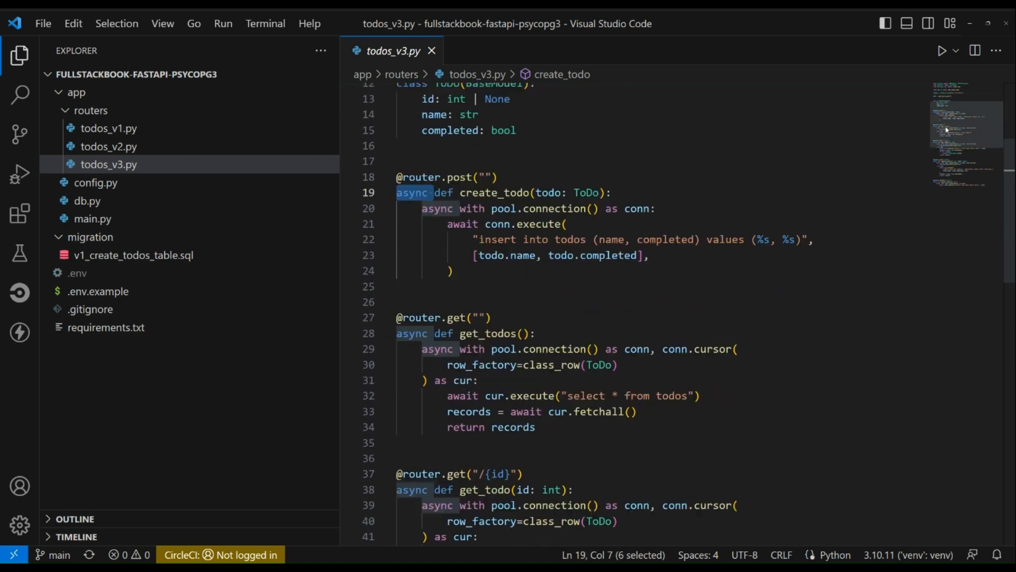
scroll("down", 3)
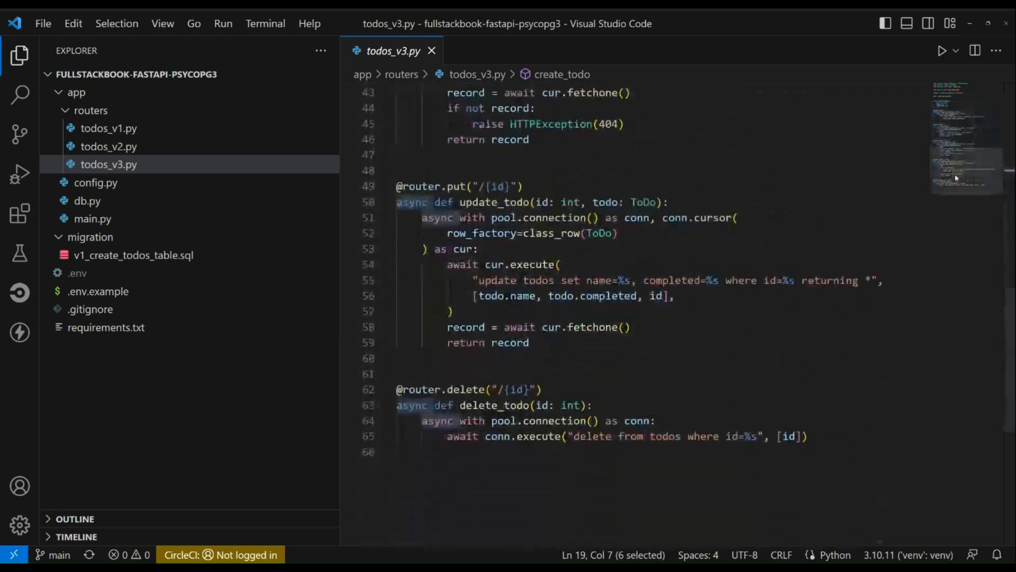
scroll("down", 3)
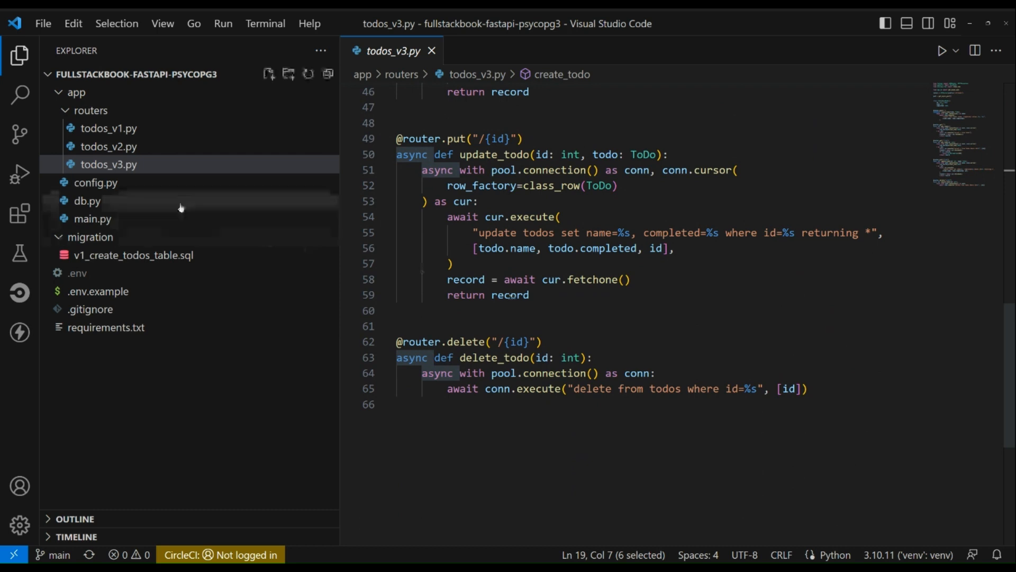
Open config.py to view the Settings class and cached get_settings function
left_click(96, 182)
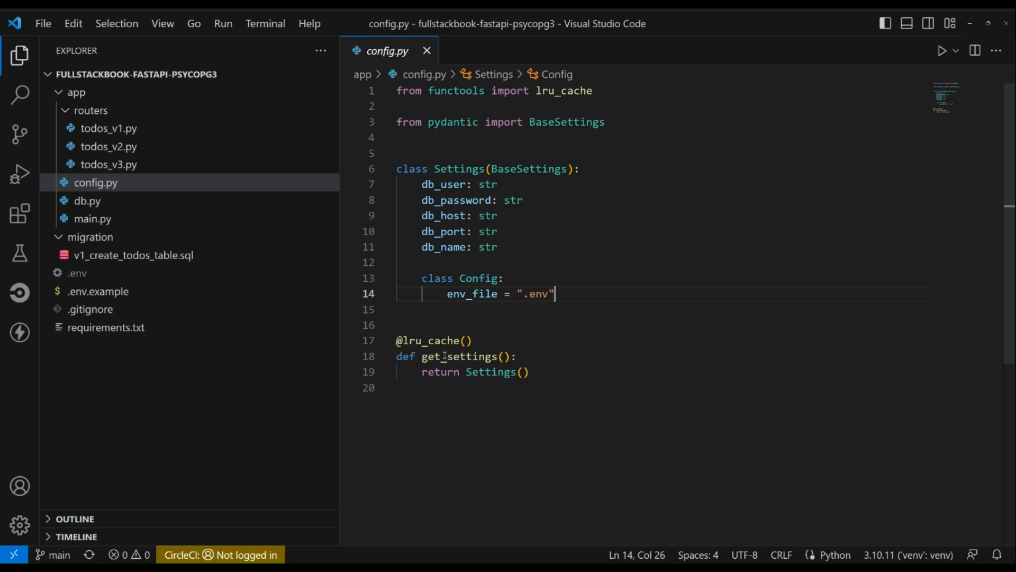
double_click(447, 340)
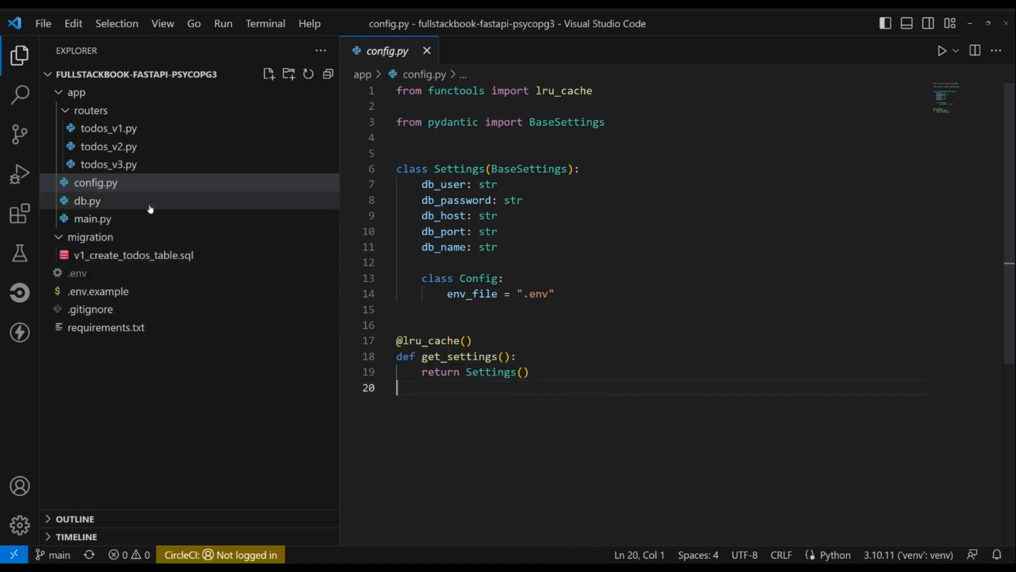
Open db.py and select the AsyncConnectionPool(conninfo=conninfo) return on line 24
left_click(87, 200)
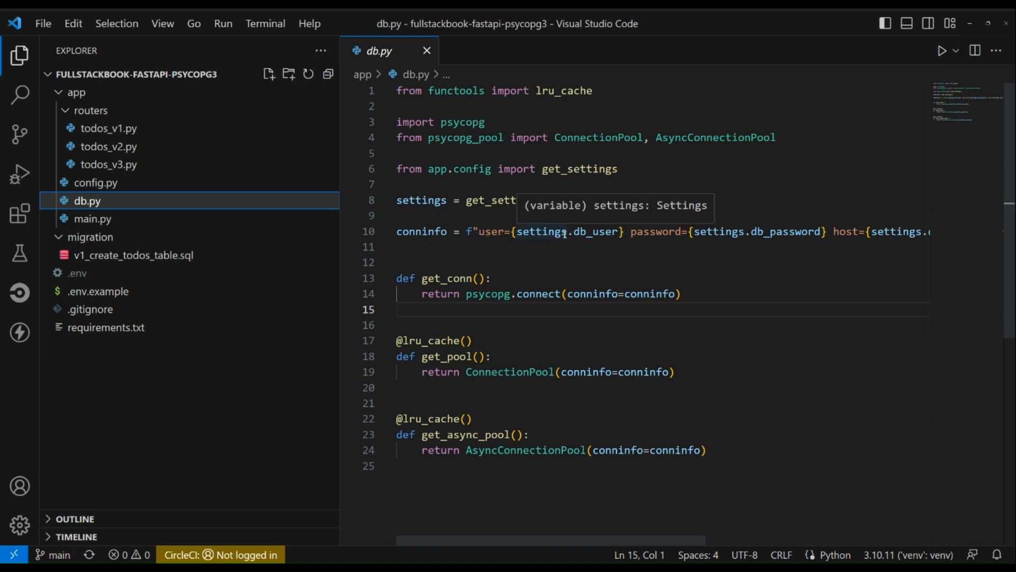
mouse_move(650, 491)
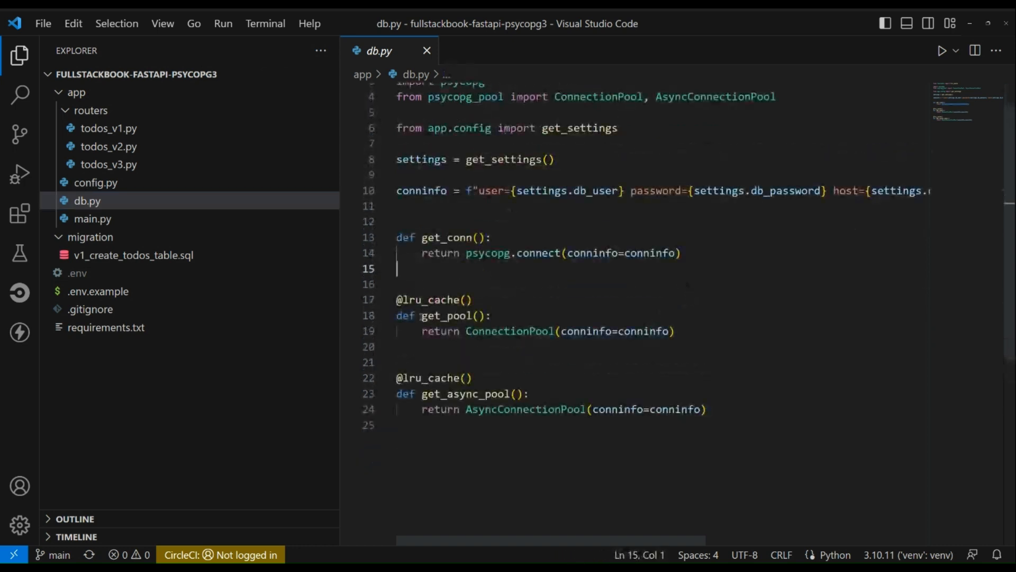
left_click(465, 331)
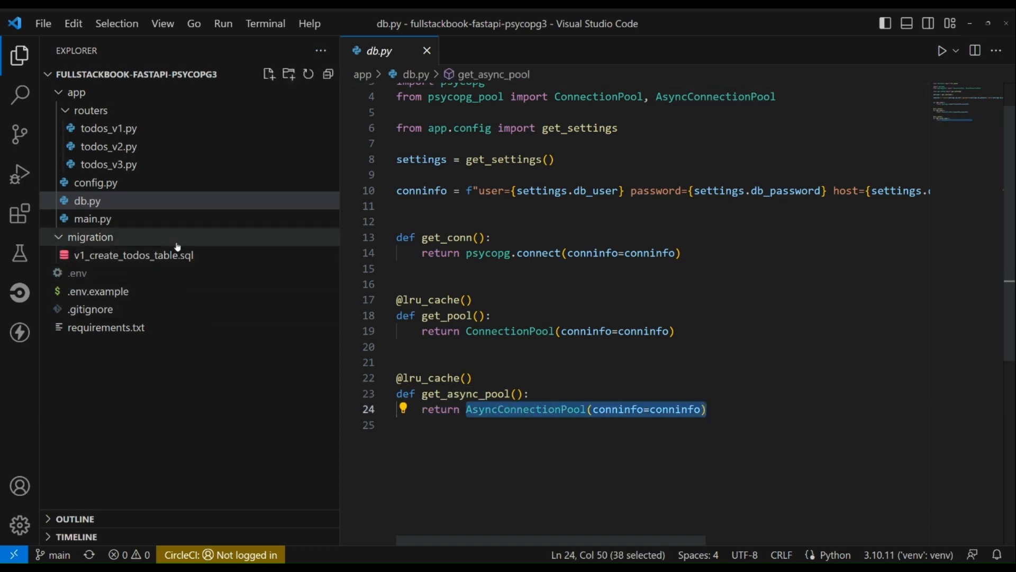
Open main.py, scroll through it, and highlight the pool.check() call
left_click(93, 219)
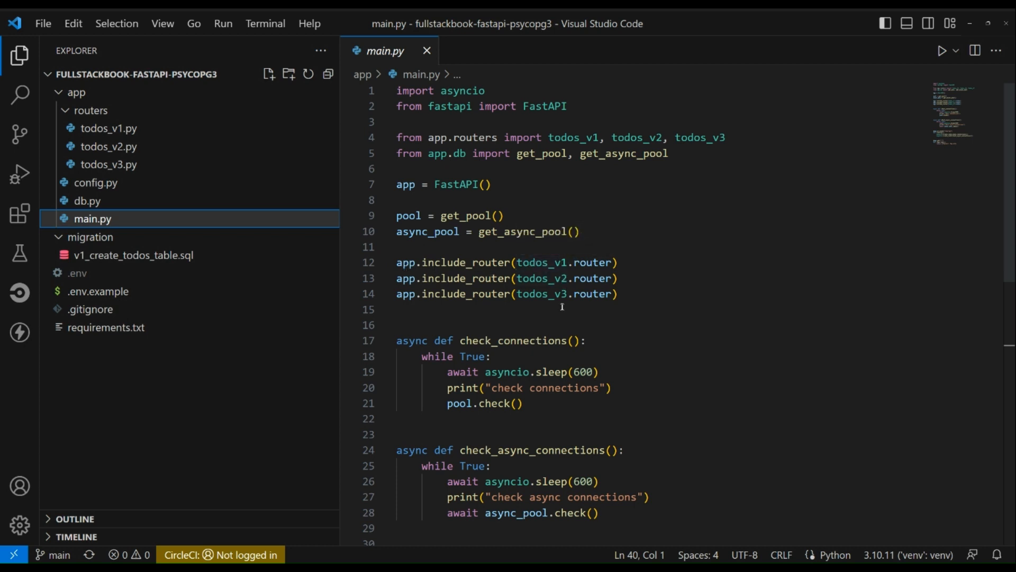
scroll("down", 3)
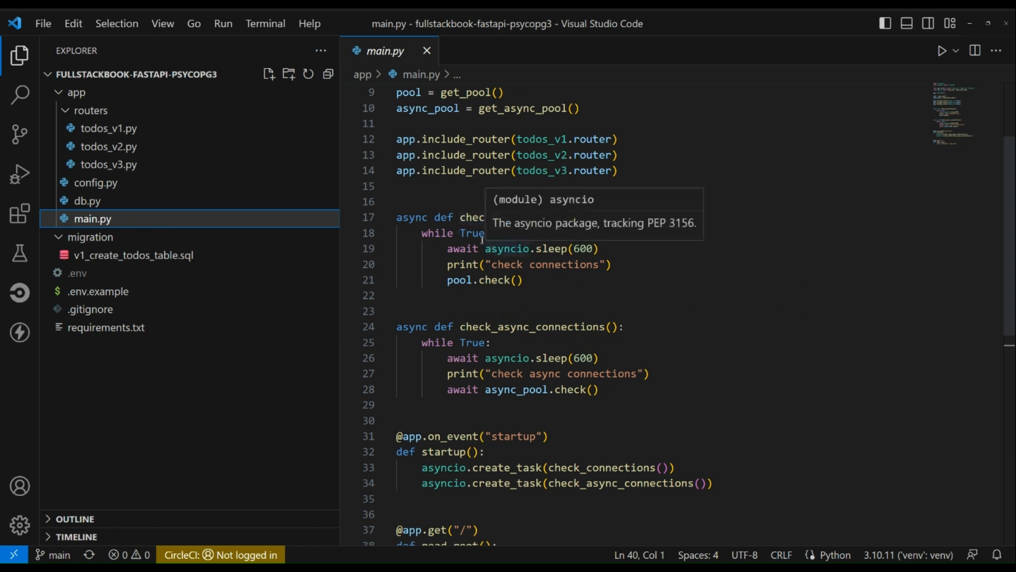
mouse_move(486, 249)
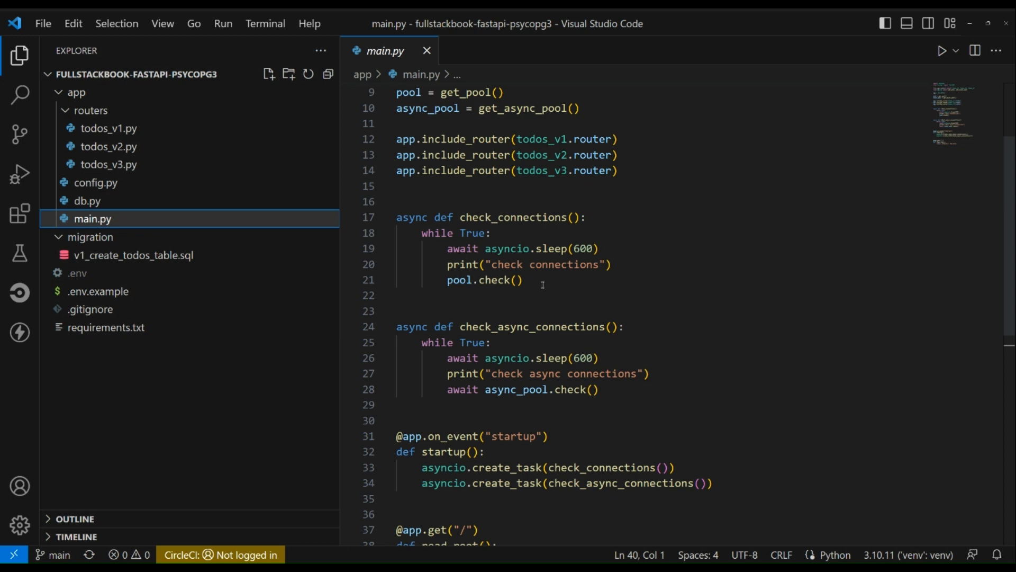
double_click(484, 280)
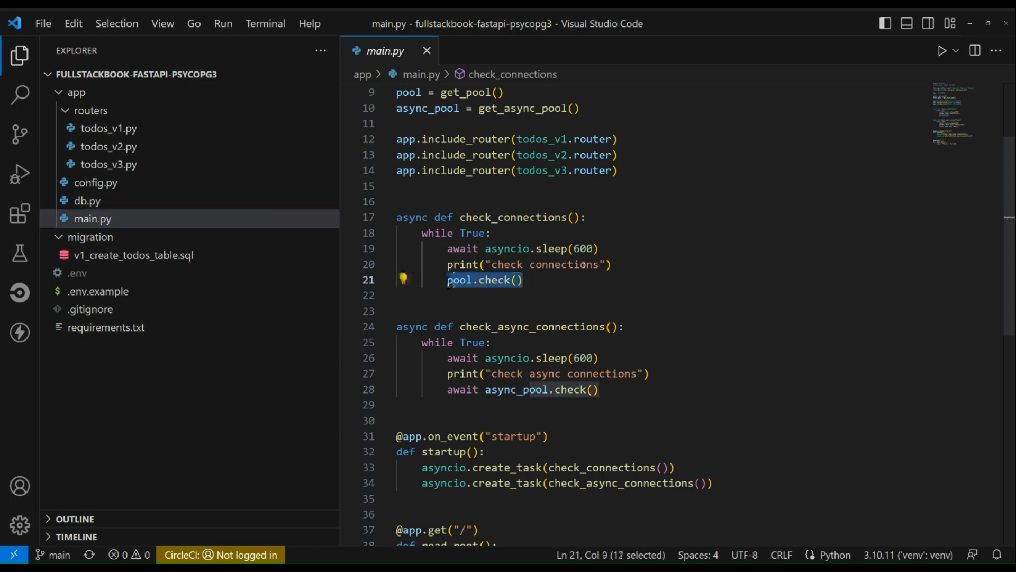
left_click(518, 280)
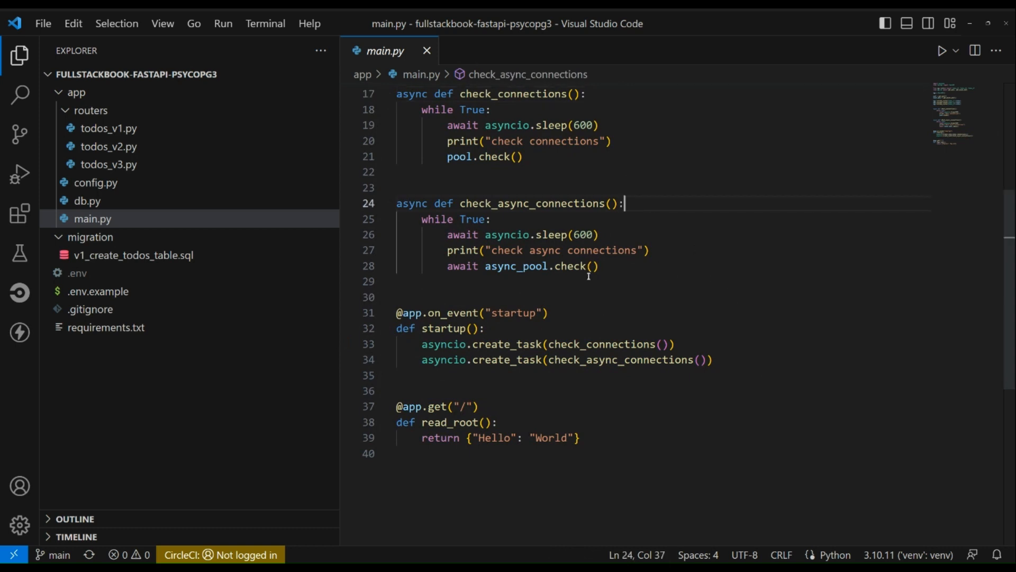
mouse_move(681, 277)
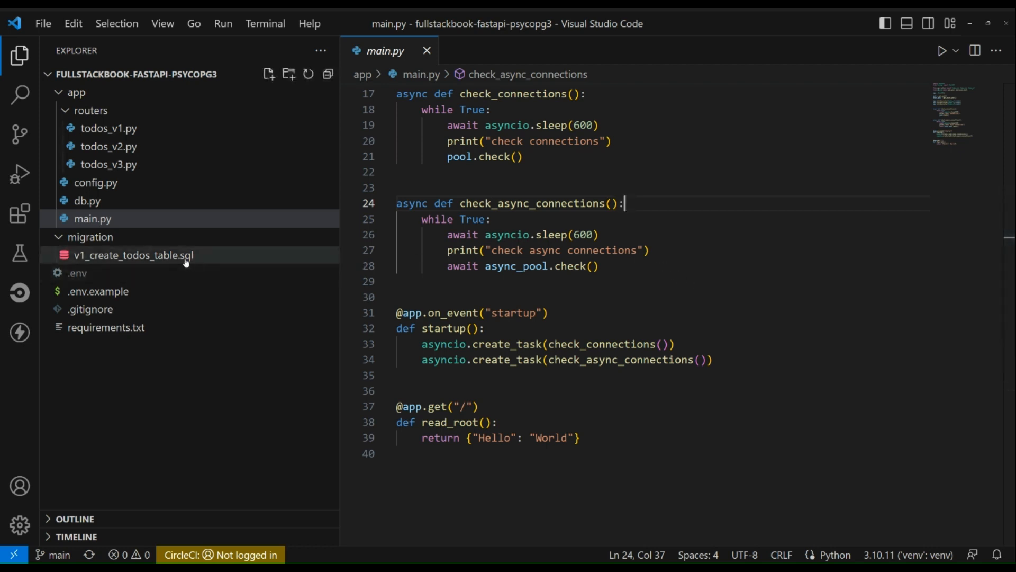
View the todos table SQL, .env.example, .gitignore and requirements.txt in turn
left_click(133, 255)
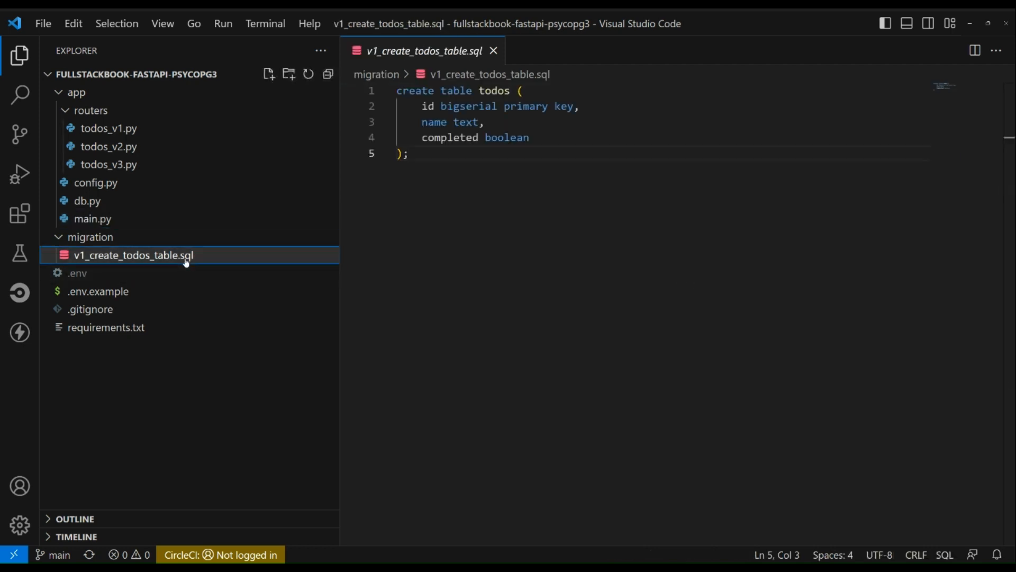
mouse_move(627, 195)
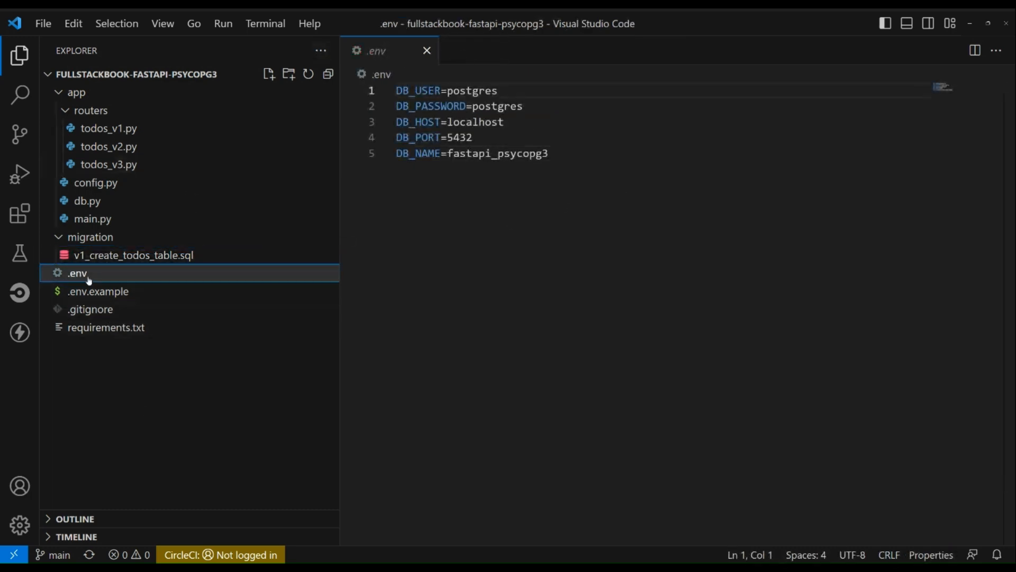
mouse_move(98, 291)
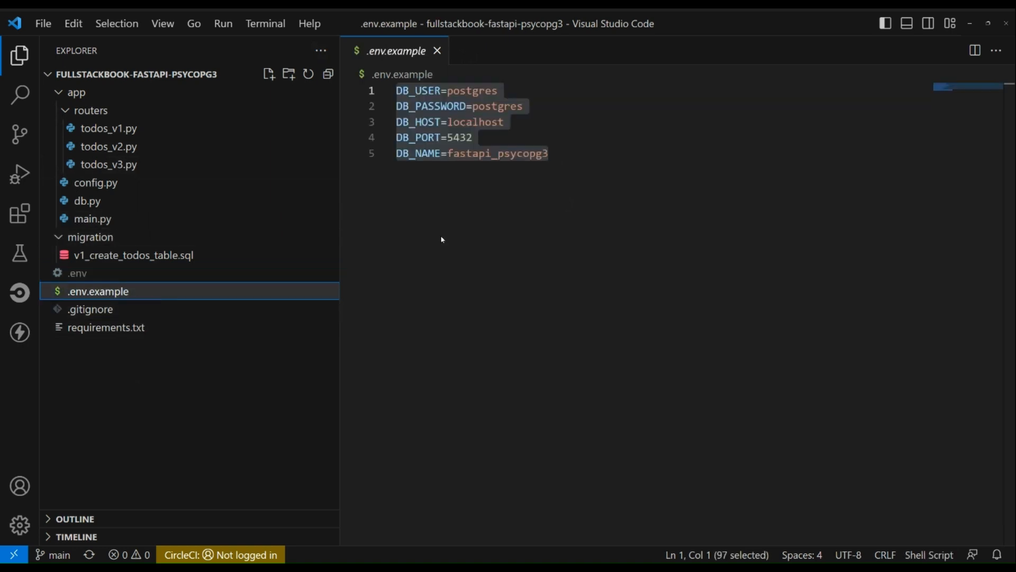
left_click(549, 154)
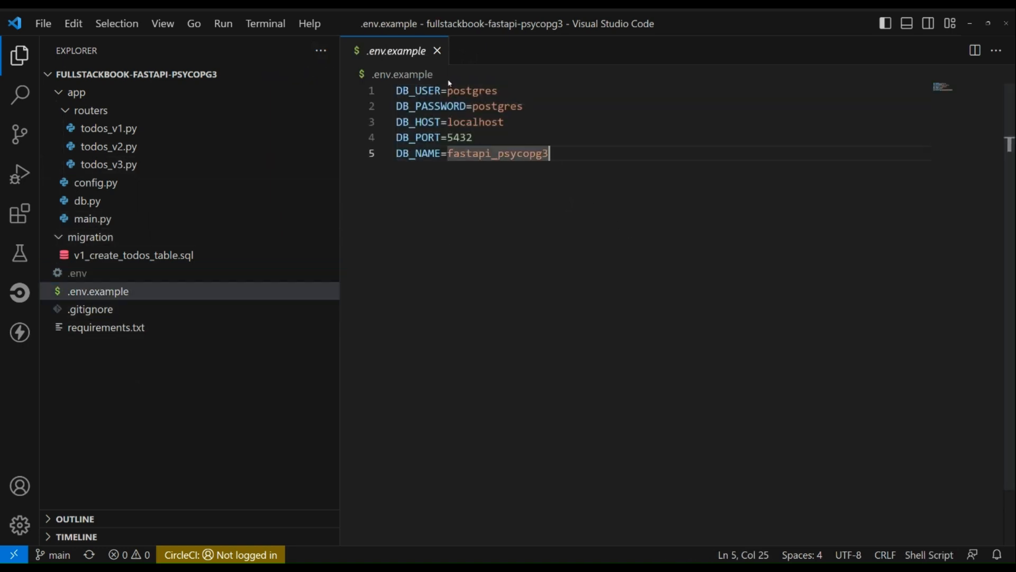
left_click(90, 309)
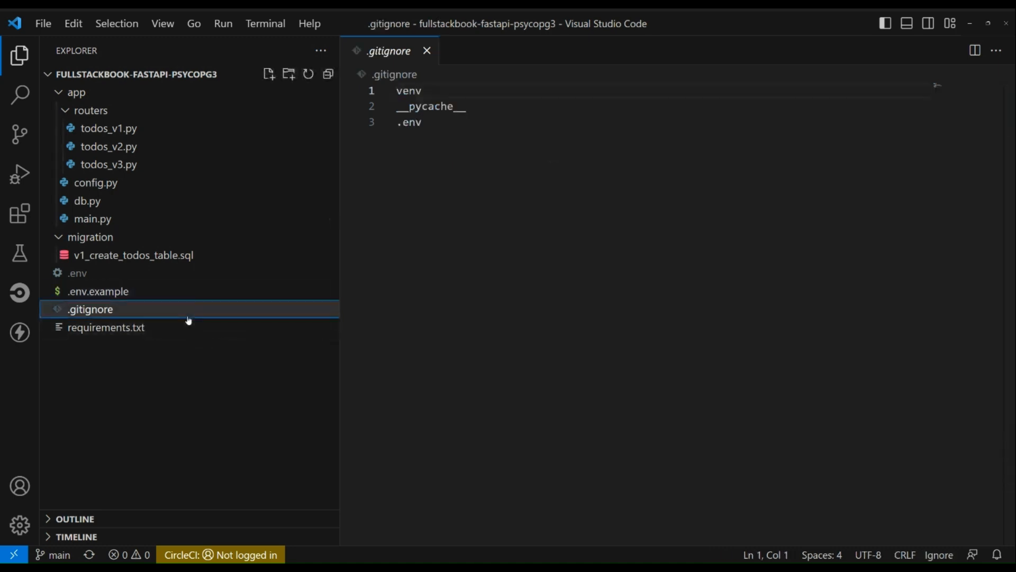
left_click(106, 326)
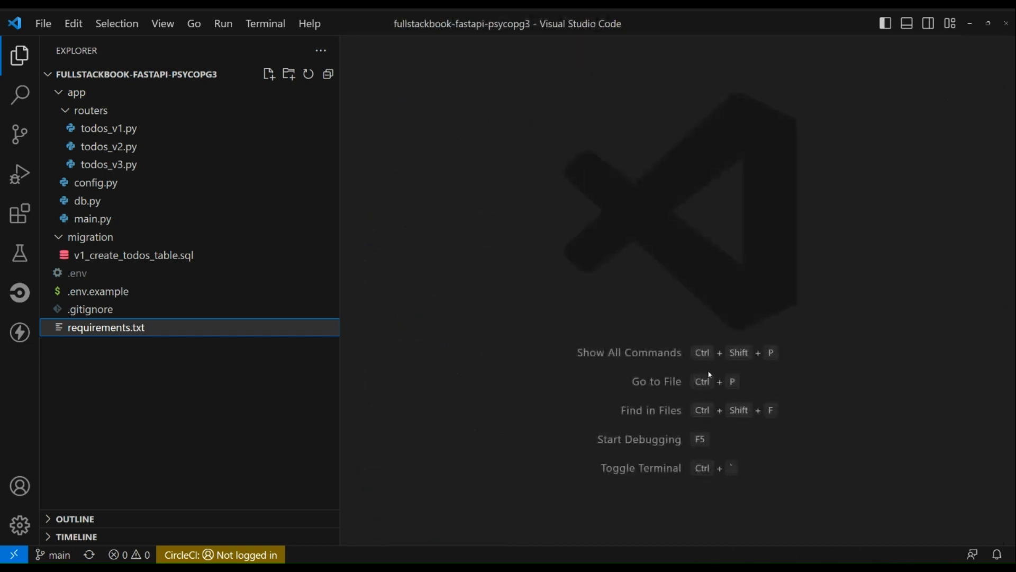
mouse_move(509, 369)
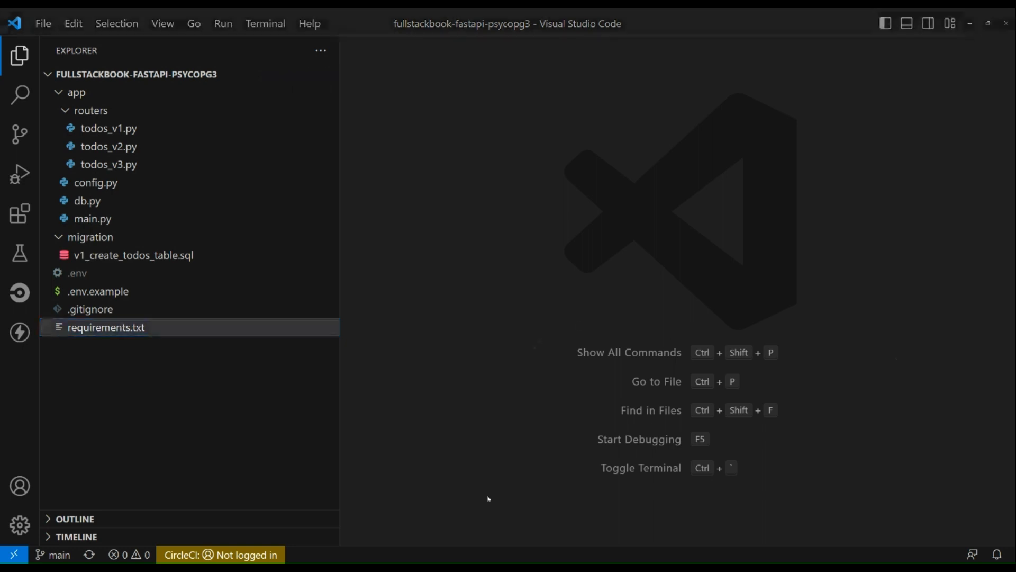
mouse_move(518, 381)
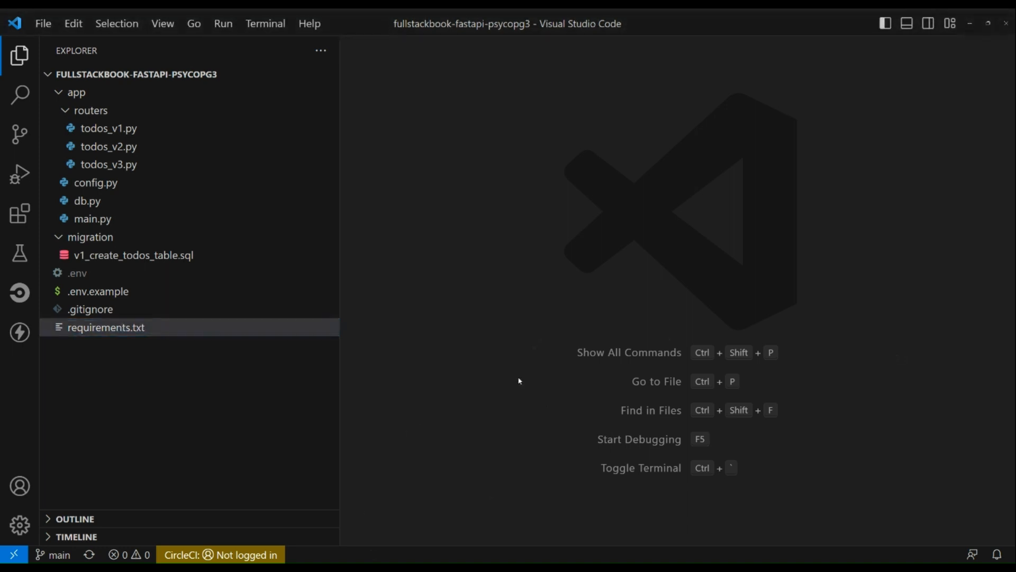
In a new terminal, create a venv with python -m venv and activate it
key("ctrl+`")
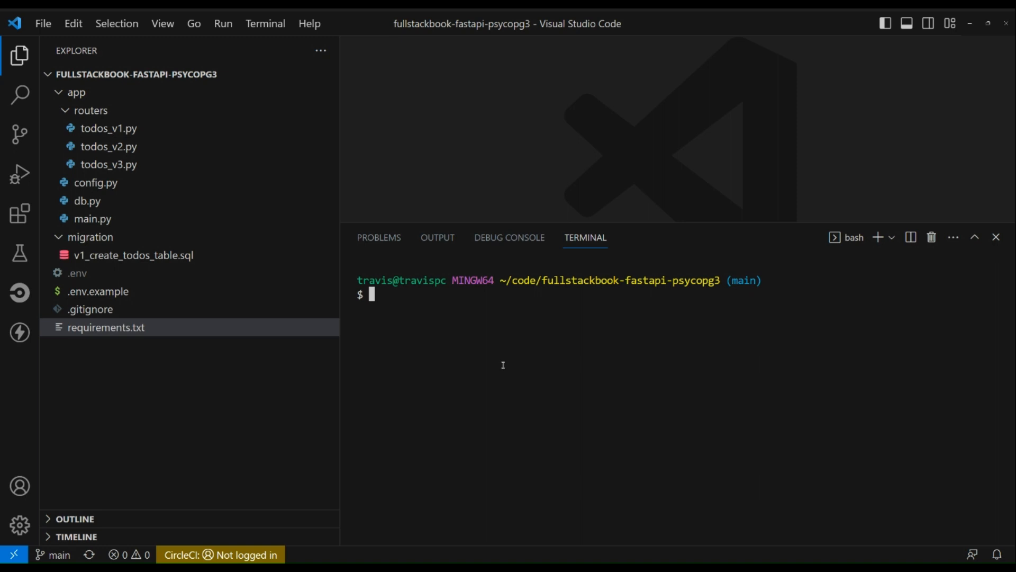
type("python -m venv venv")
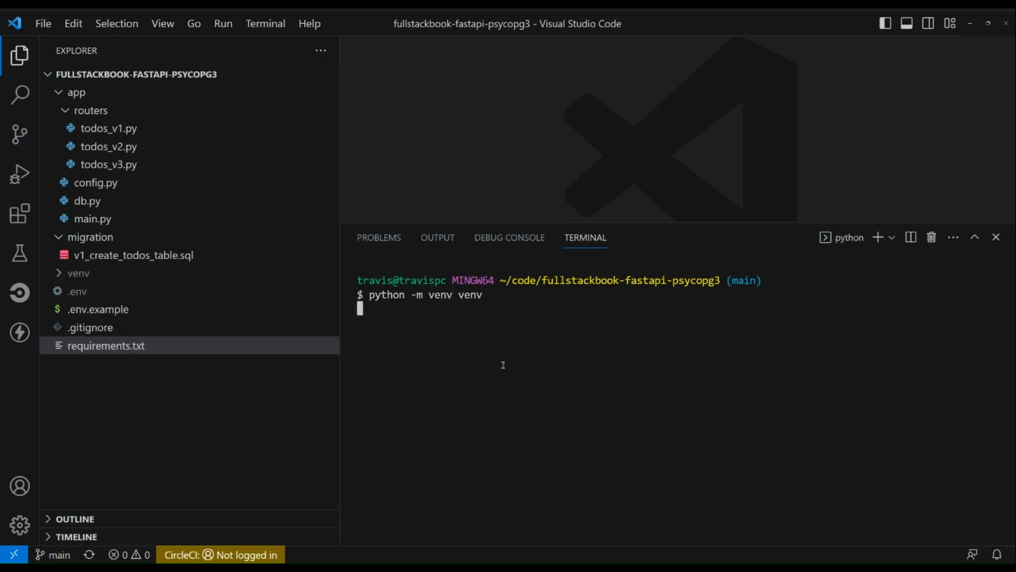
mouse_move(557, 517)
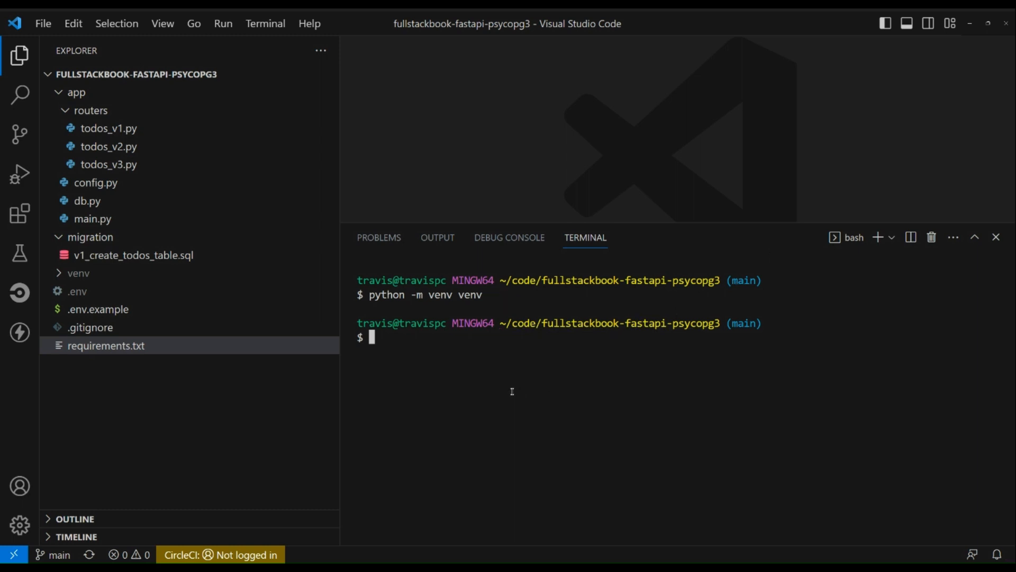
type(".")
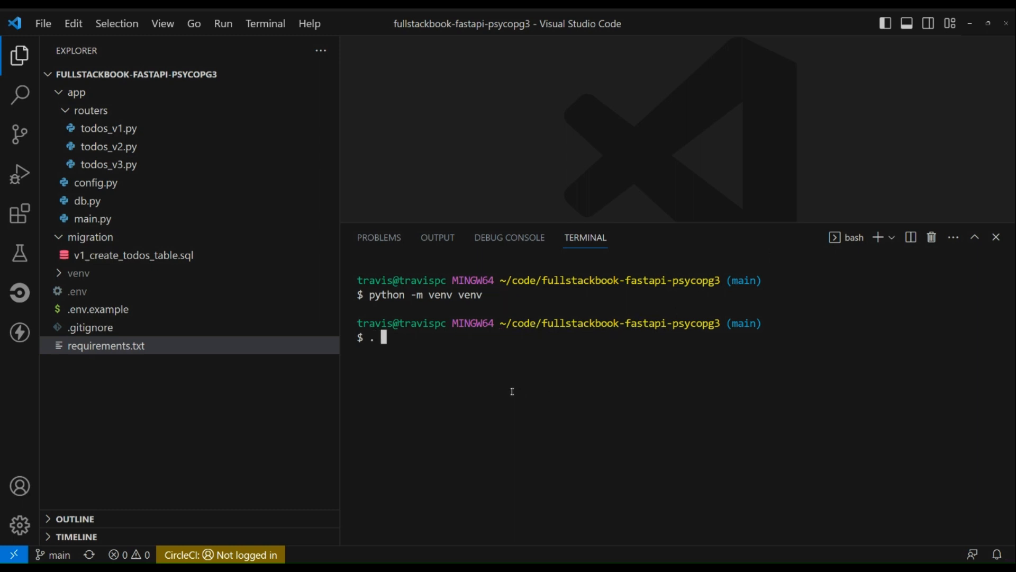
type("venv/")
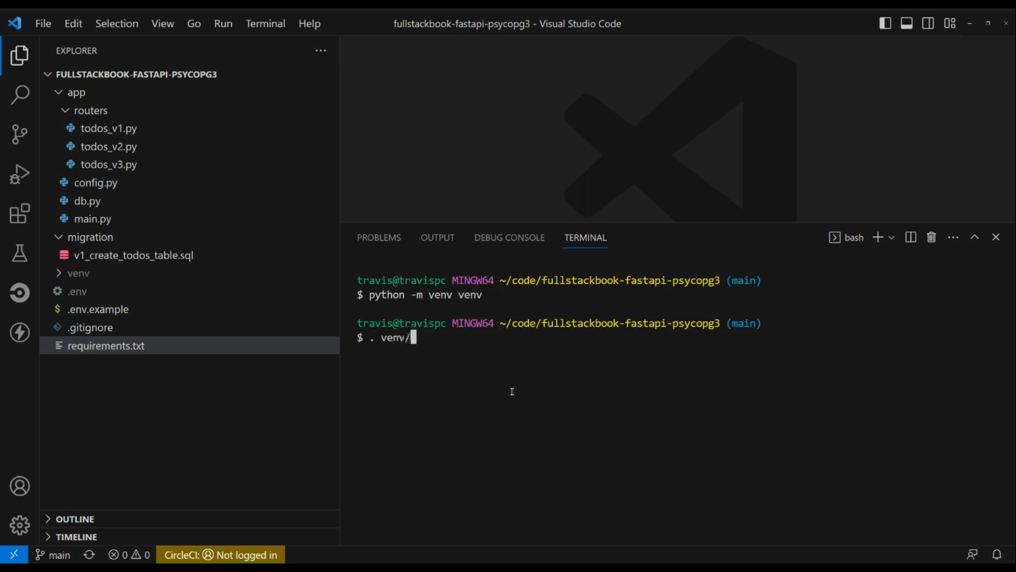
type("Scripts/")
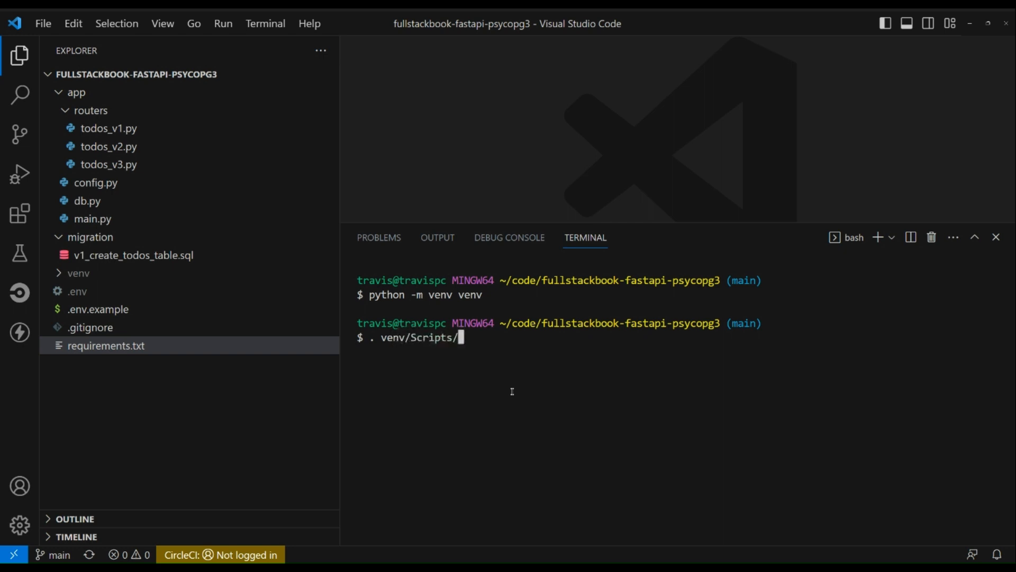
type("activate")
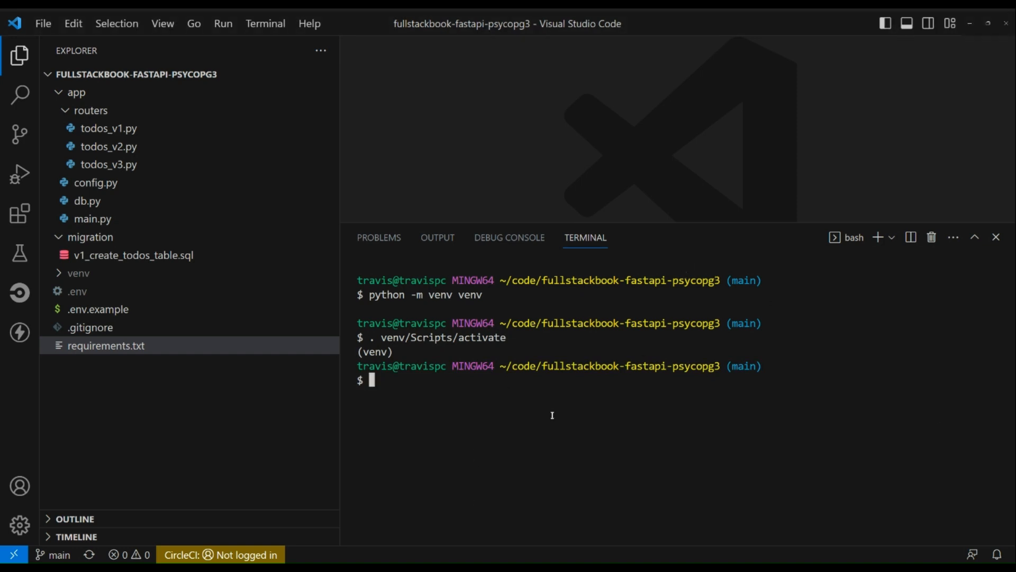
Install fastapi, uvicorn[standard], psycopg and psycopg_pool with pip
type("pip in")
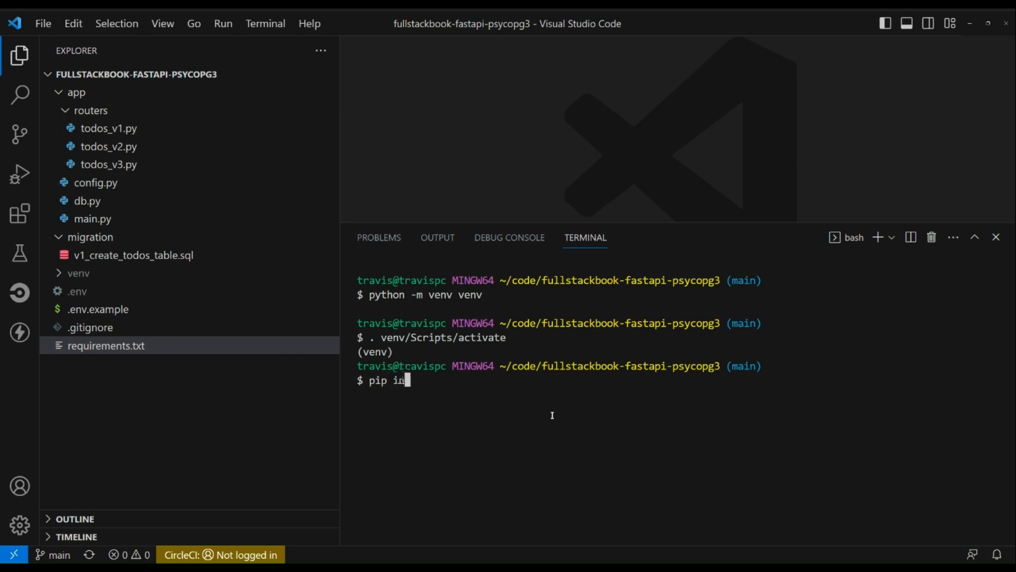
type("stall")
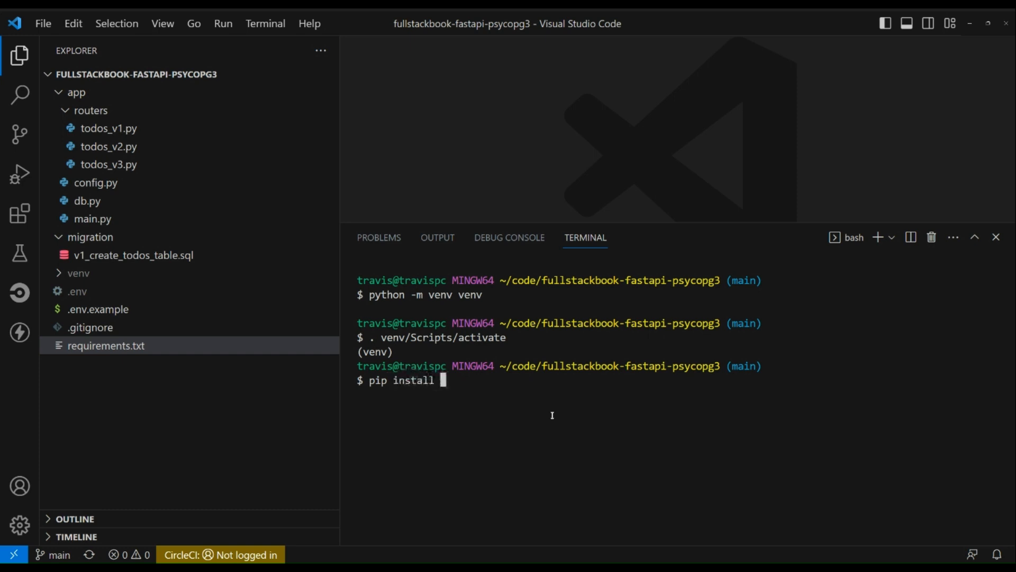
type("fastapi")
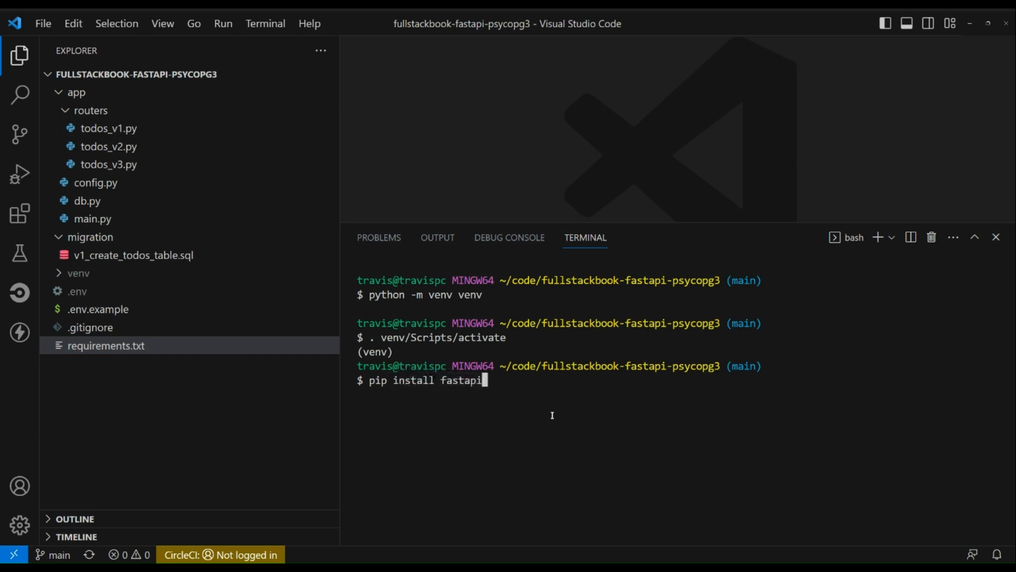
type("\"uvic")
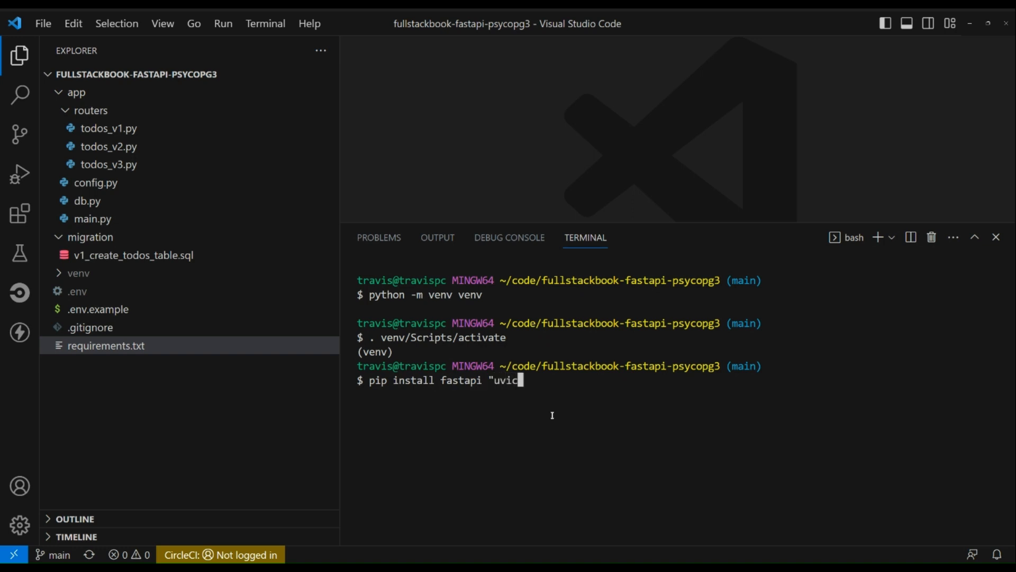
type("orn[s")
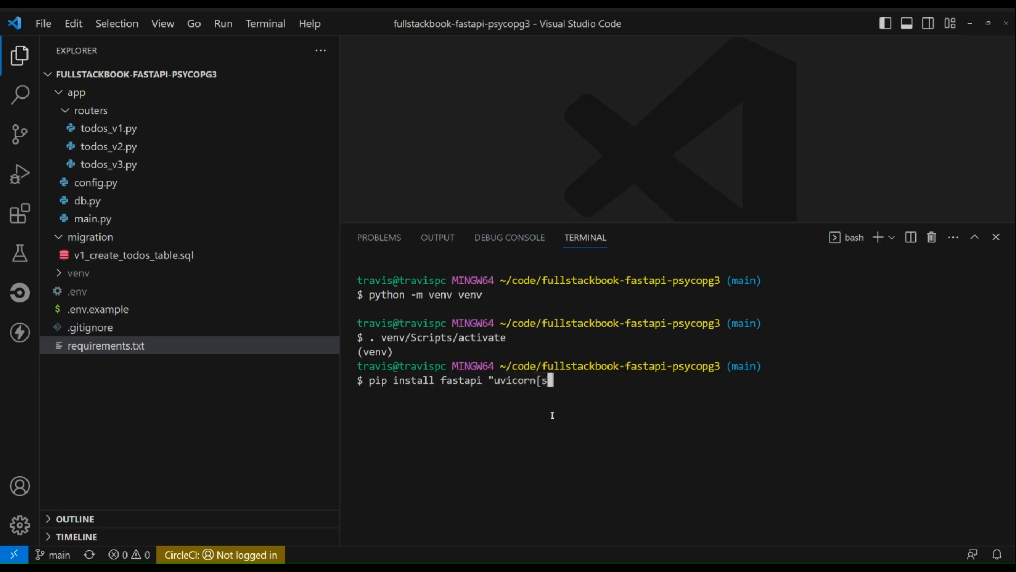
type("tandard]\" p")
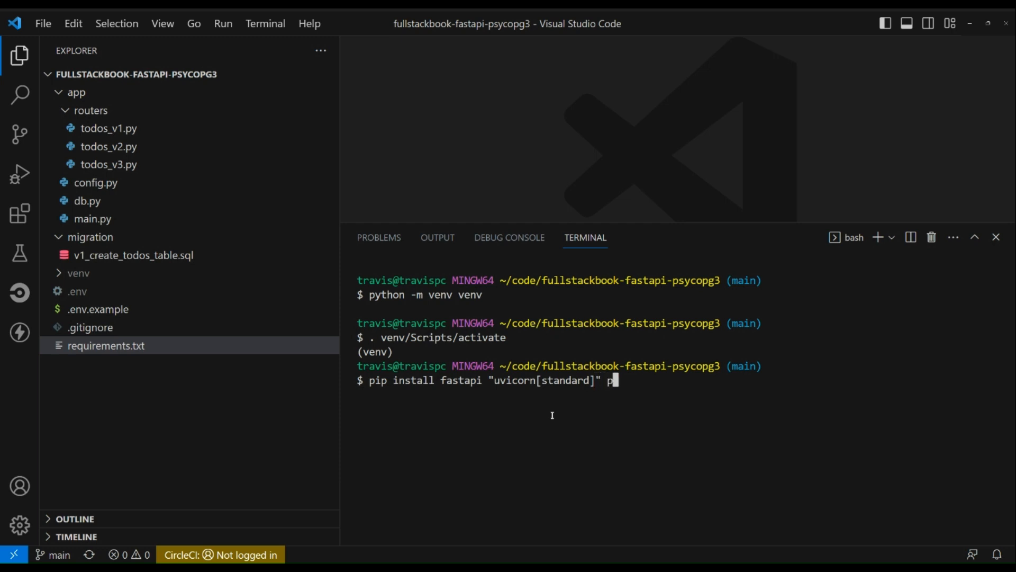
type("sycopg")
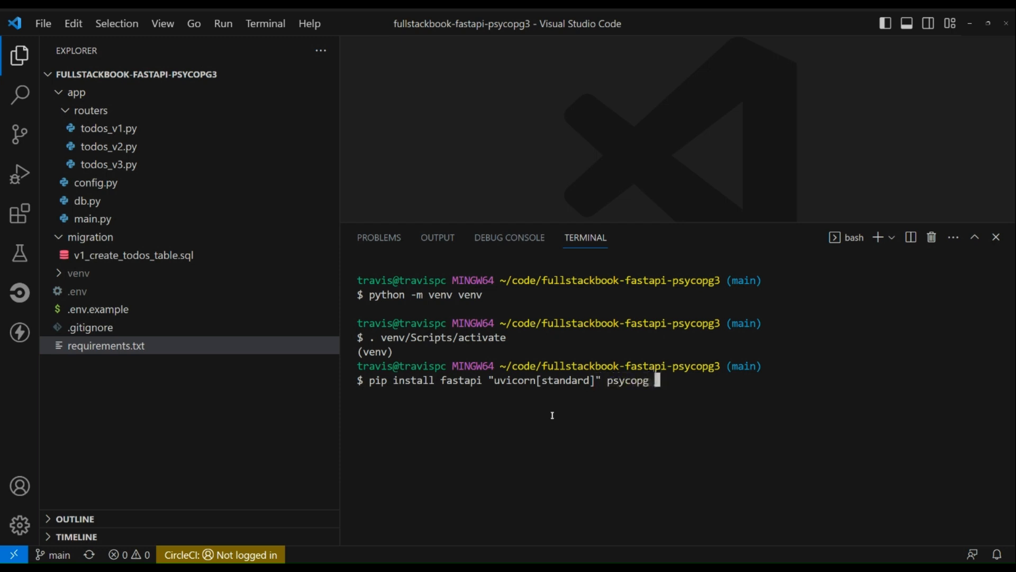
type("psycop")
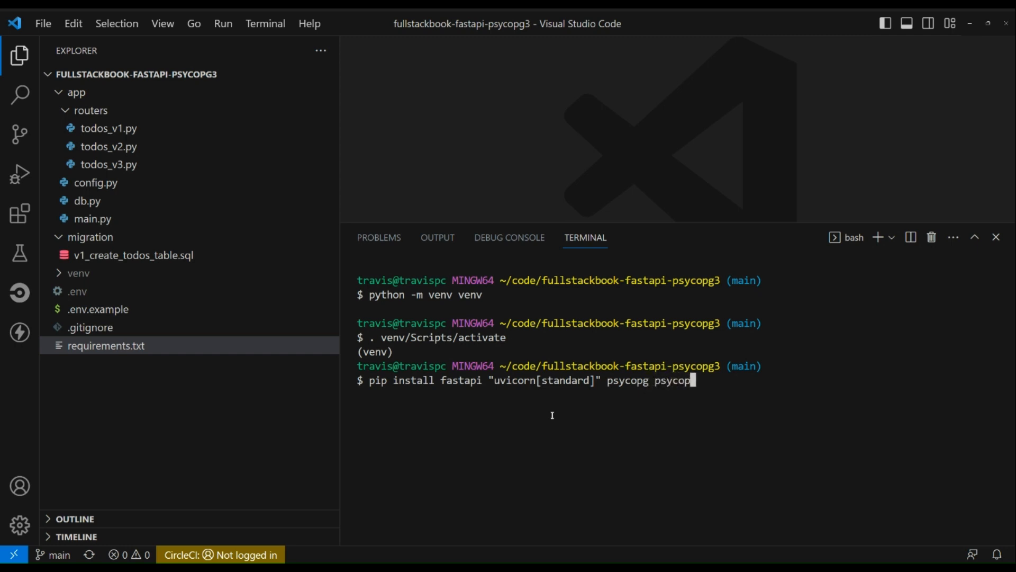
type("_pool")
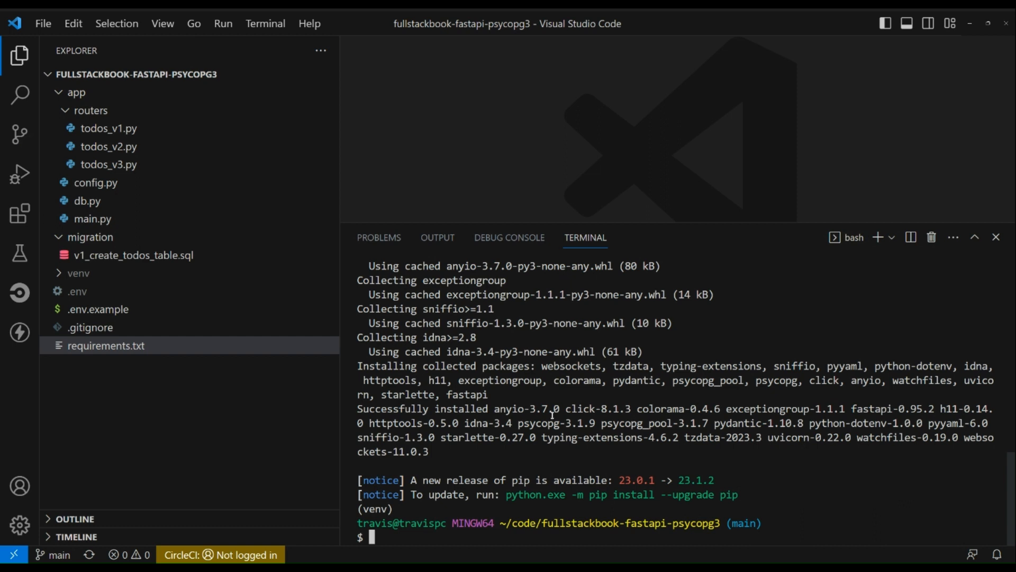
Create the fastapi_psycopg3 database as the postgres user with psql
type("psql -U po")
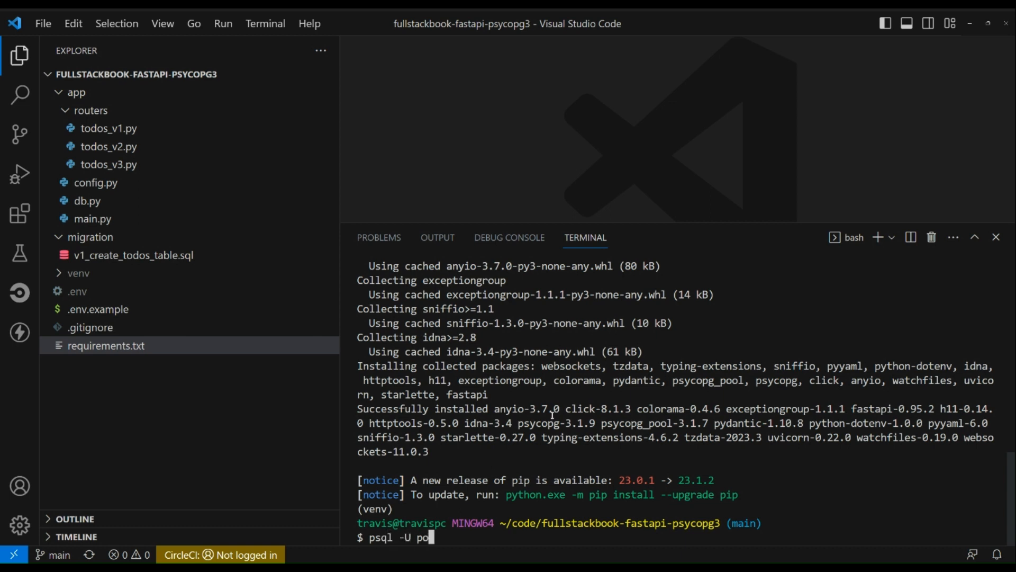
type("stgres --")
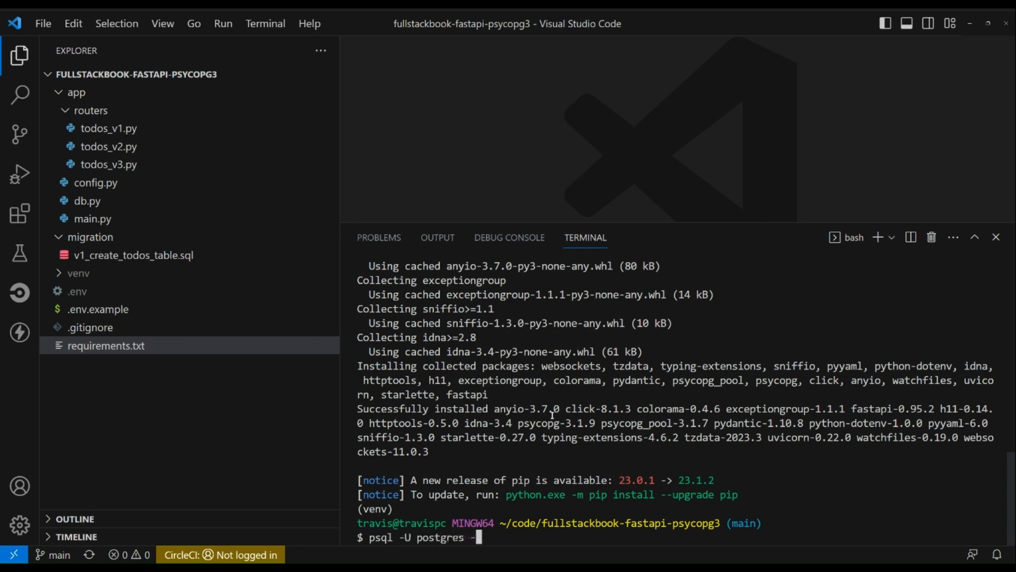
type("-c \"")
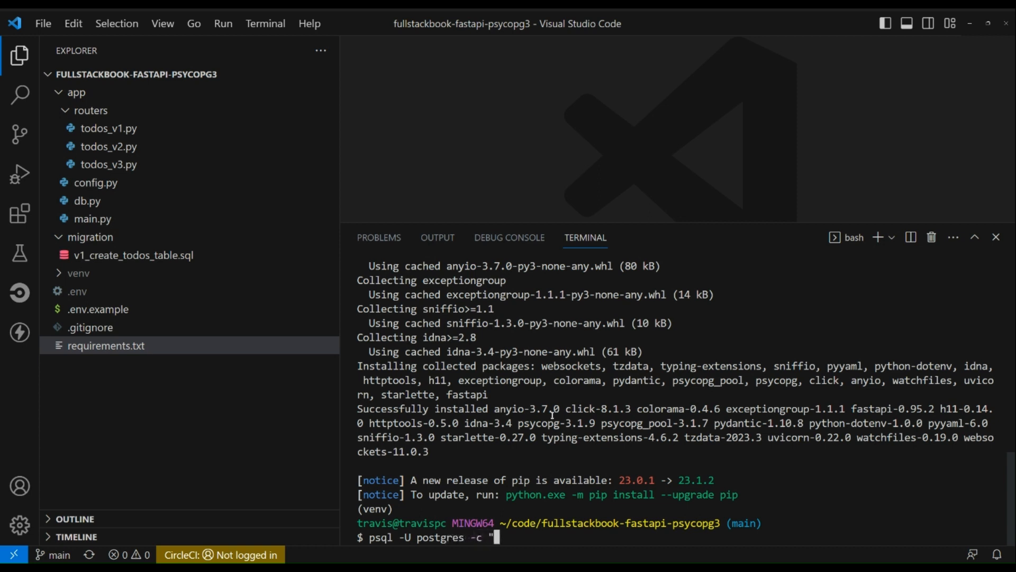
type("create database f")
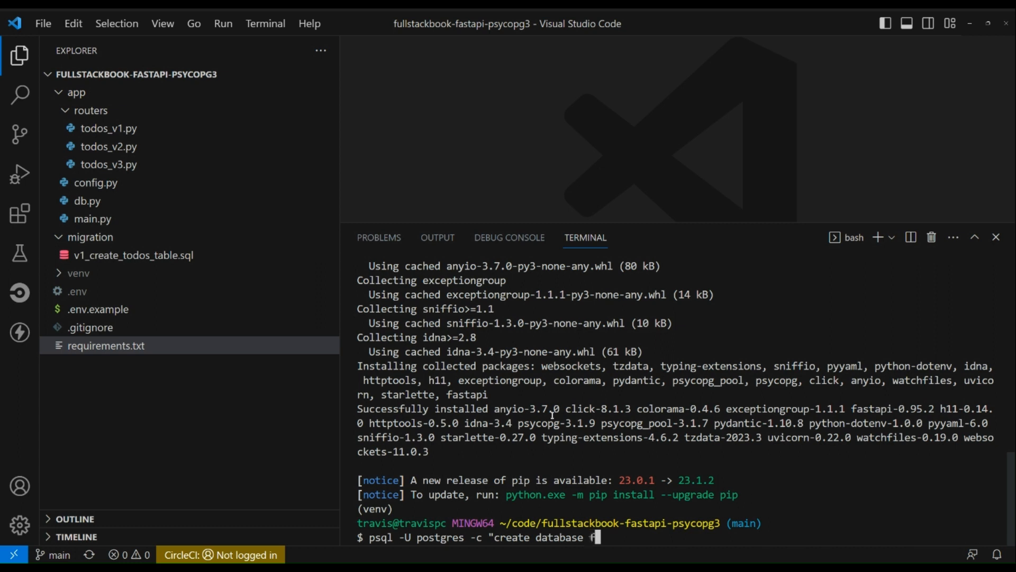
type("astapi_")
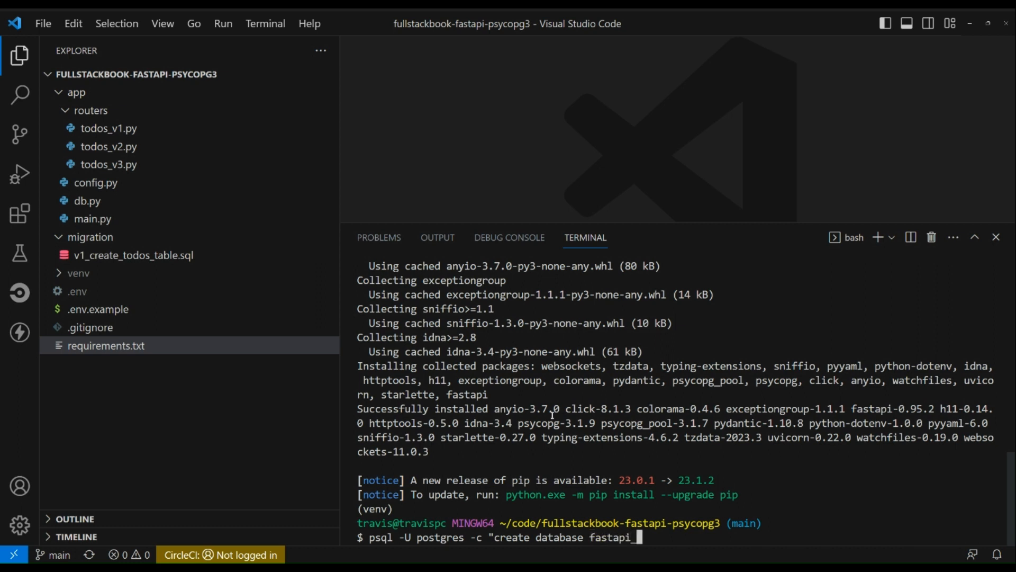
type("psycopg3")
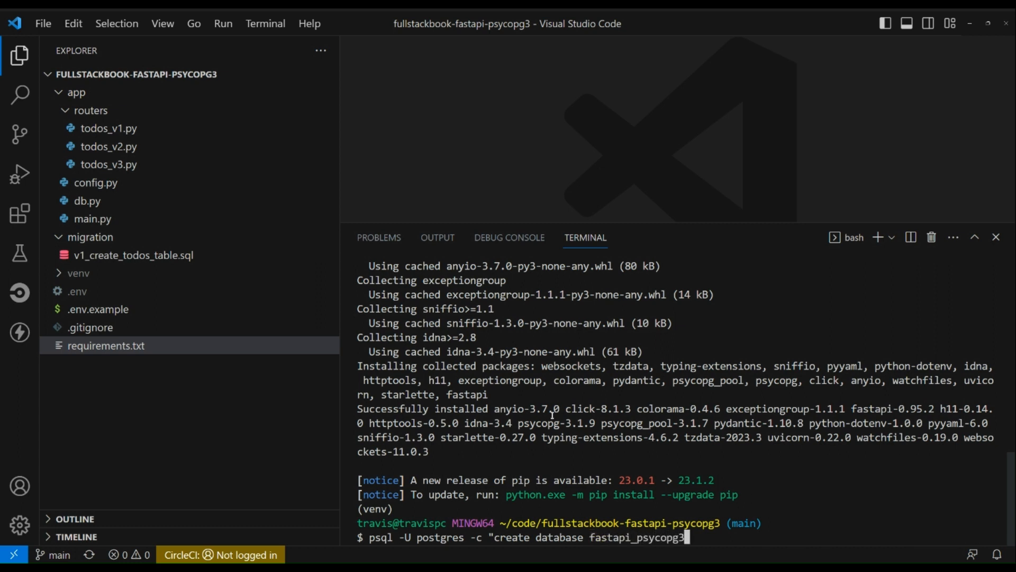
type("\"")
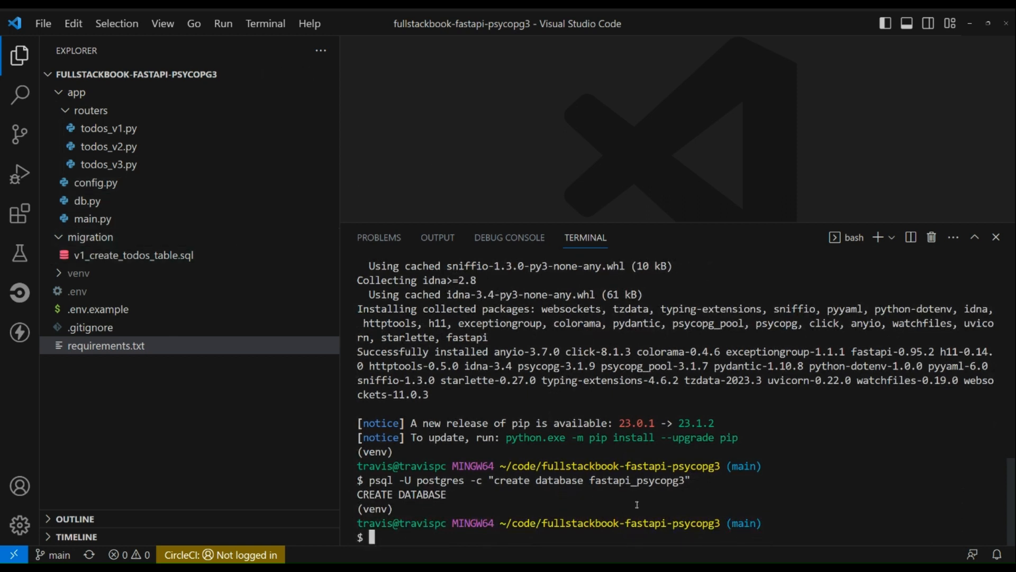
Run migration/v1_create_todos_table.sql against fastapi_psycopg3 to build the todos table
type("psql -U postgres -d -")
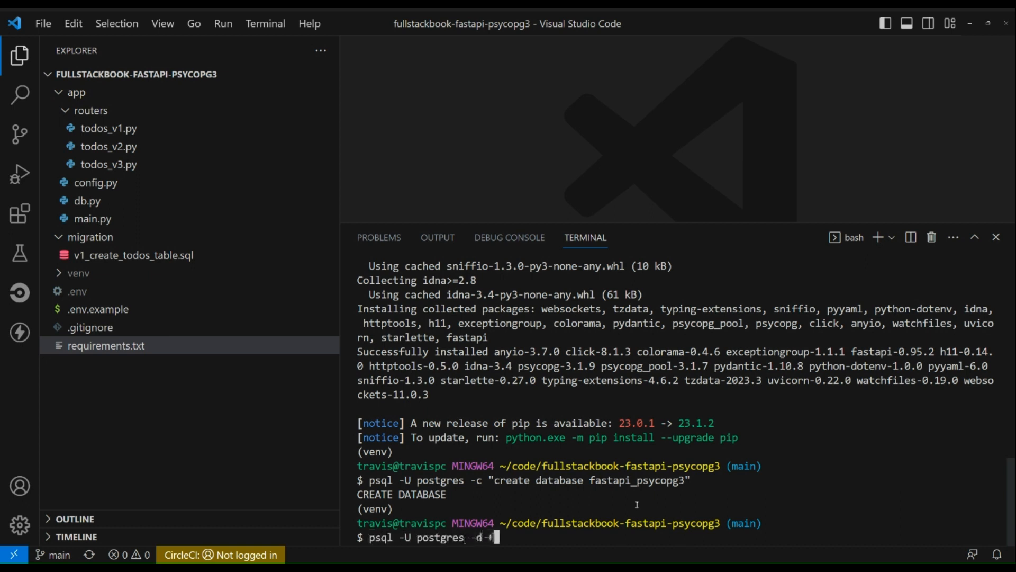
type("fastapi_psycopg3")
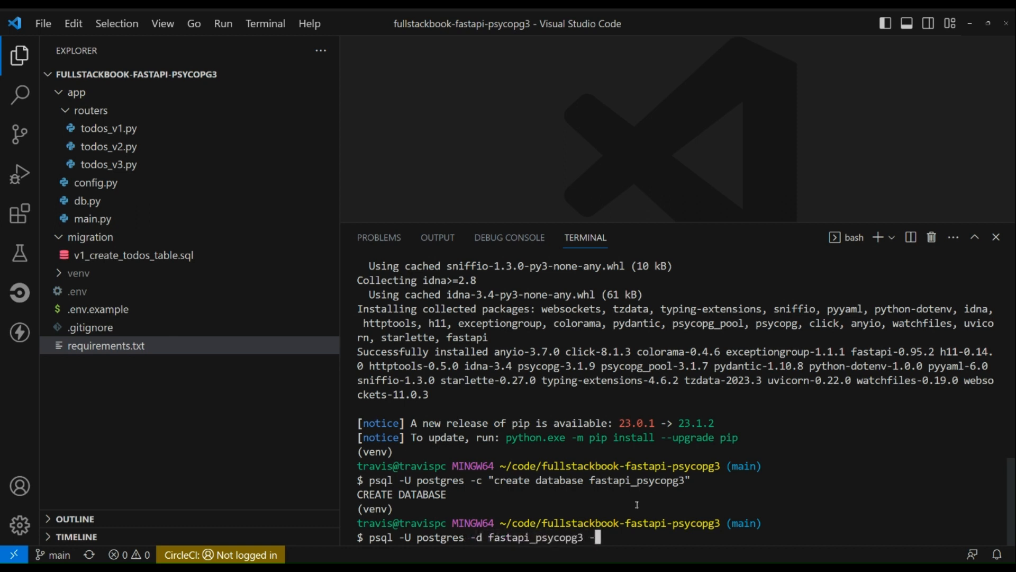
type("f")
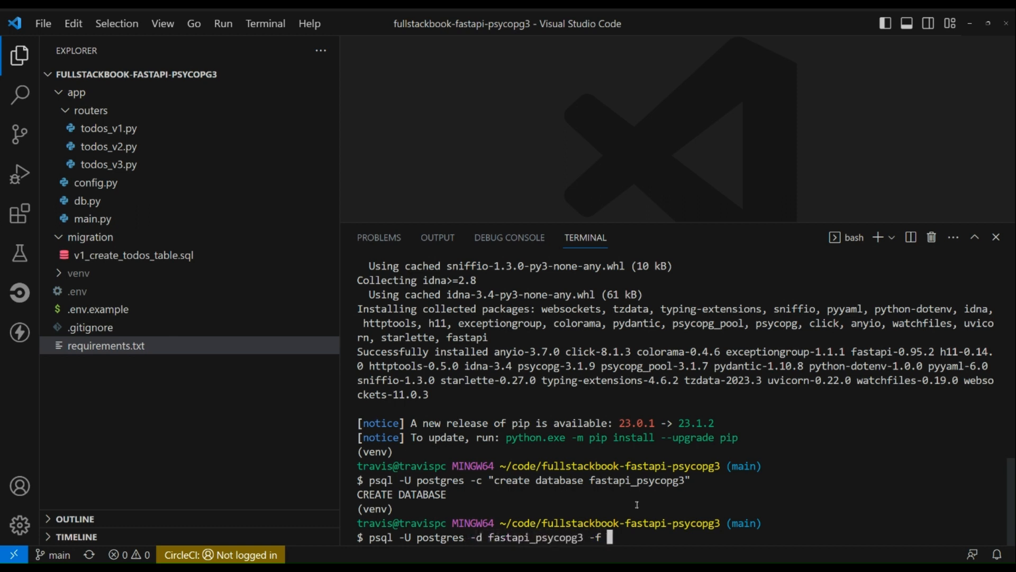
type("migration/")
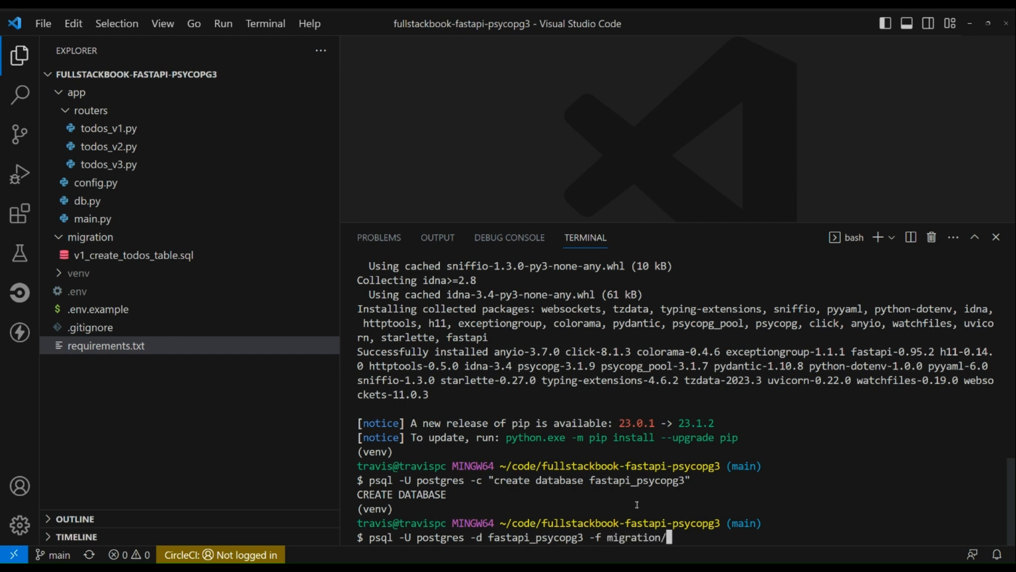
type("v1")
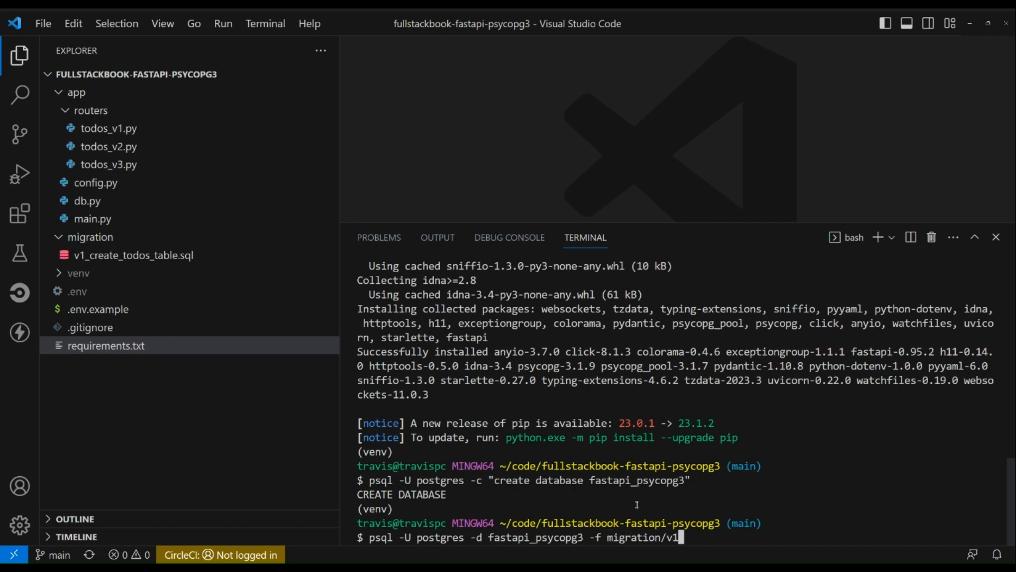
type("_create_todos_table.sql")
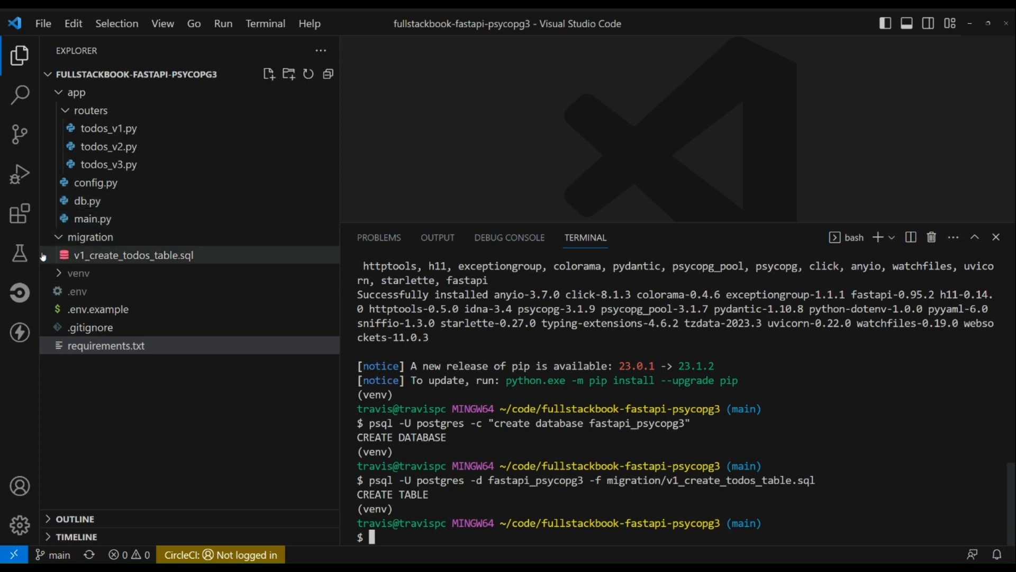
mouse_move(19, 332)
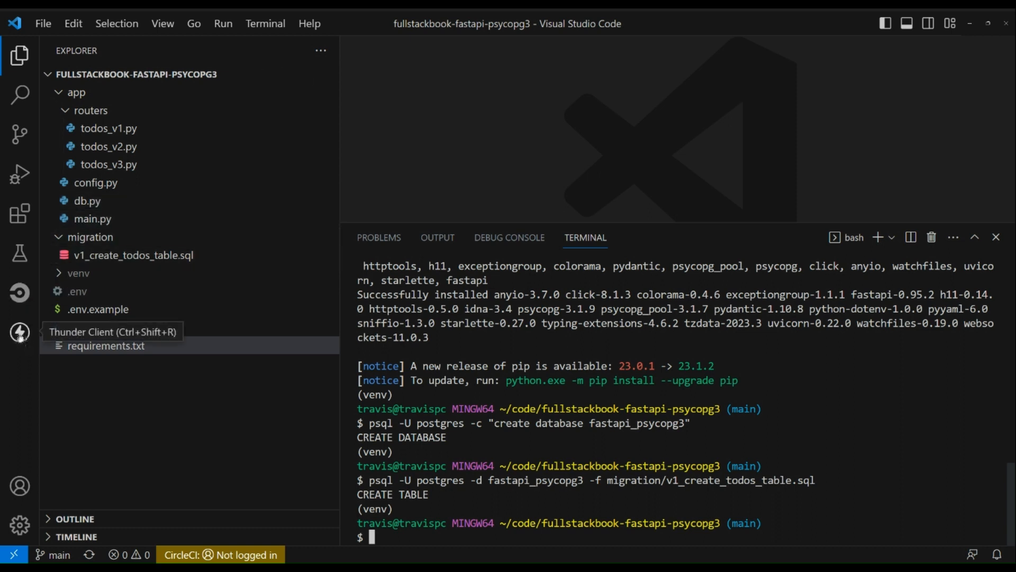
Start a new Thunder Client request and launch uvicorn app.main:app with reload
left_click(19, 331)
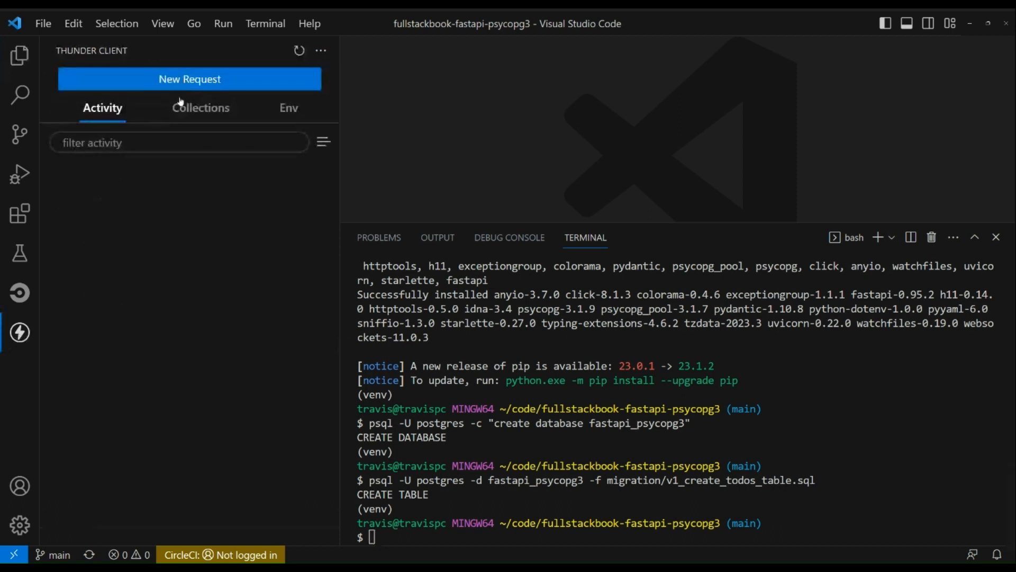
left_click(190, 79)
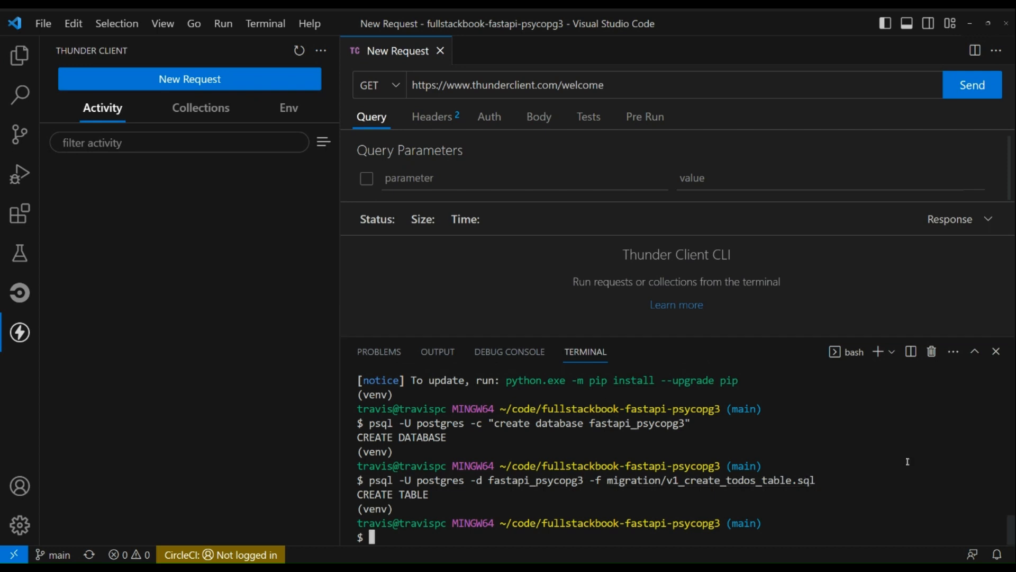
type("uvicorn app.")
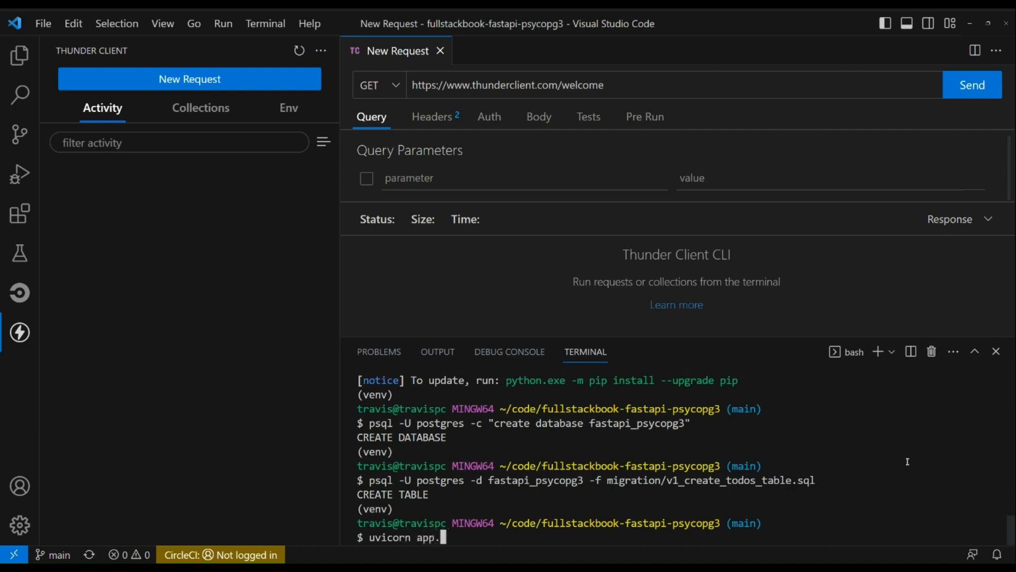
type("main:app --reload")
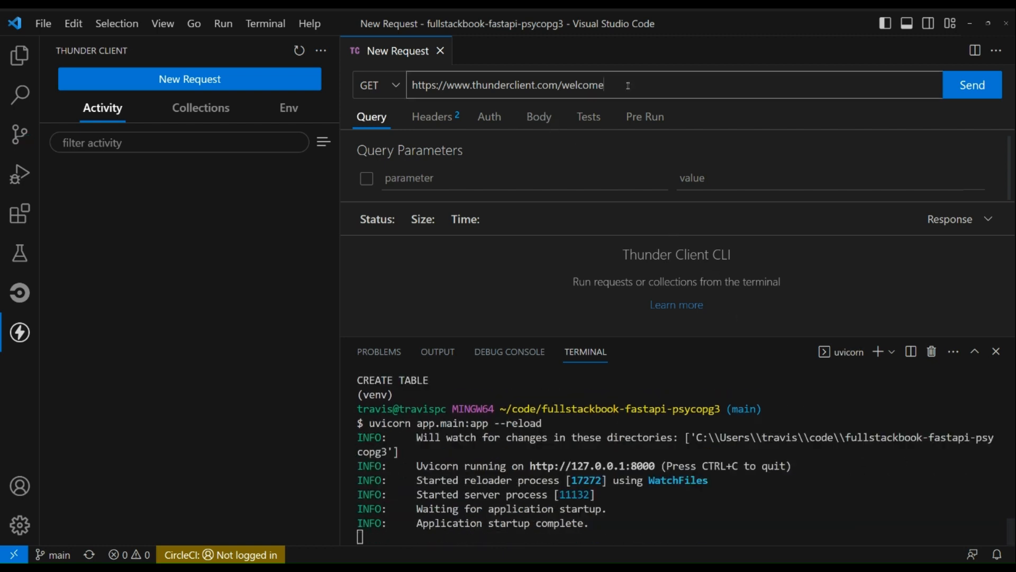
triple_click(508, 85)
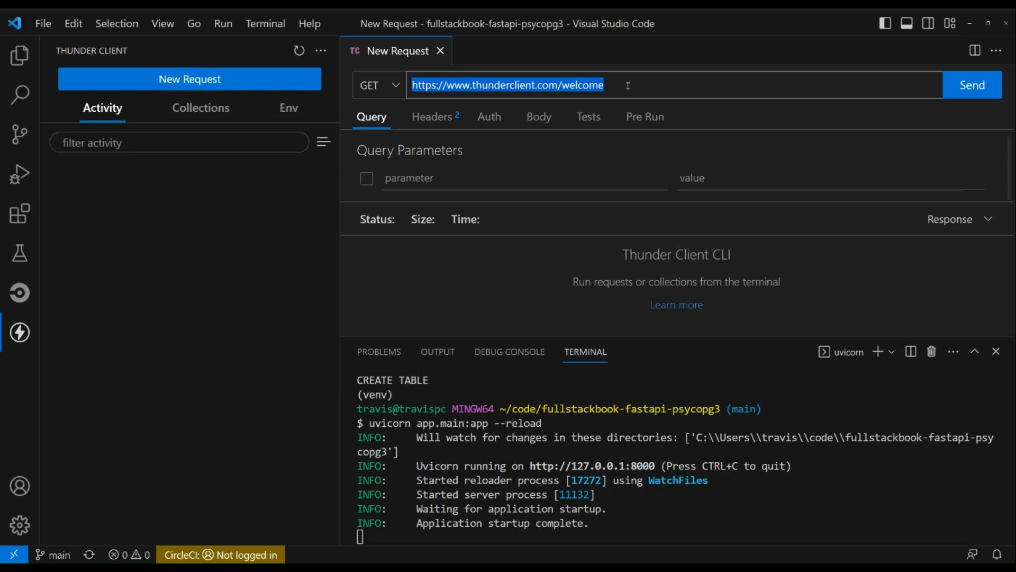
key("Delete")
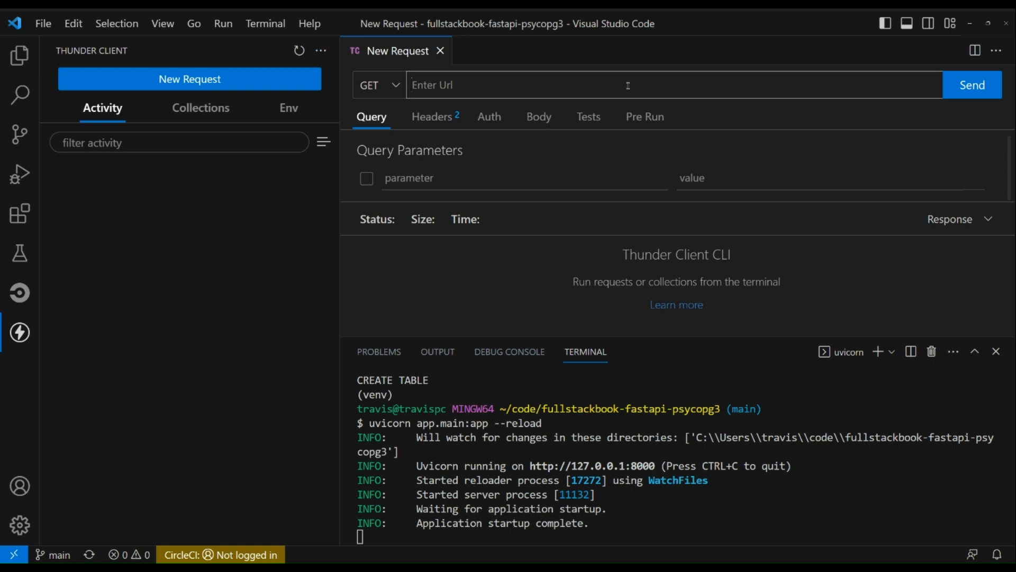
type("http://localhost:9000/v1")
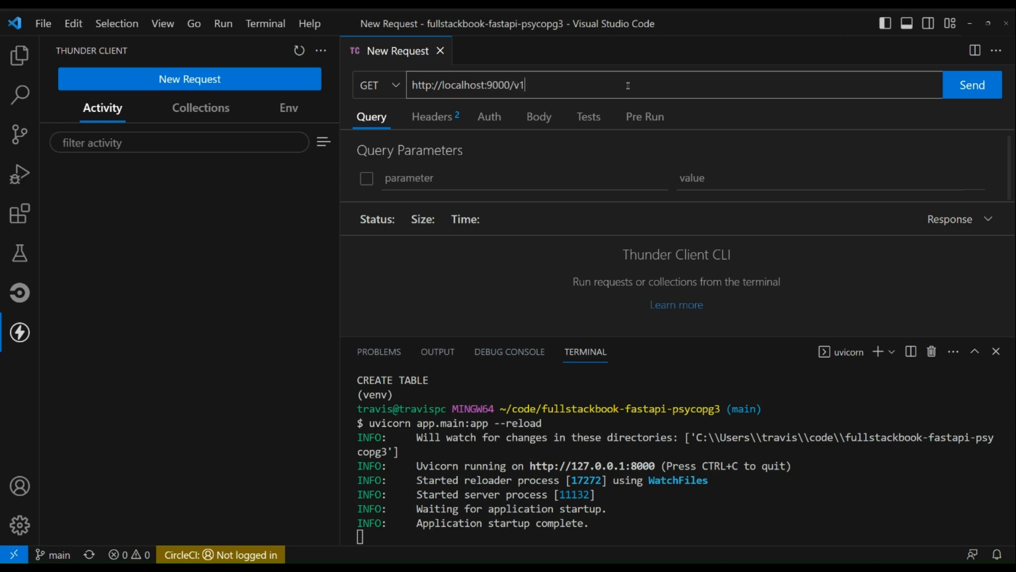
type("todos")
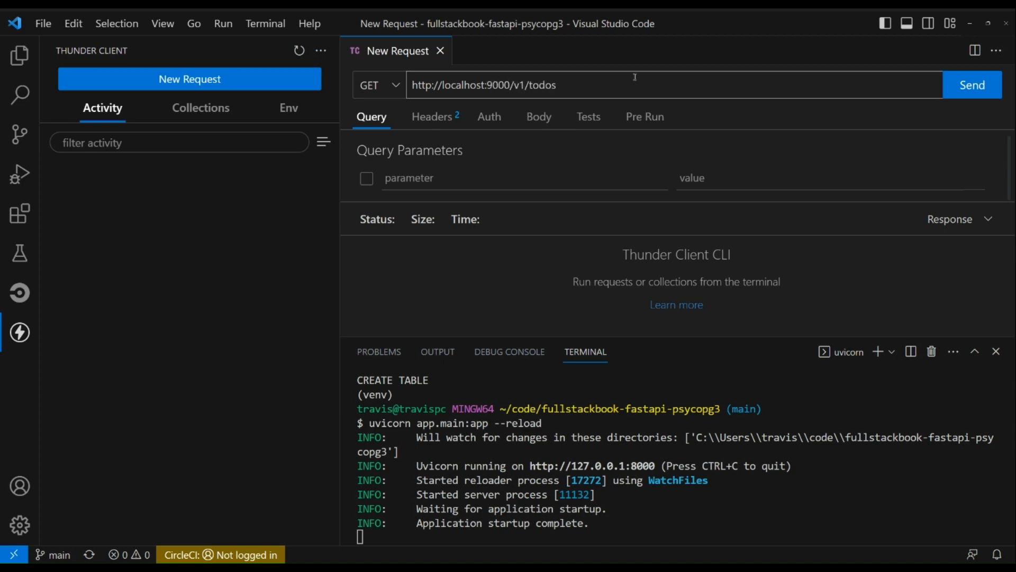
Enter a JSON body with name "foo" and a completed field
left_click(538, 117)
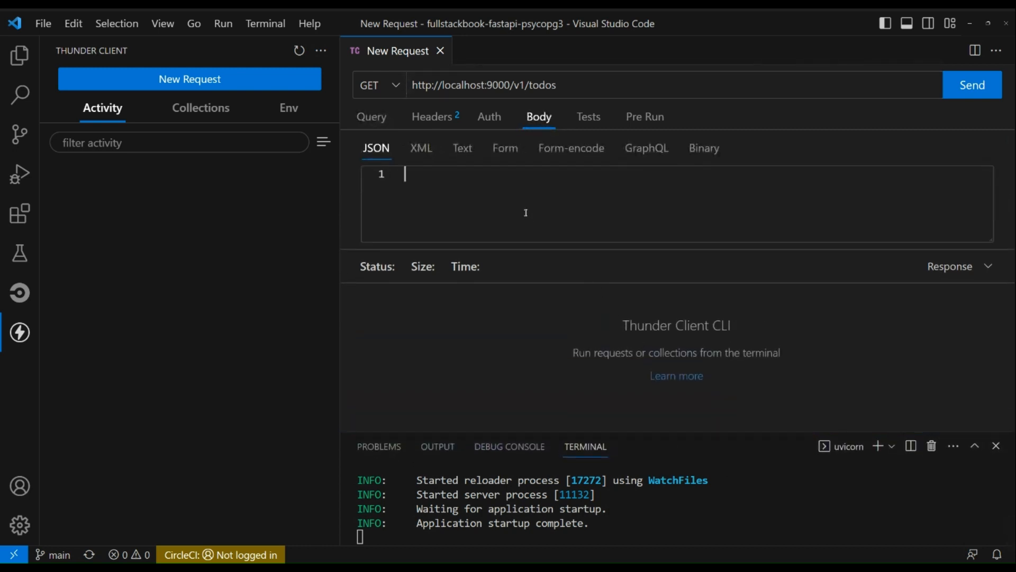
type("{")
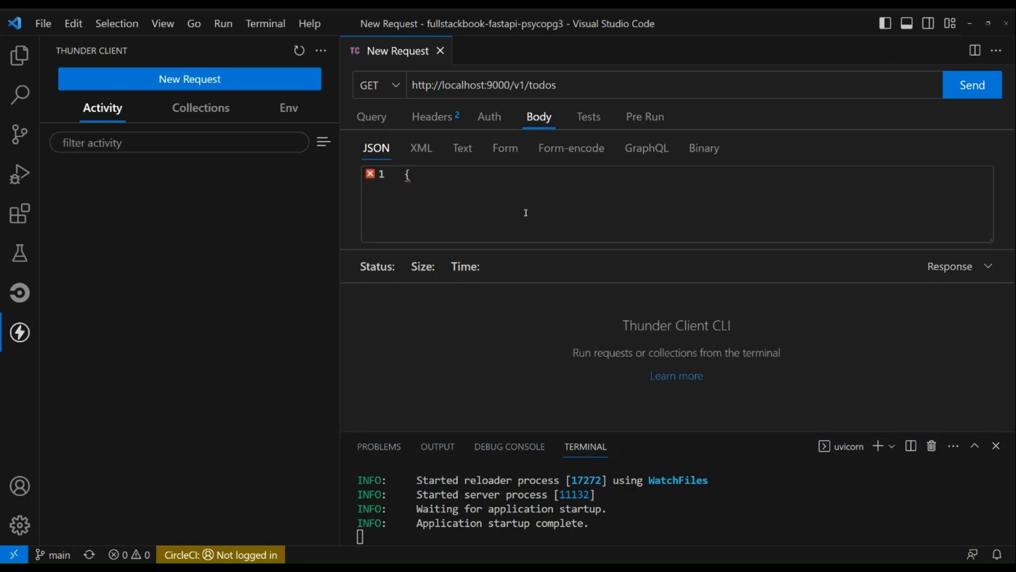
type("\"name\"")
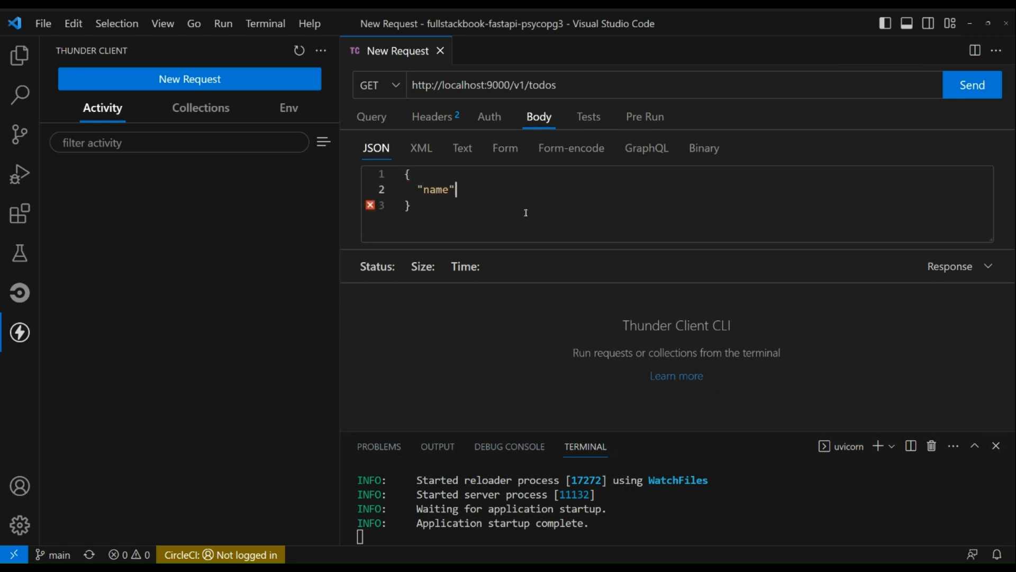
type(": \"")
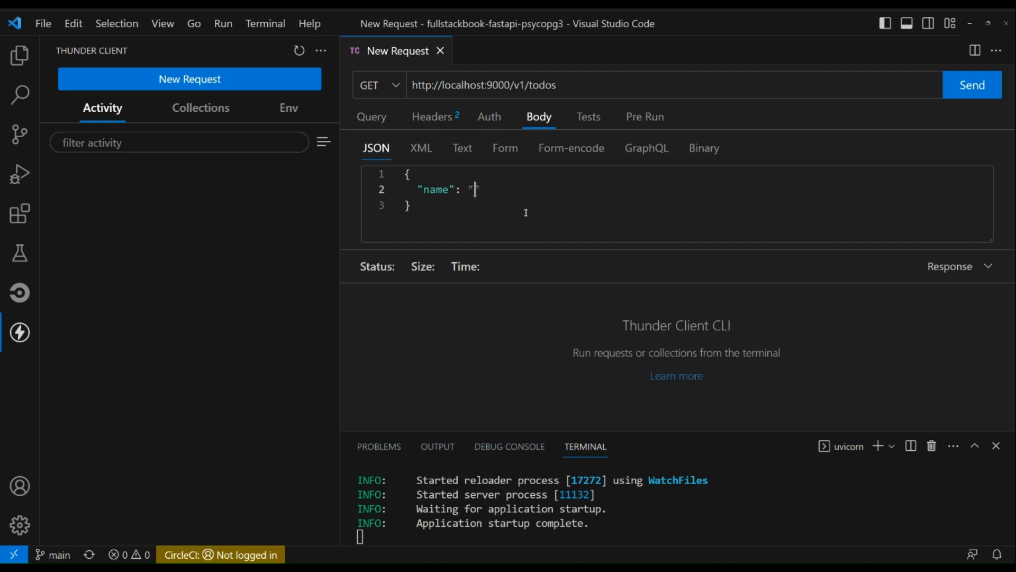
type("foo\",")
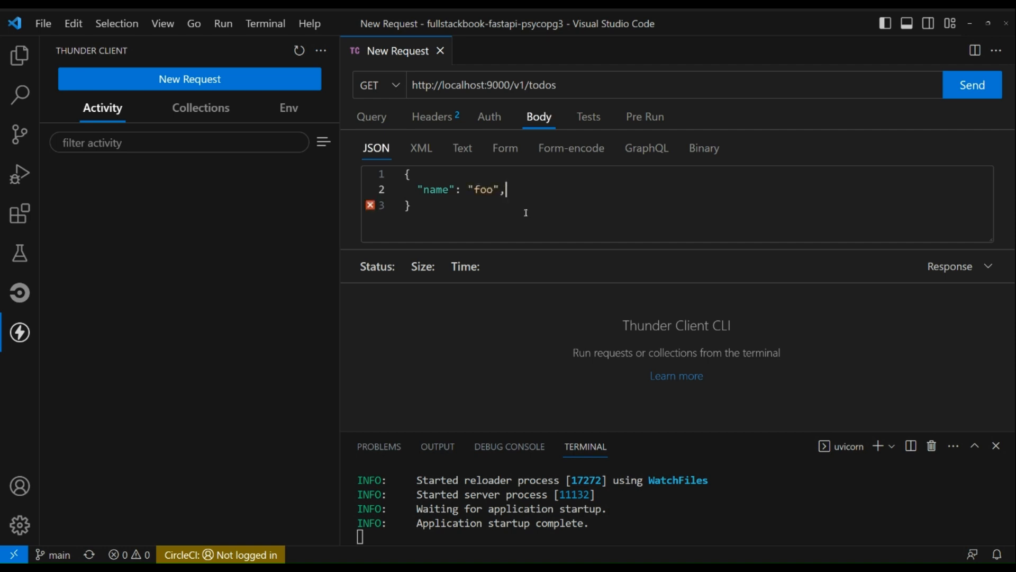
type("\"complete\"")
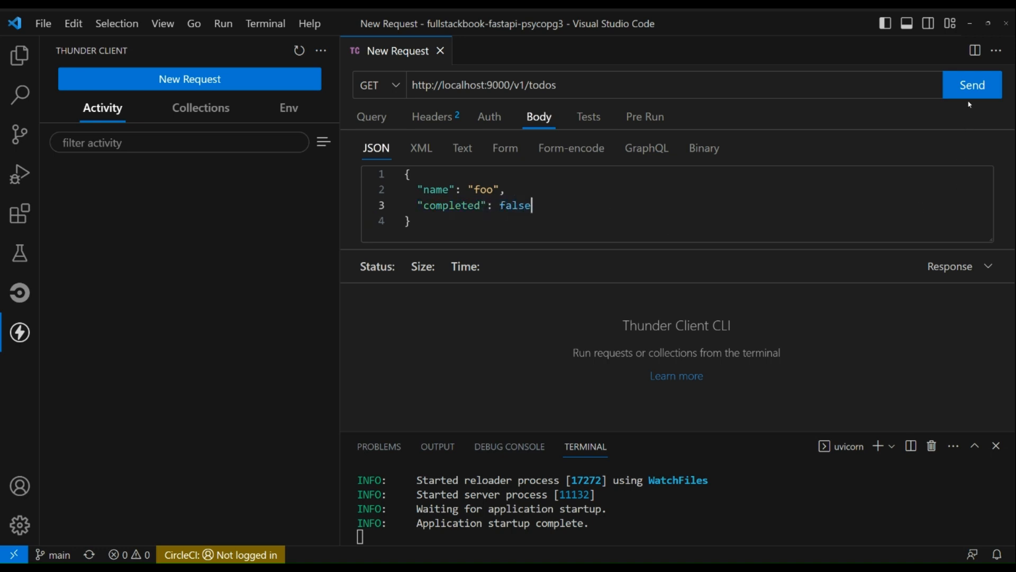
Send GET /v1/todos, retrying on port 8000 after port 9000 refuses, getting an empty list
left_click(972, 85)
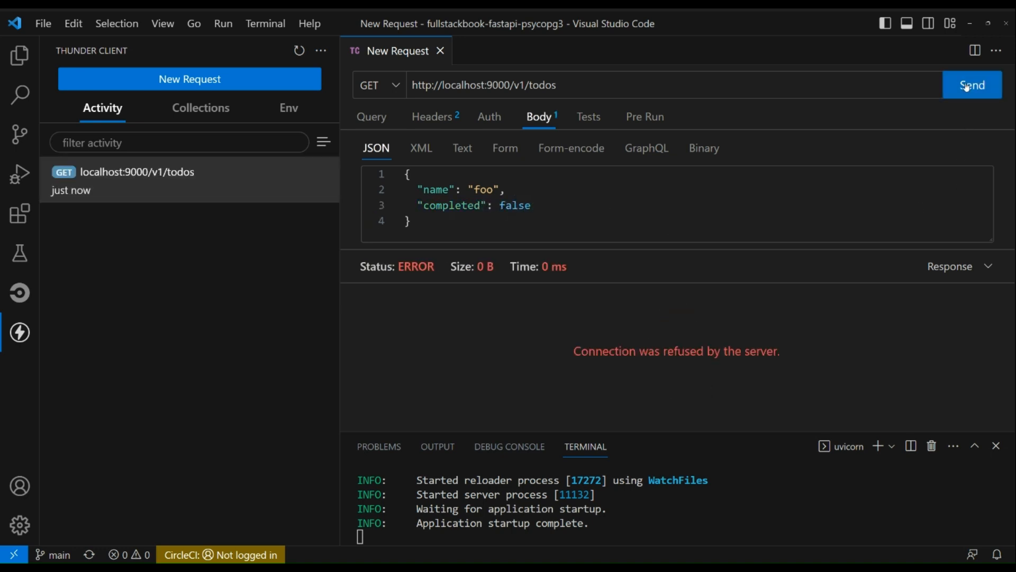
mouse_move(920, 104)
type("8")
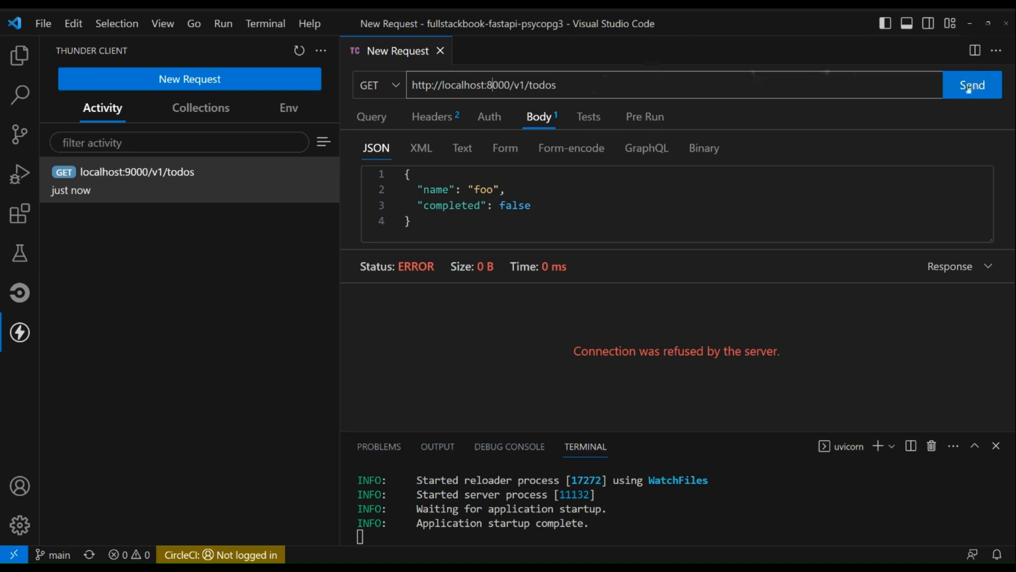
left_click(972, 85)
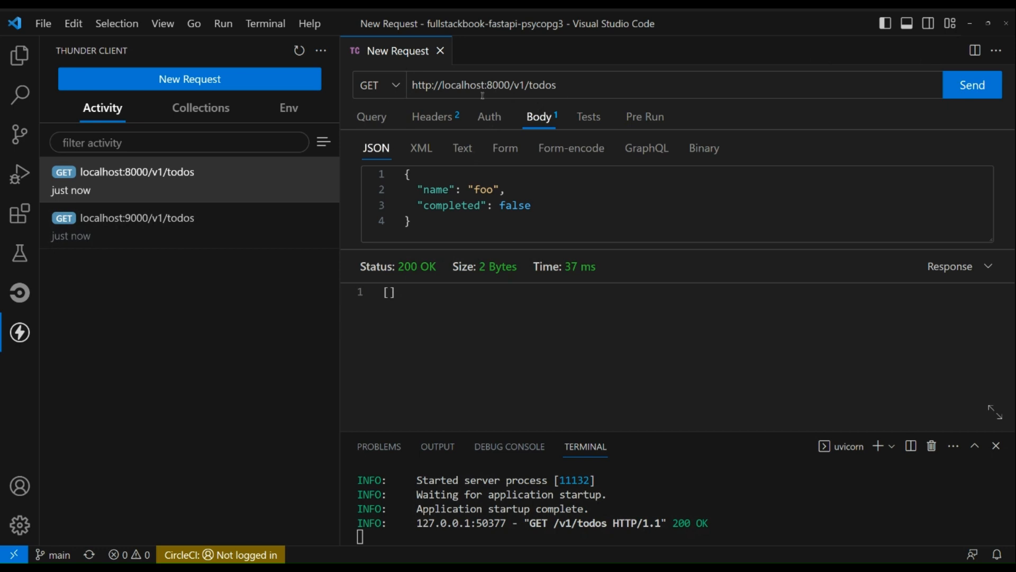
mouse_move(703, 72)
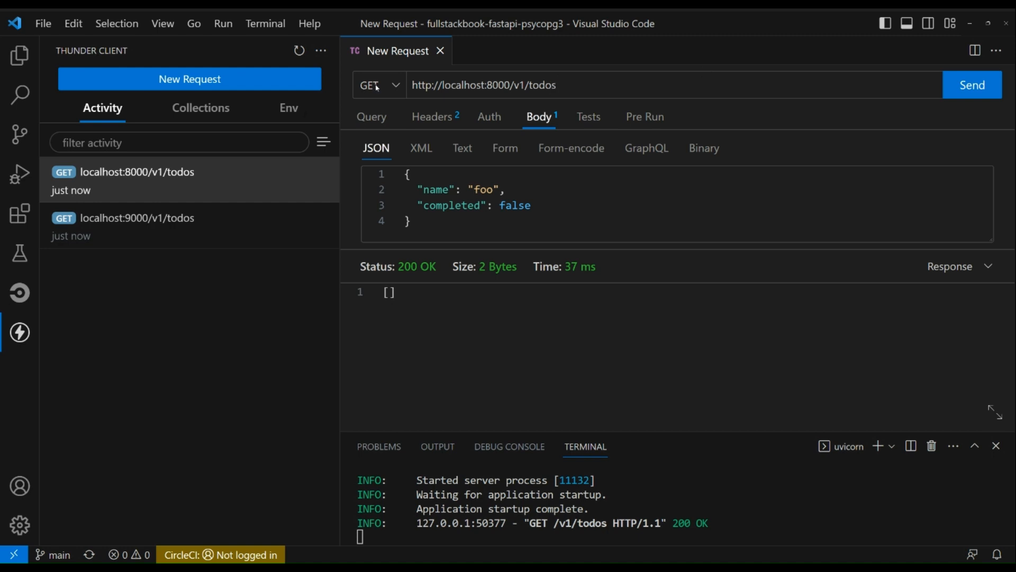
mouse_move(559, 202)
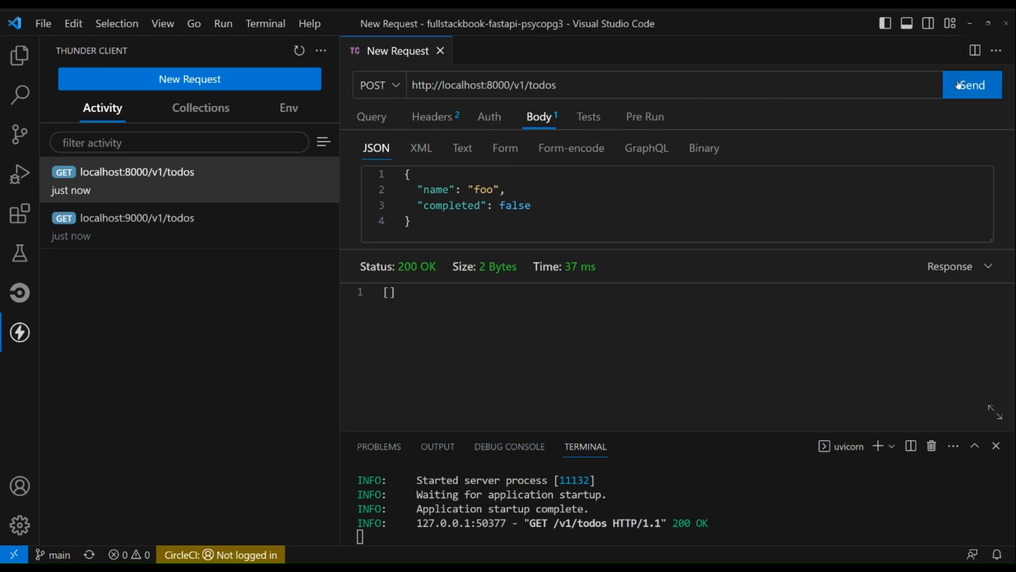
POST the foo todo to /v1/todos, then GET the list showing foo with id 1
left_click(972, 84)
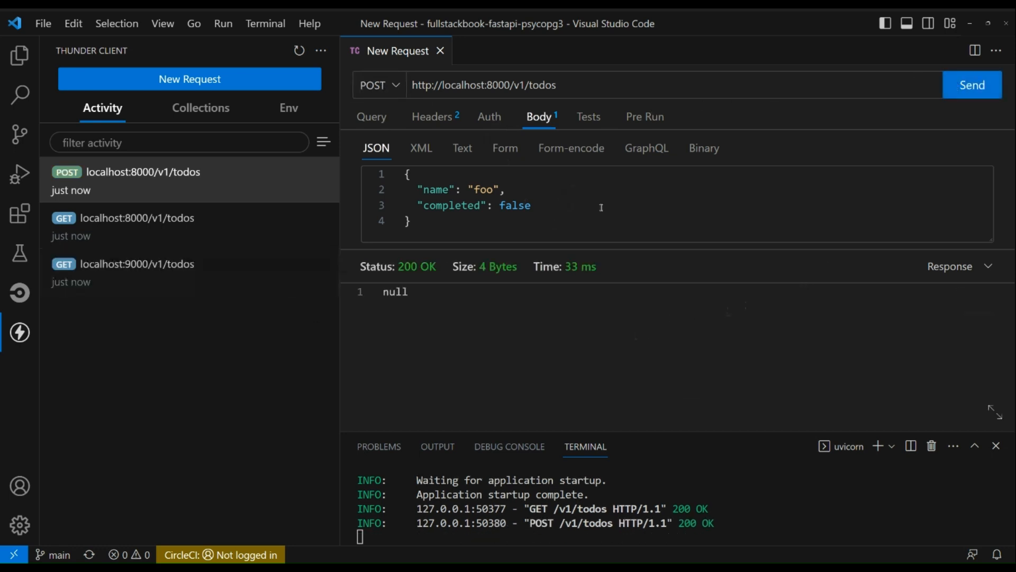
left_click(379, 85)
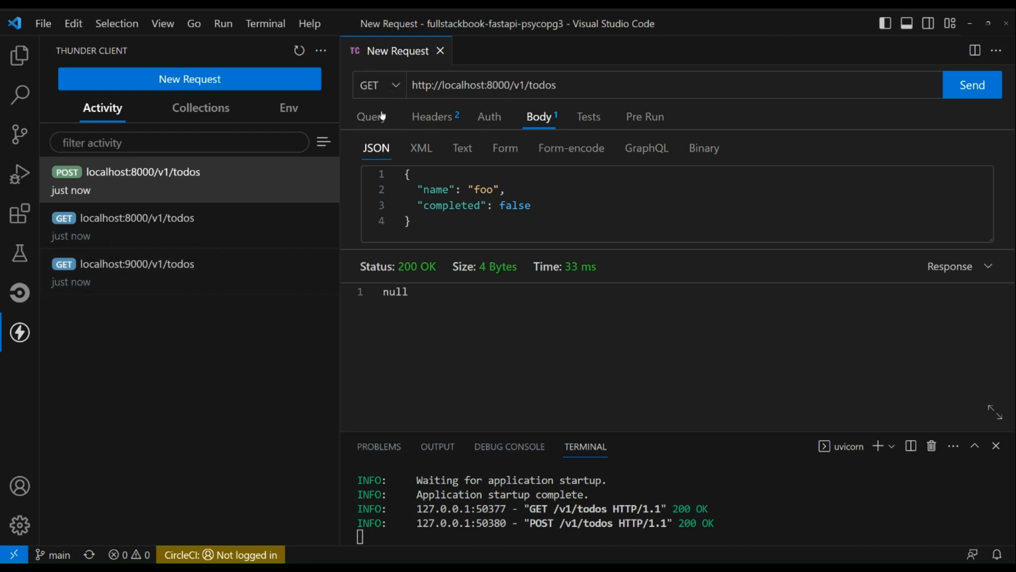
mouse_move(621, 84)
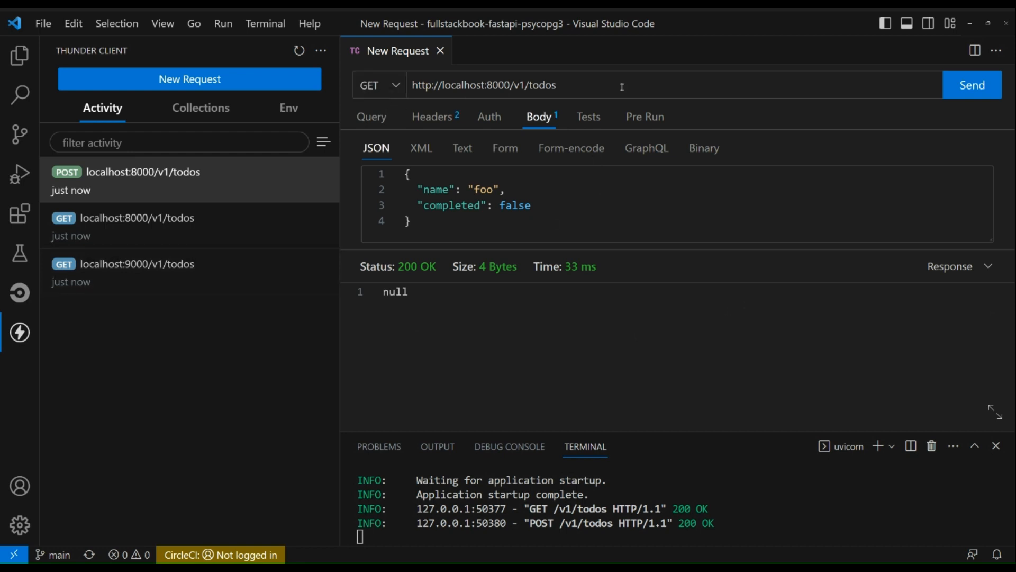
mouse_move(607, 151)
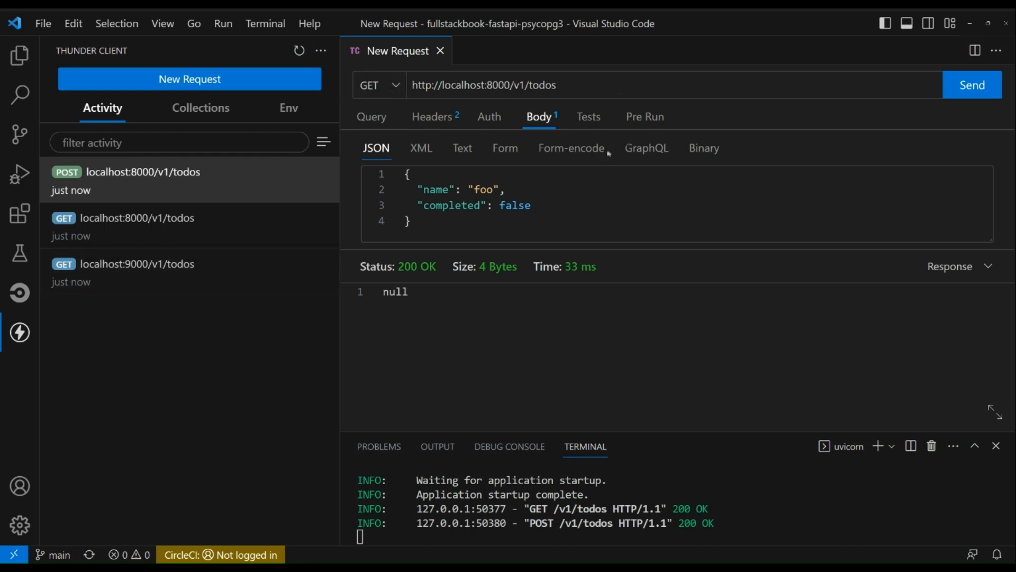
left_click(674, 84)
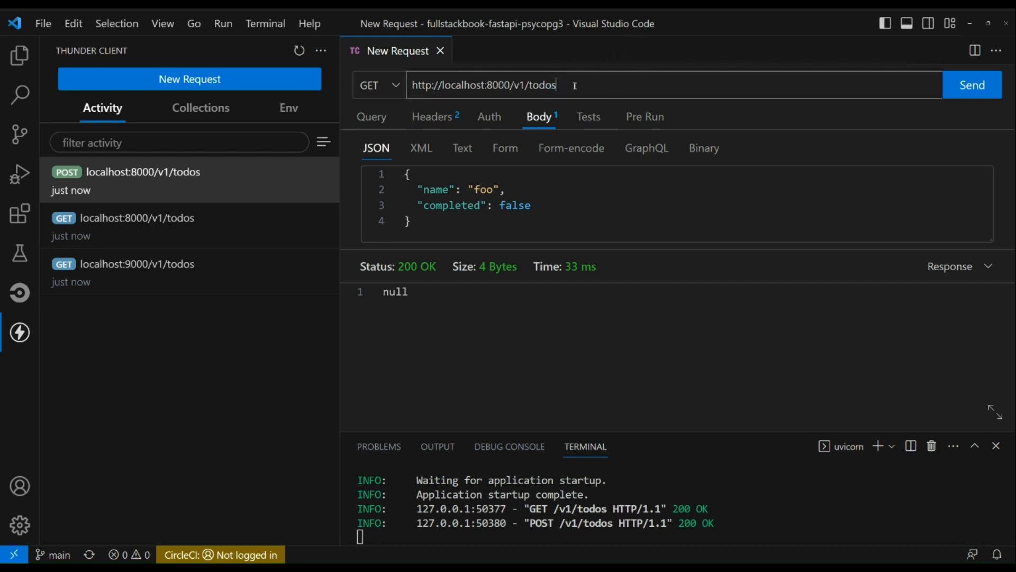
left_click(972, 85)
type("2")
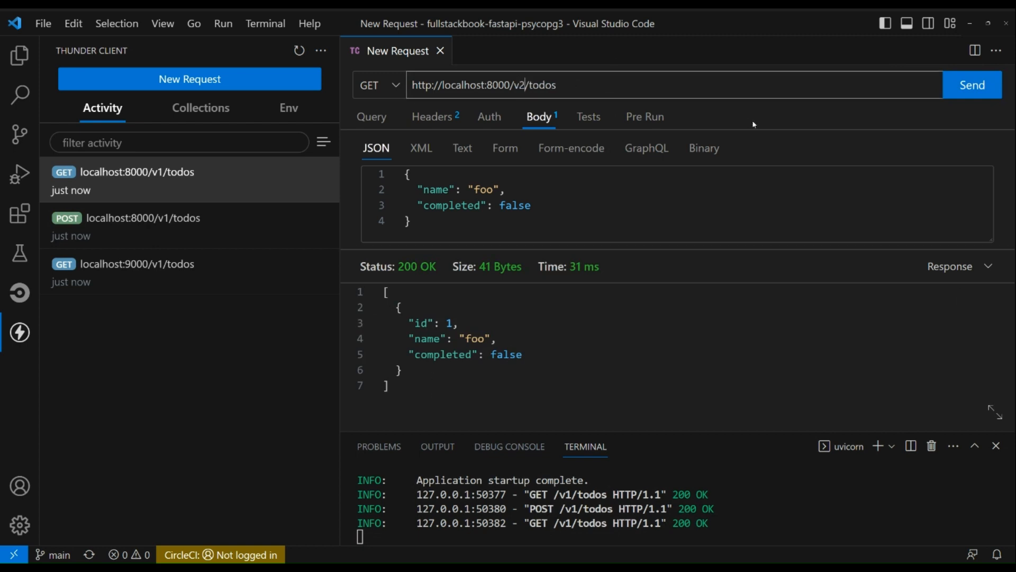
GET the todo list from /v2, /v3, /v1, /v2 and /v3, each returning foo id 1
left_click(972, 85)
type("3")
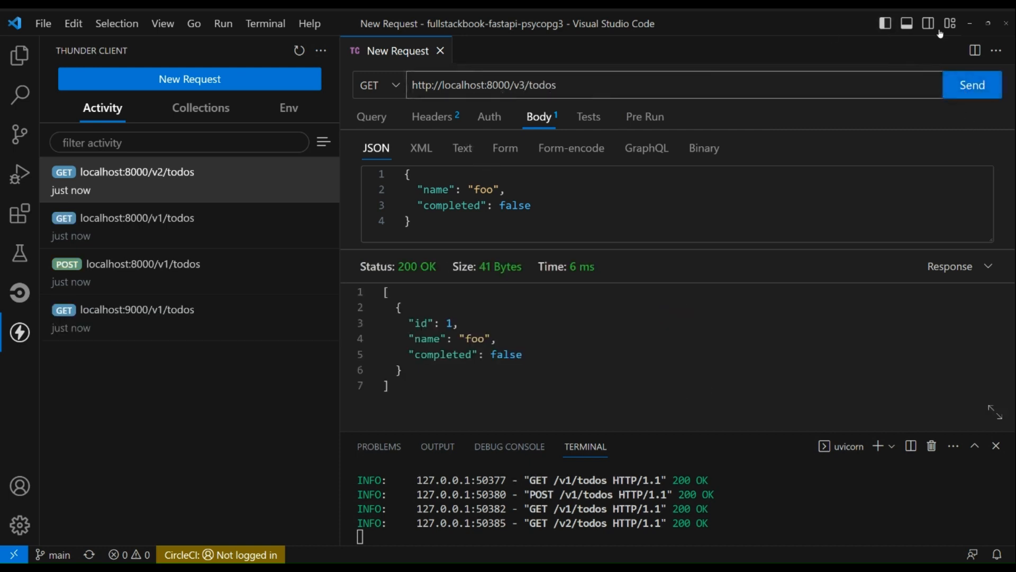
left_click(972, 84)
type("1")
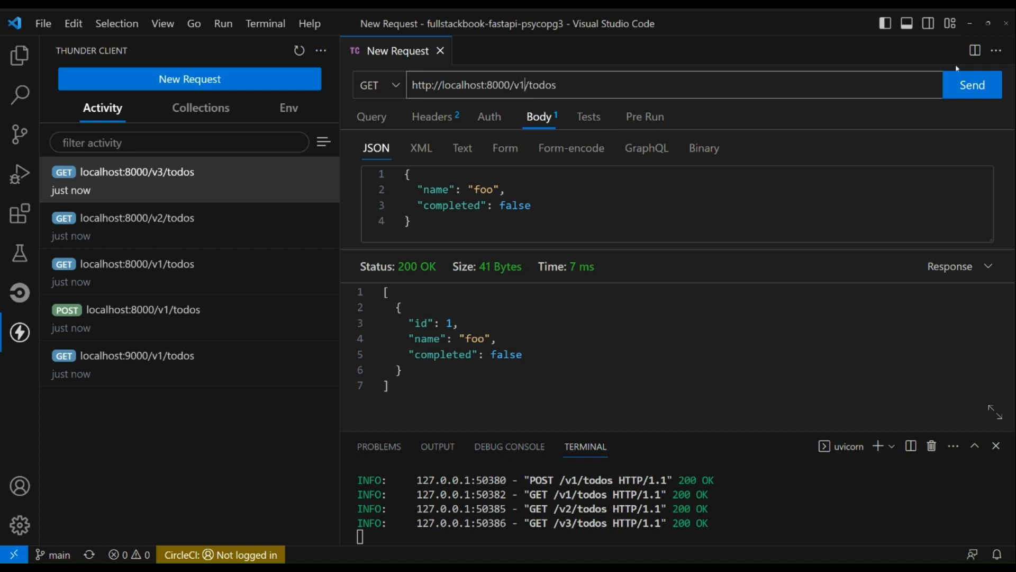
left_click(972, 84)
type("2")
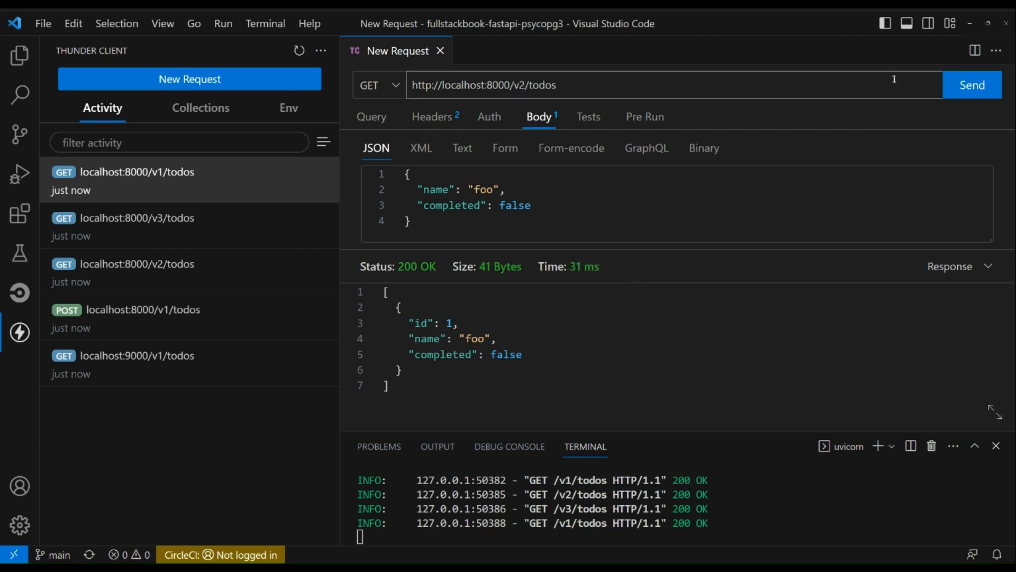
left_click(972, 84)
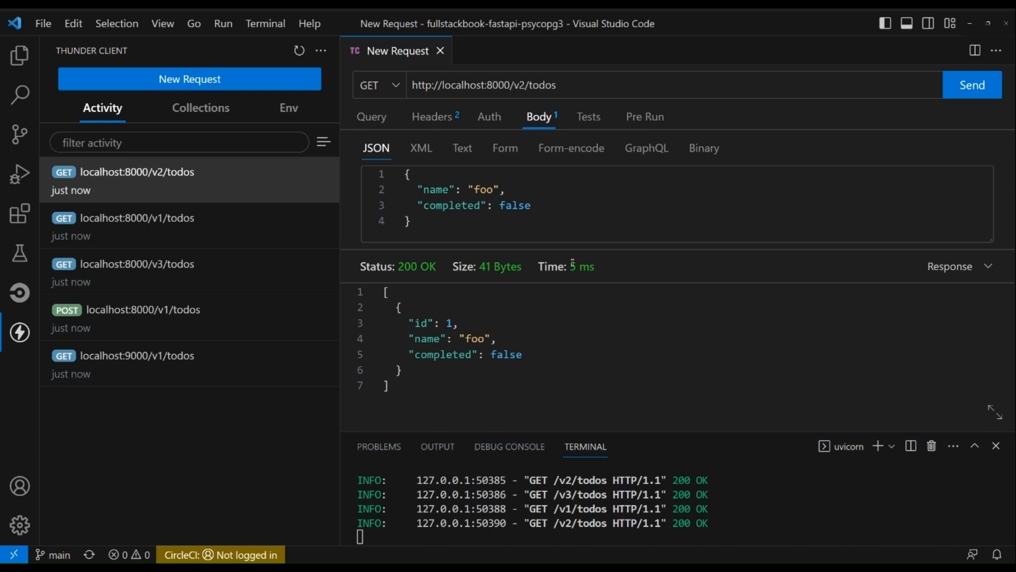
left_click(528, 85)
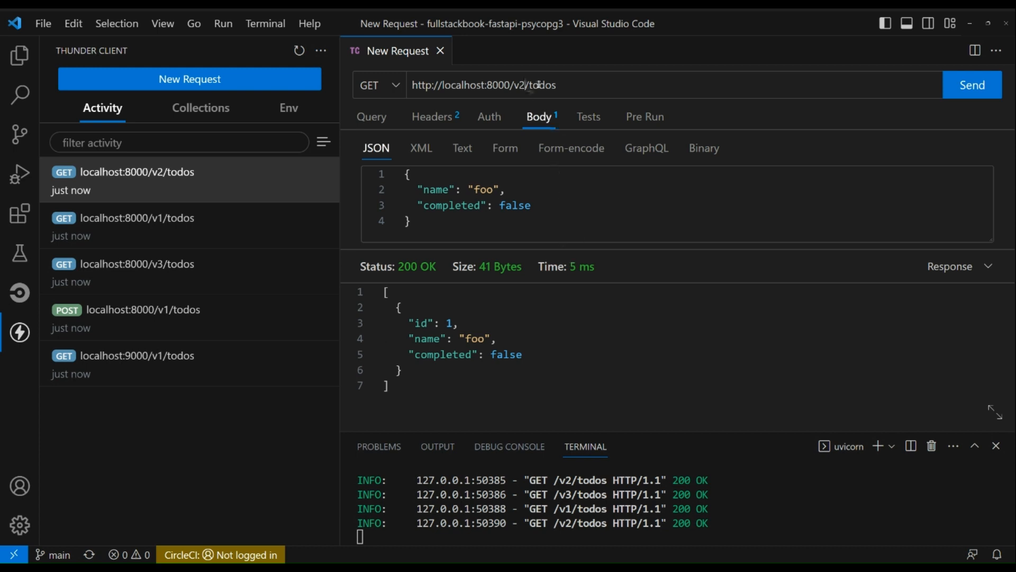
left_click(972, 84)
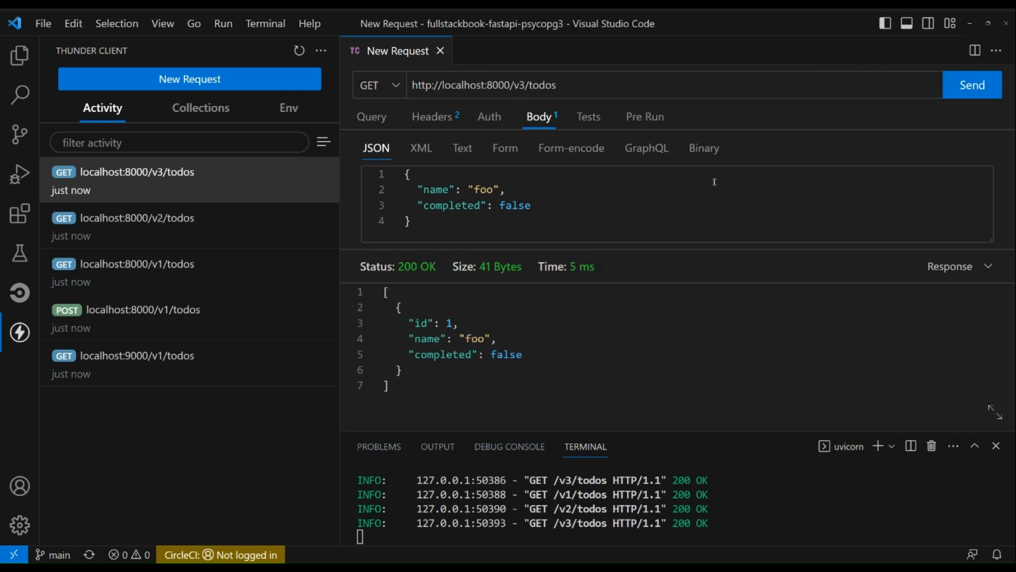
mouse_move(708, 219)
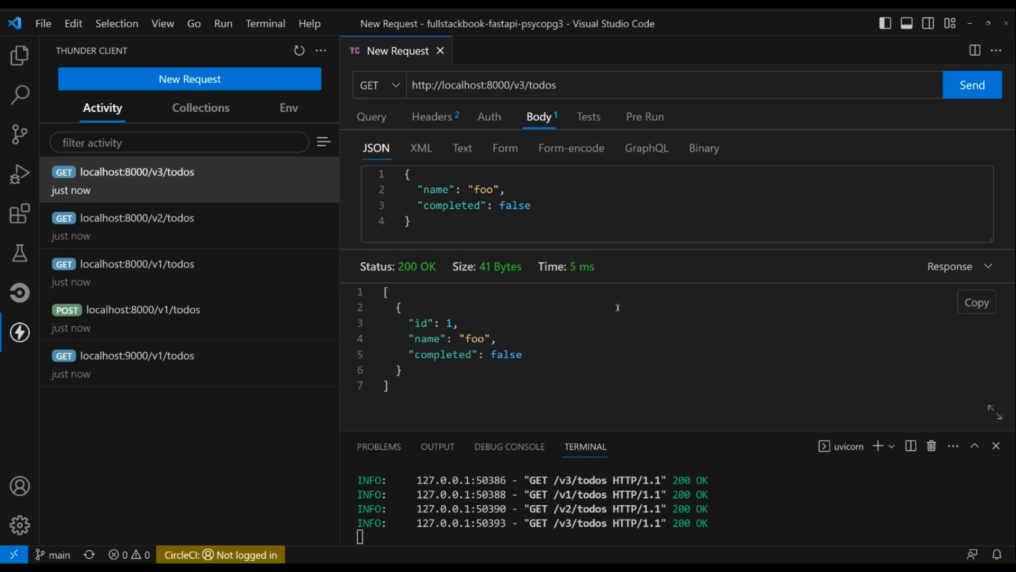
mouse_move(604, 334)
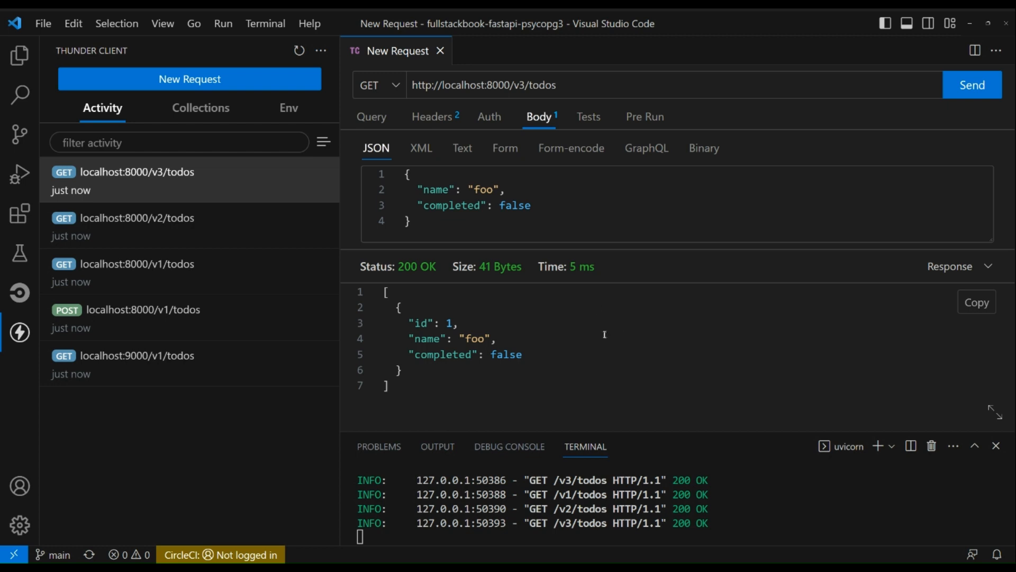
mouse_move(600, 342)
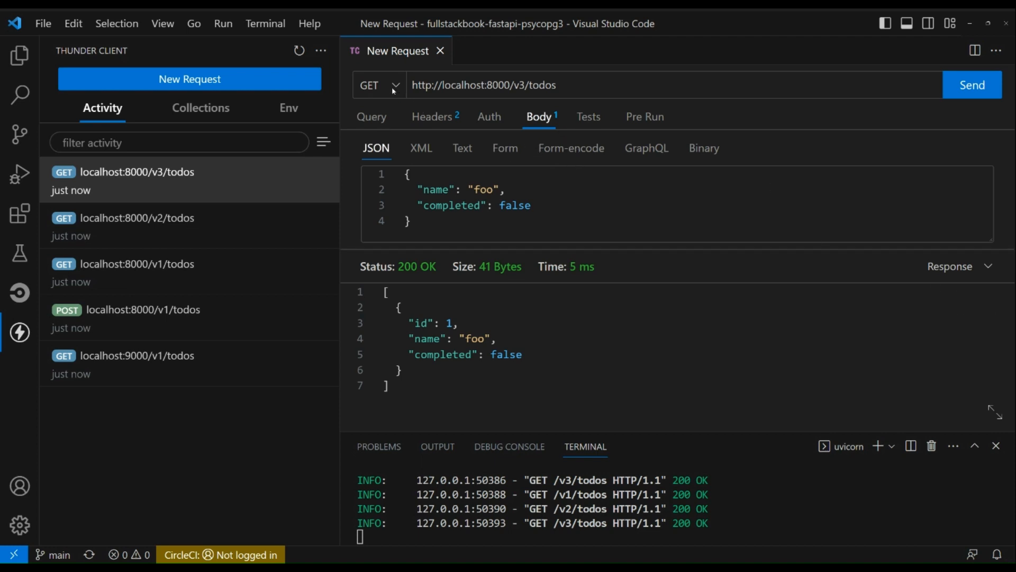
PUT name bar, completed true to /v3/todos/1 after a 405 on /v3/todos, then re-fetch the list
left_click(378, 85)
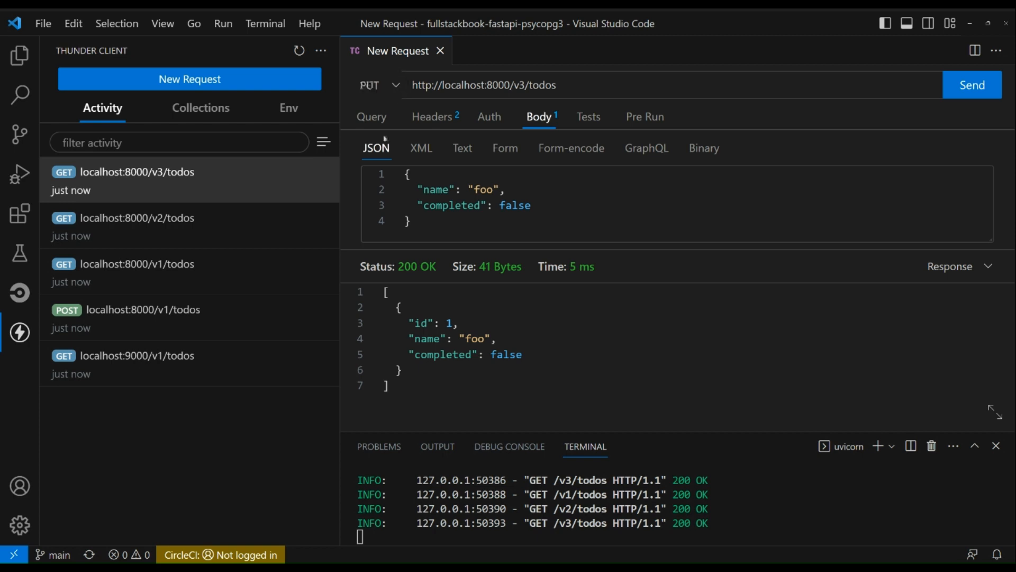
double_click(483, 189)
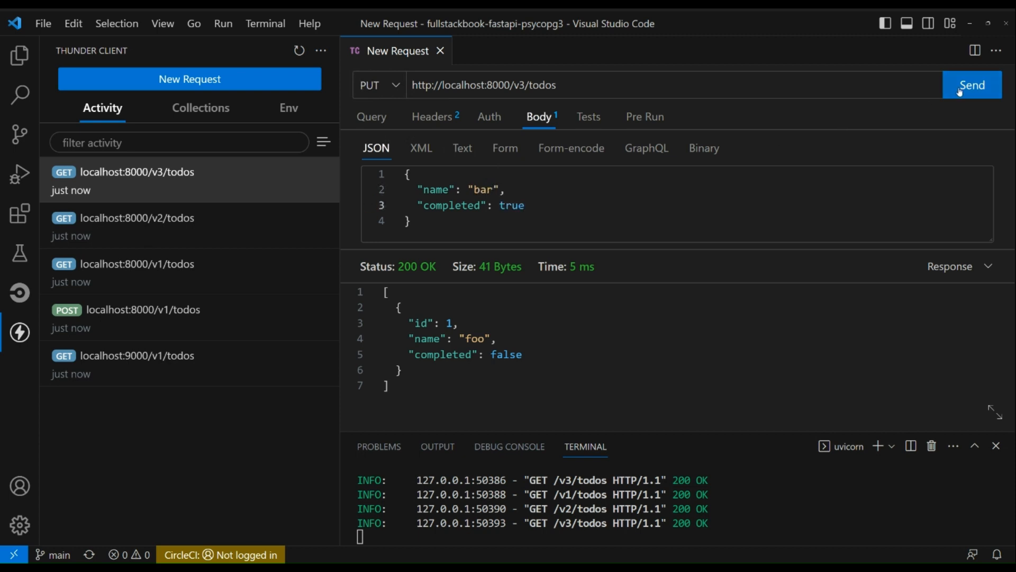
left_click(972, 85)
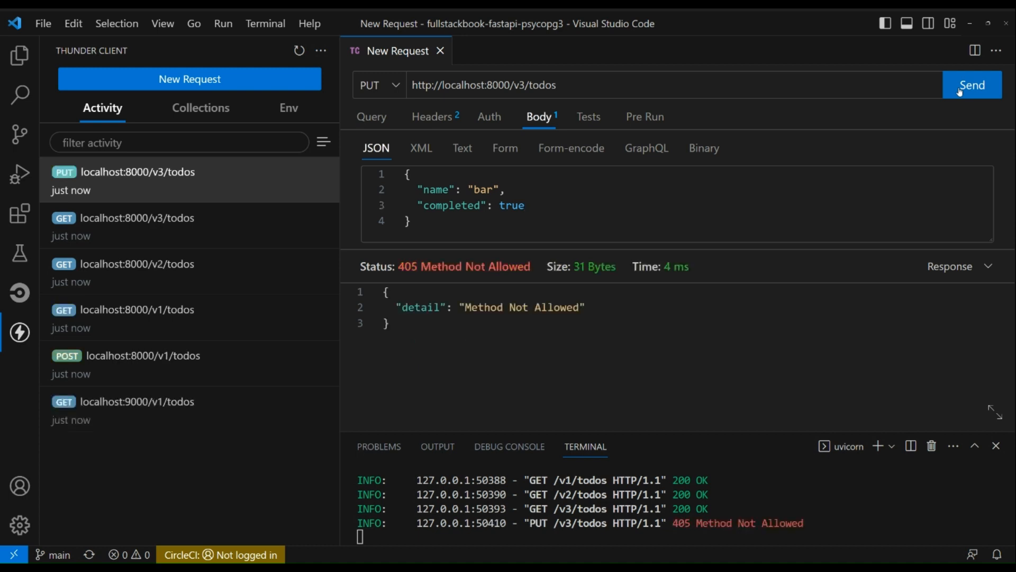
type("/")
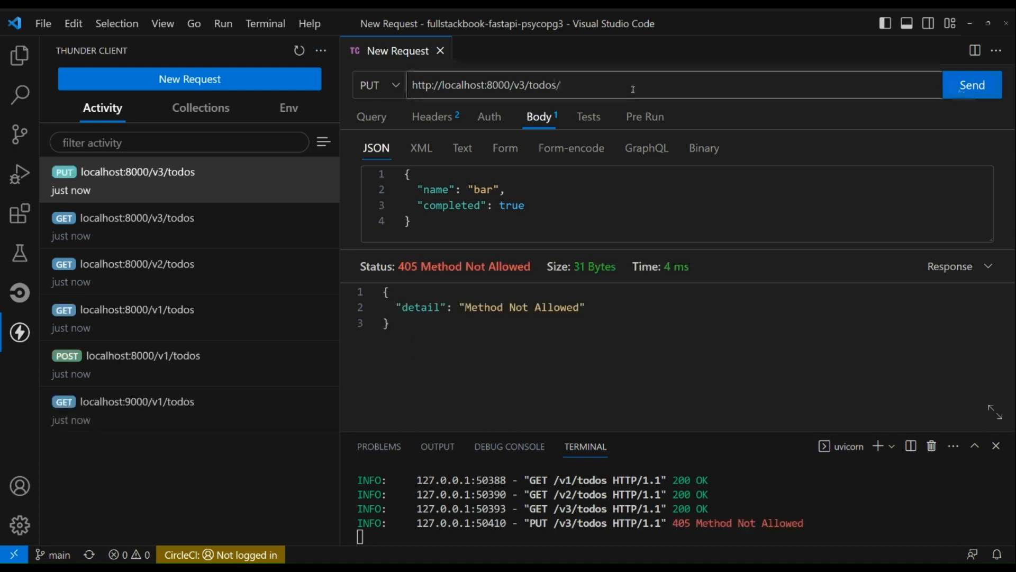
type("1")
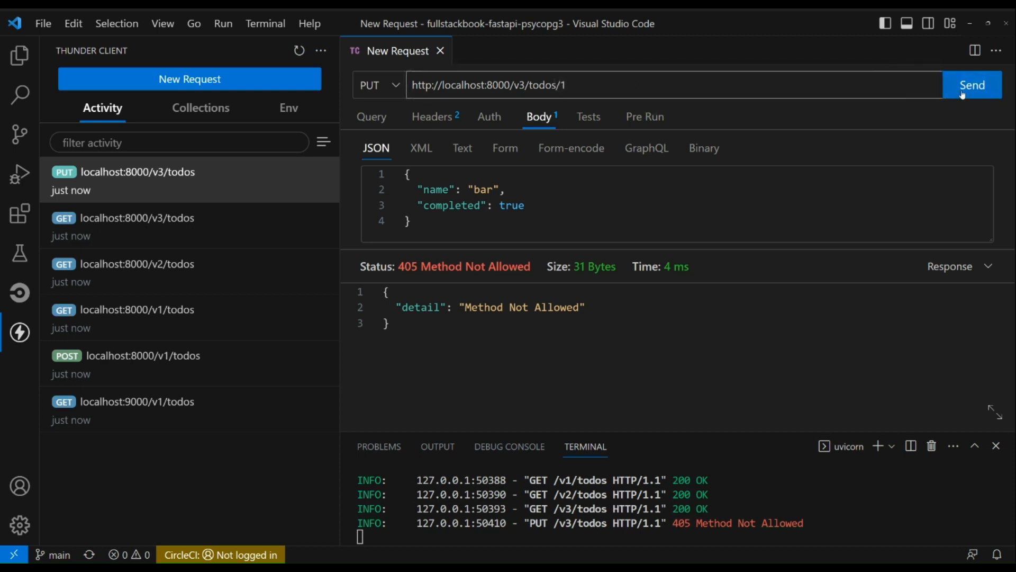
left_click(972, 84)
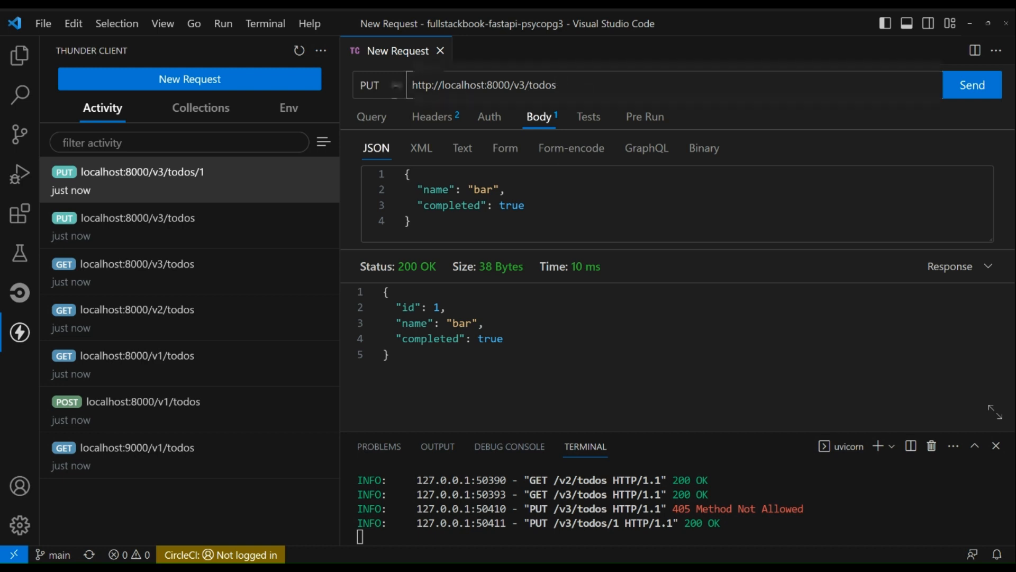
left_click(971, 85)
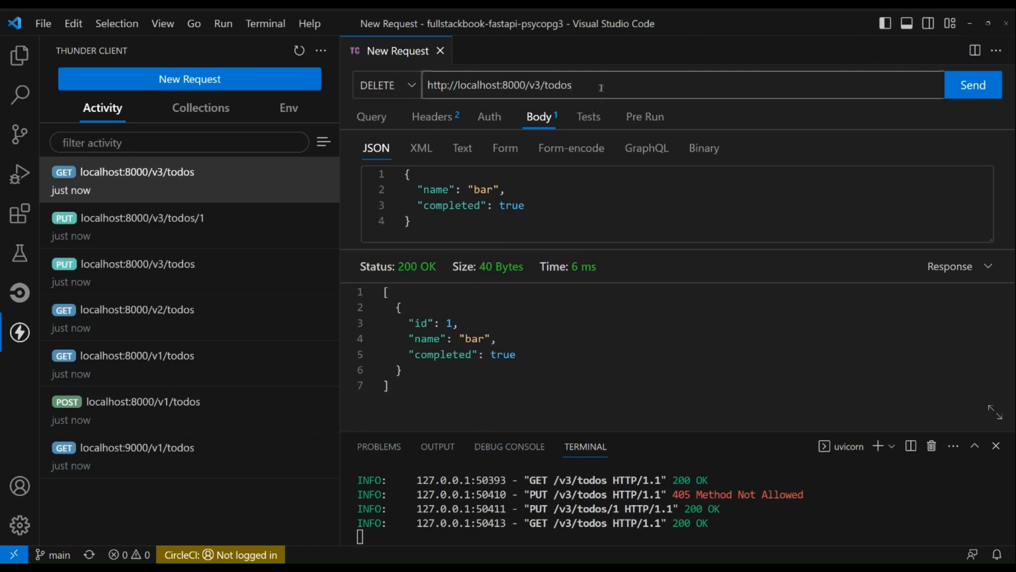
Send DELETE to /v3/todos/1, then GET /v3/todos to see an empty list
type("/1")
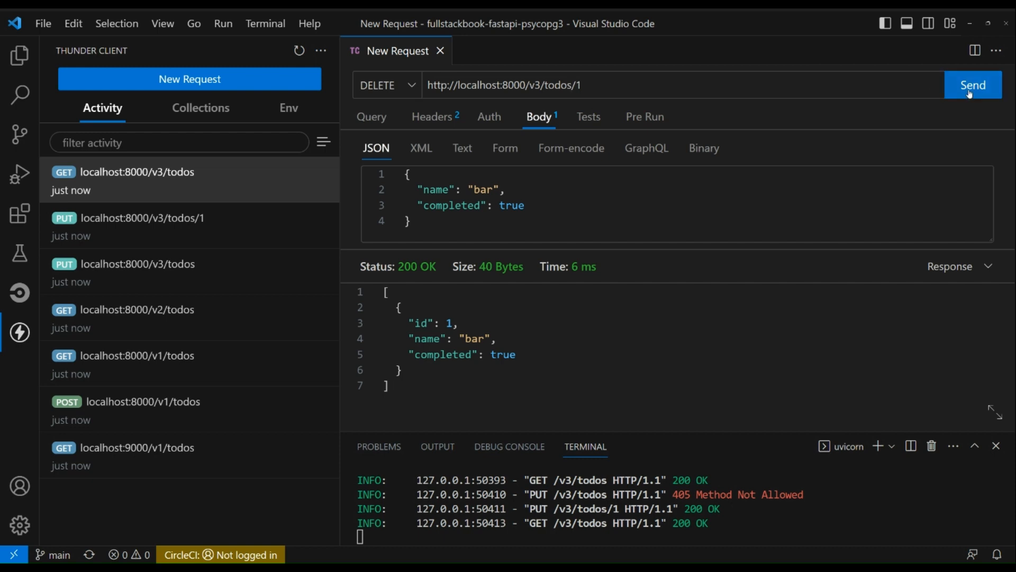
left_click(972, 84)
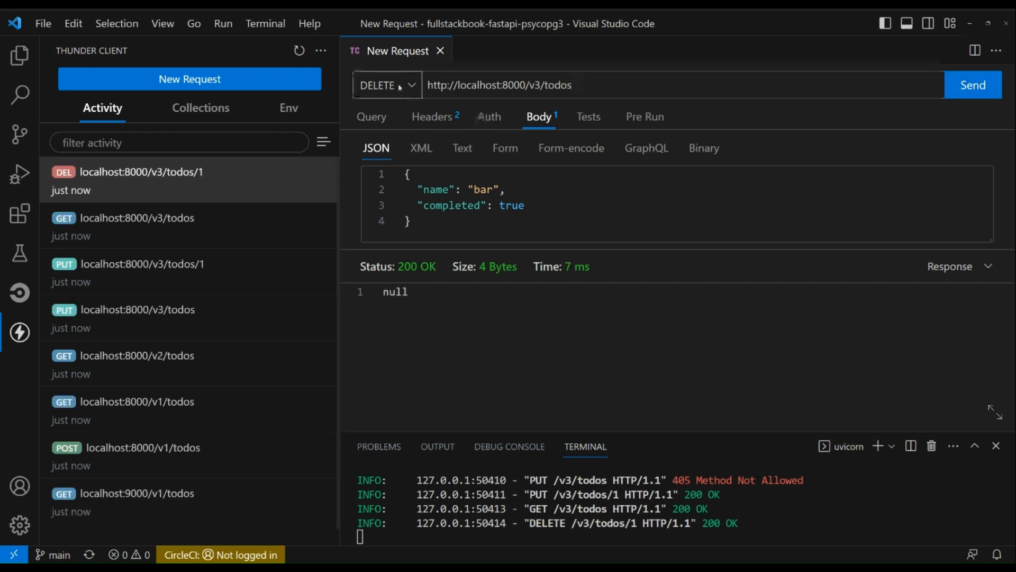
left_click(973, 85)
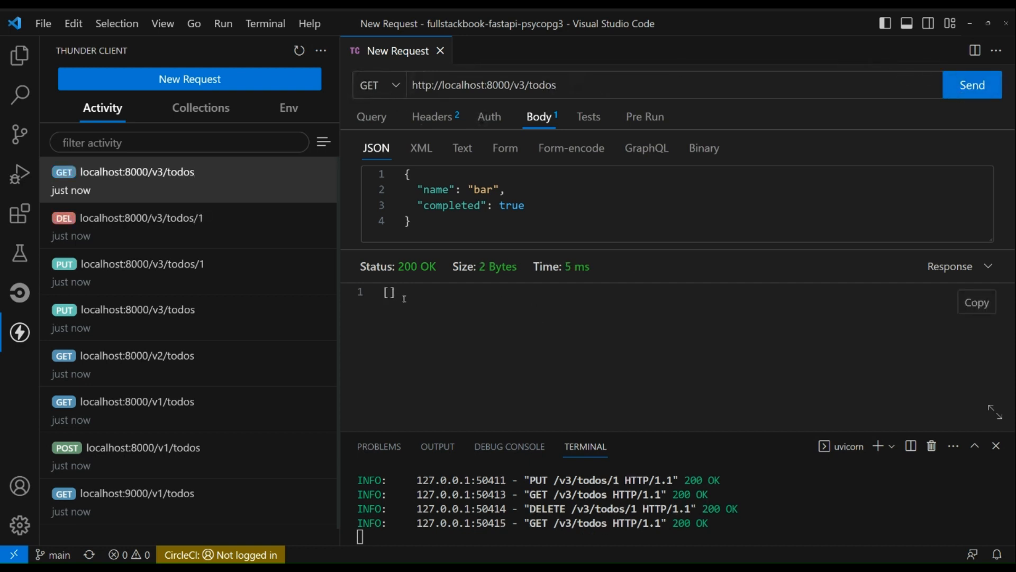
mouse_move(828, 366)
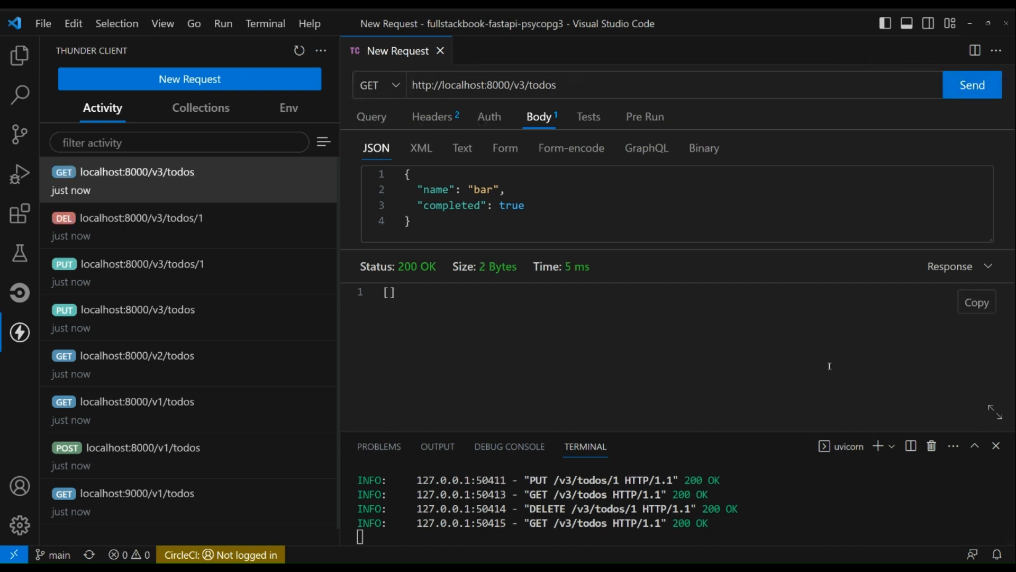